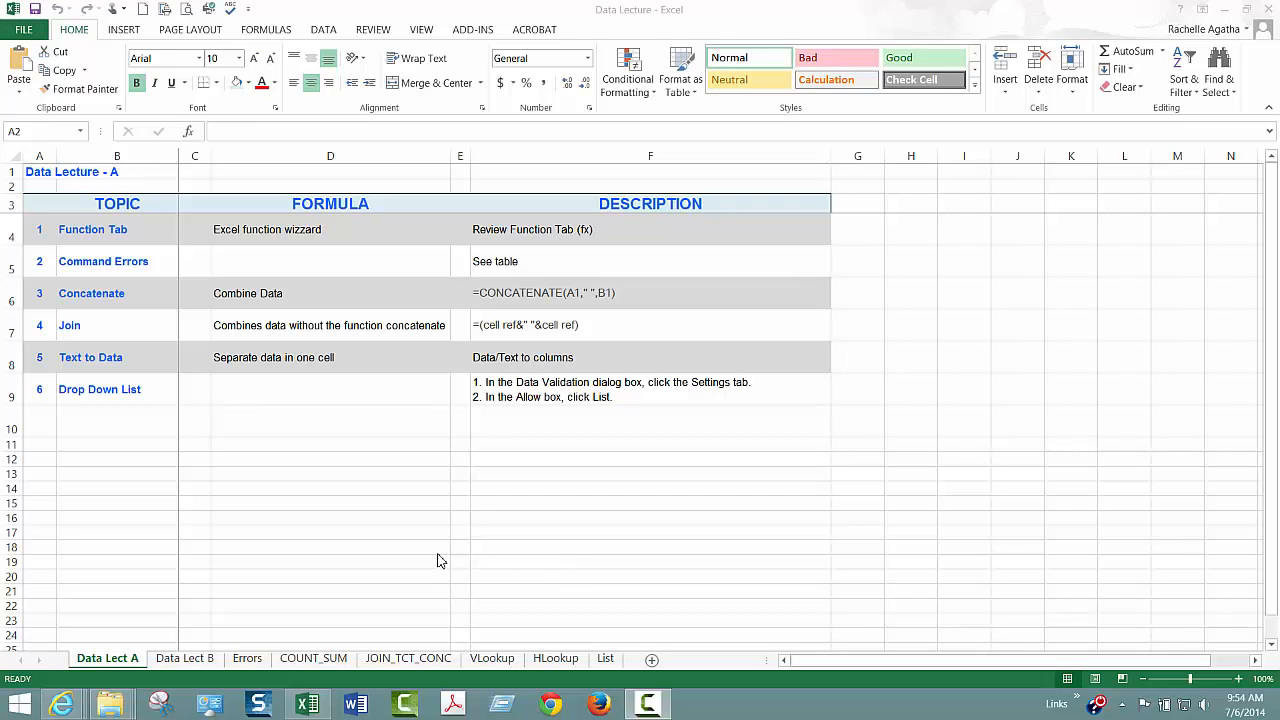
pyautogui.moveTo(257, 492)
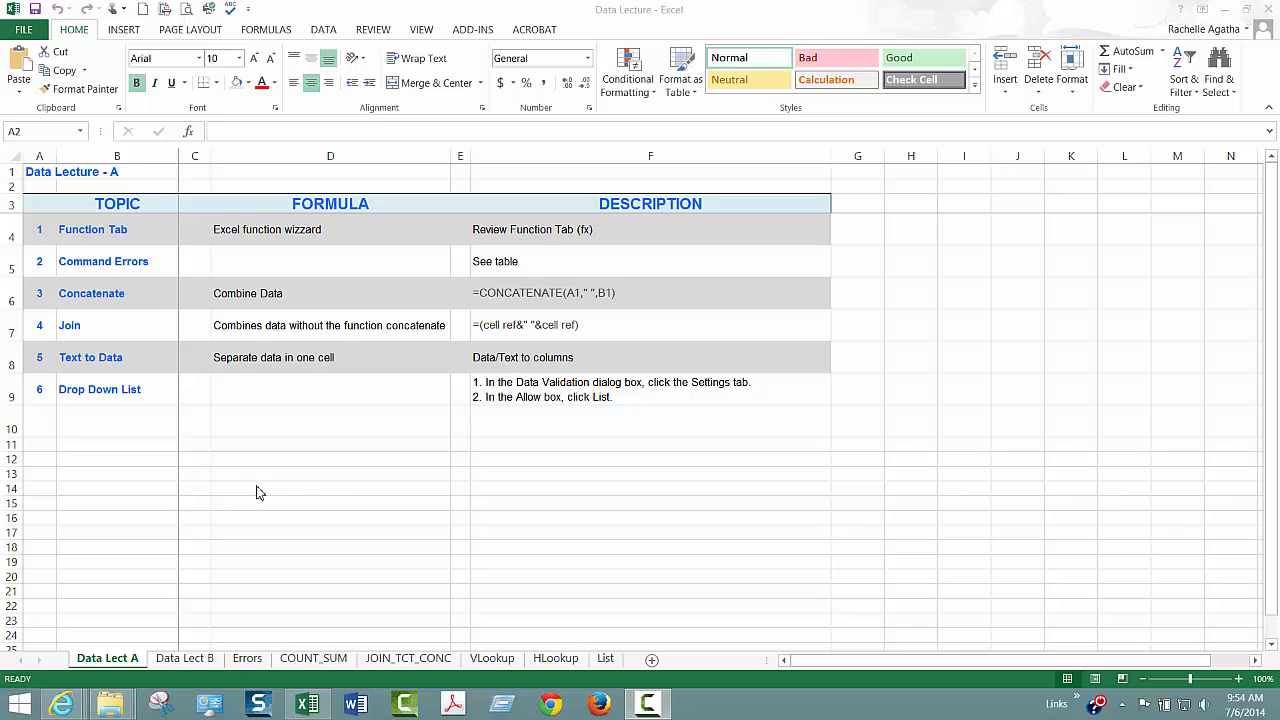
pyautogui.moveTo(320, 500)
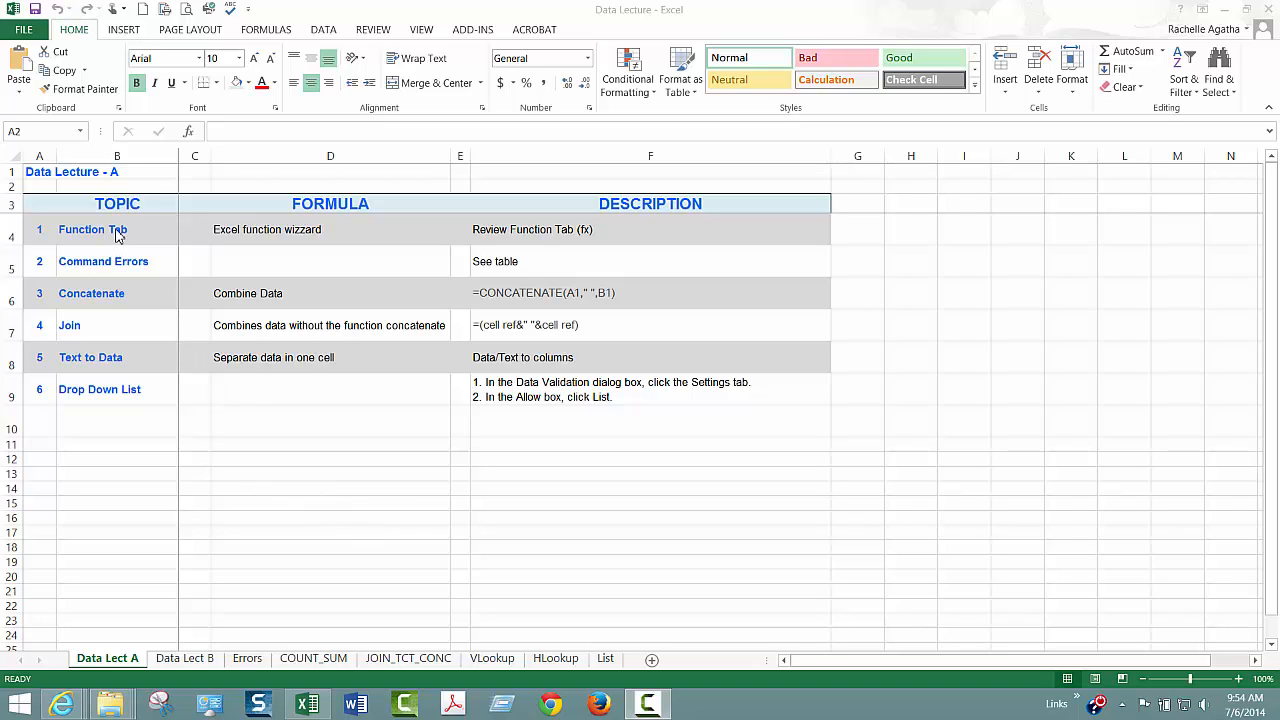
pyautogui.moveTo(295, 245)
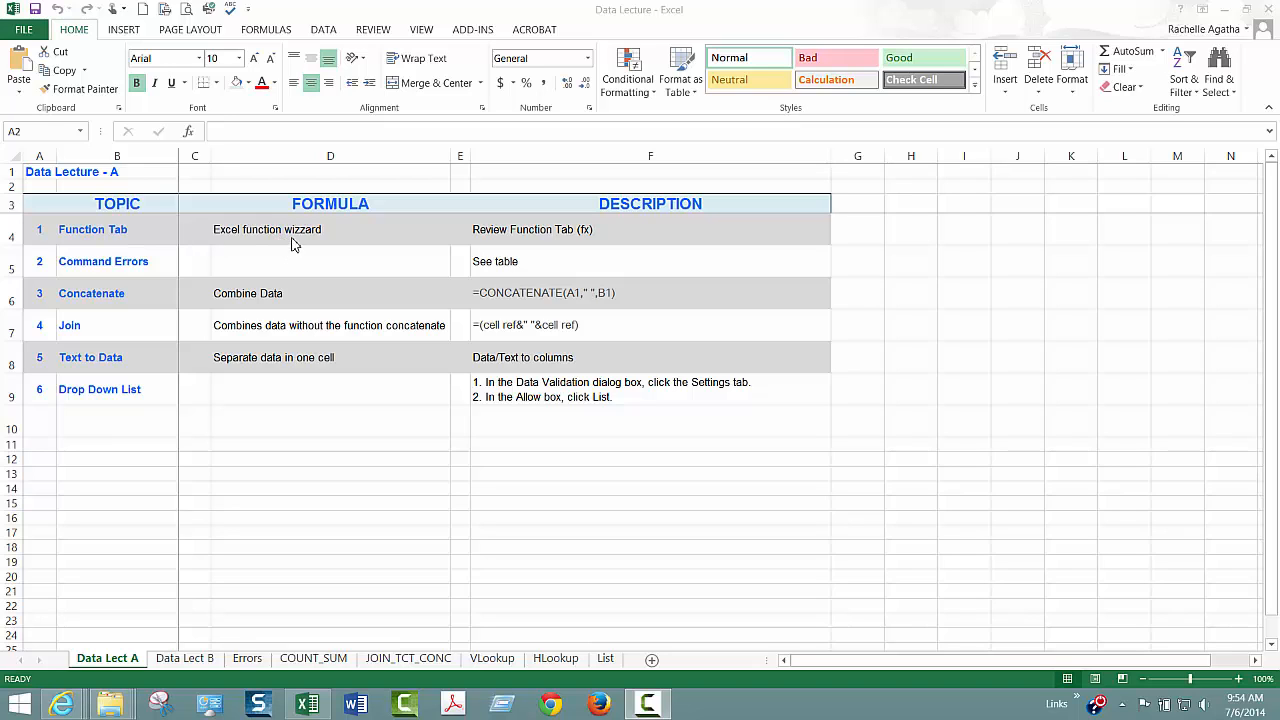
pyautogui.moveTo(368, 556)
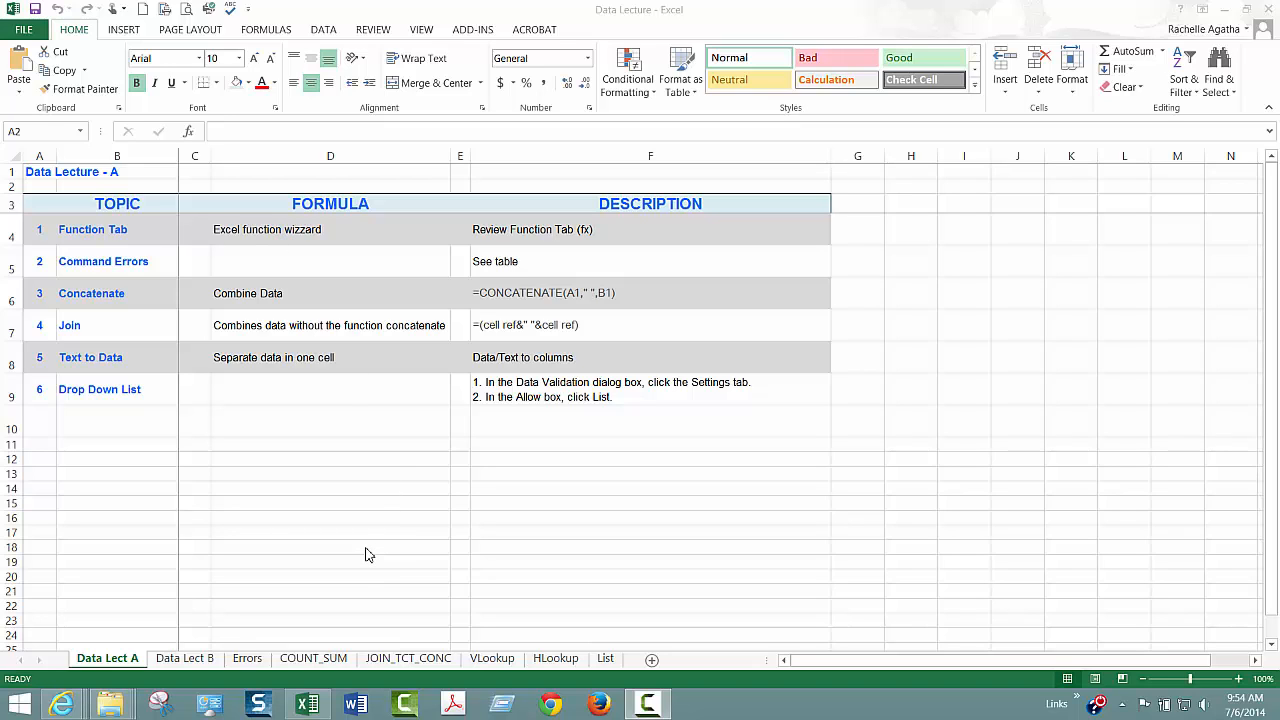
pyautogui.moveTo(369, 544)
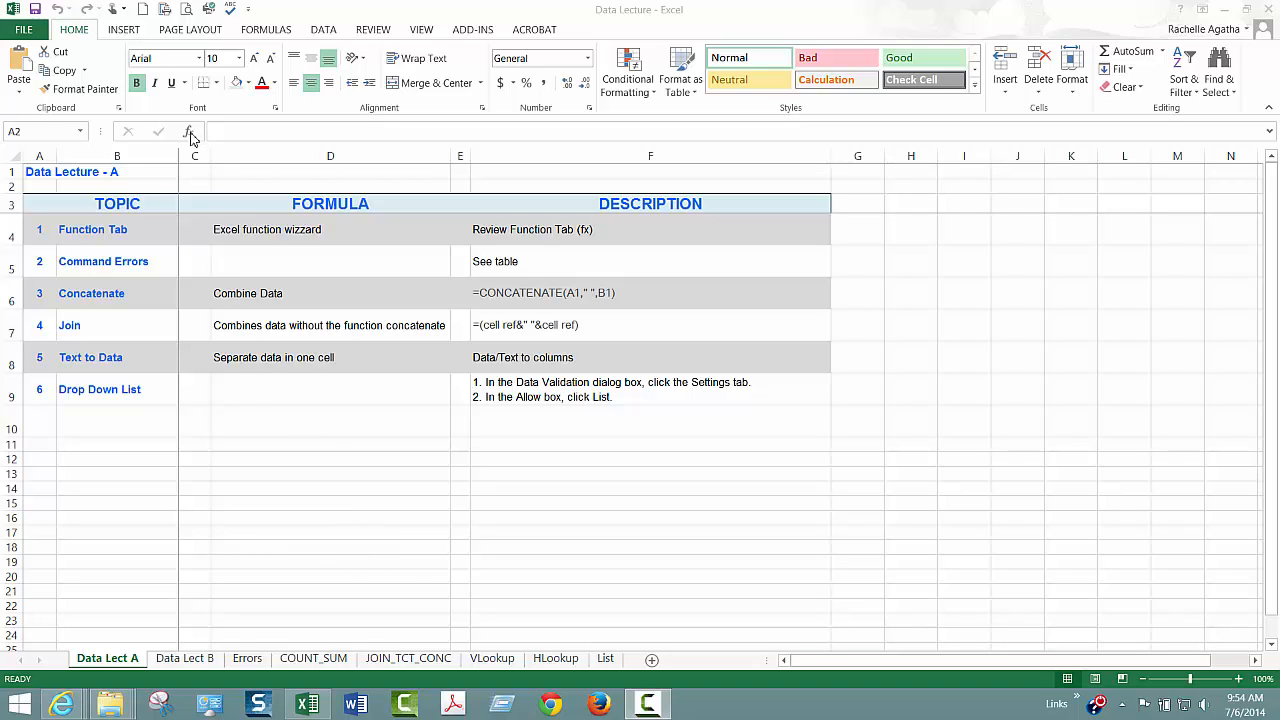
# Step: Select cell A2 on the Data Lect A sheet to start a new entry
pyautogui.click(39, 186)
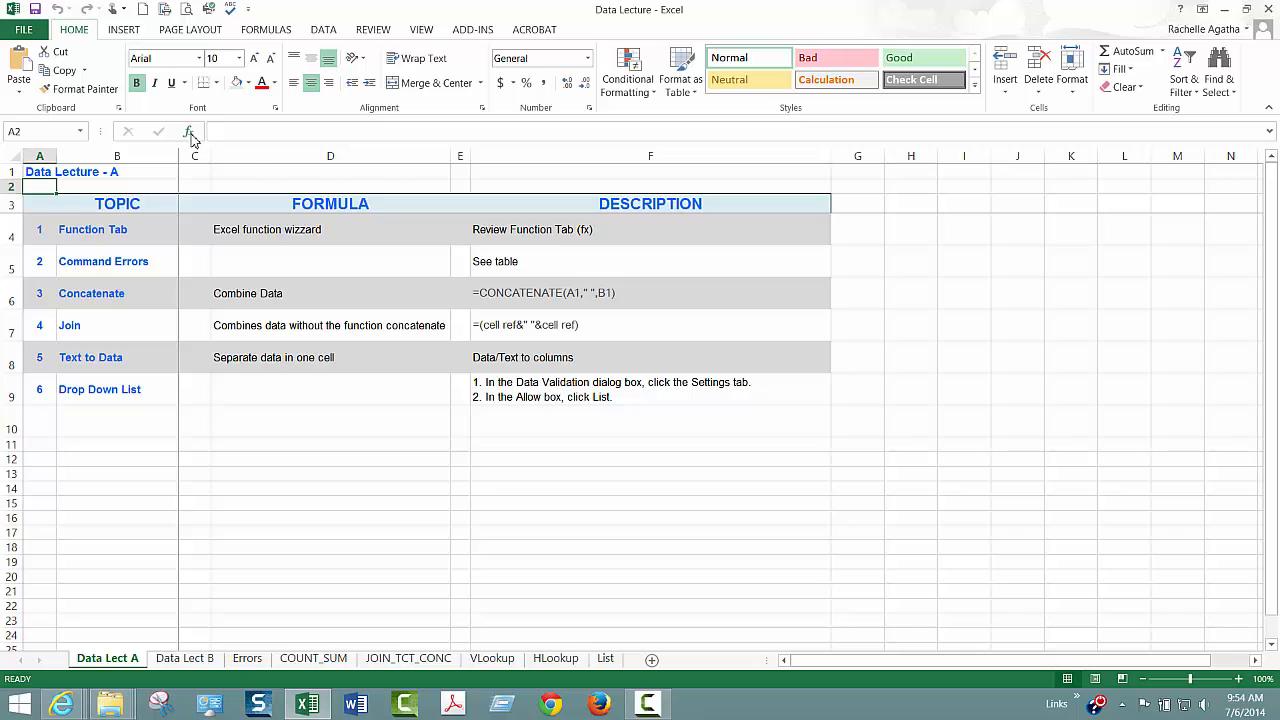
pyautogui.moveTo(188, 132)
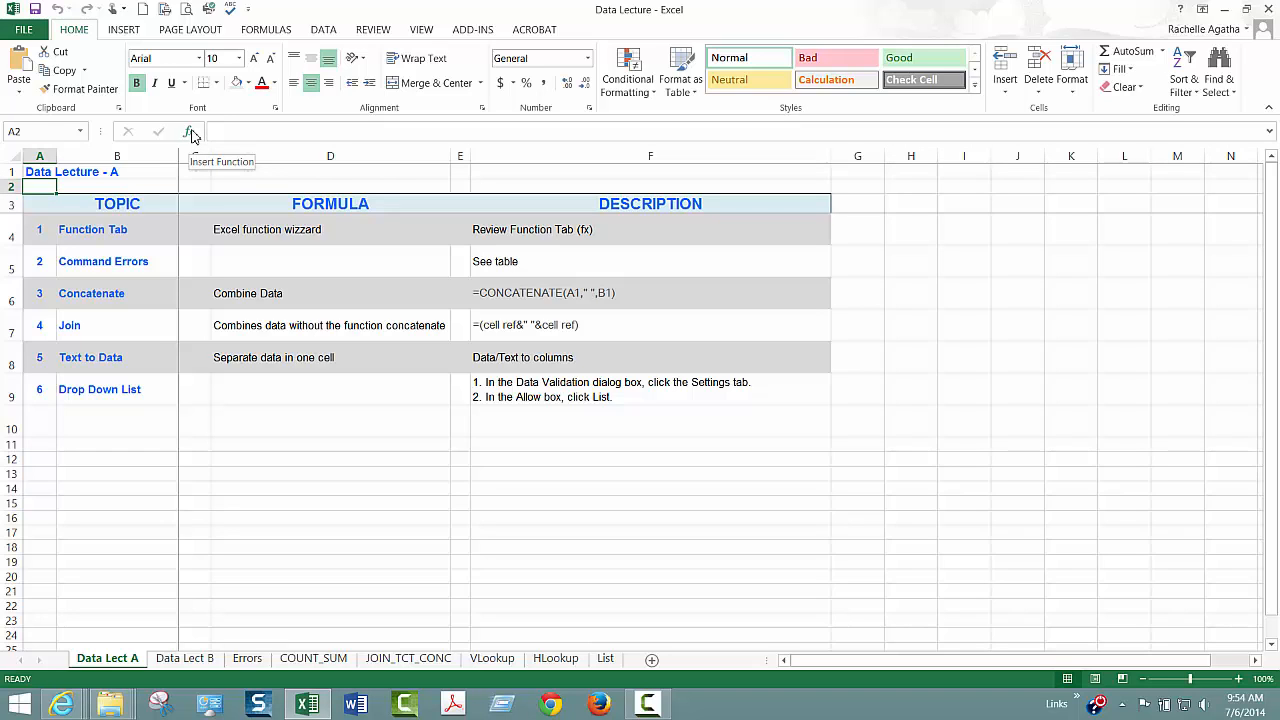
pyautogui.moveTo(230, 131)
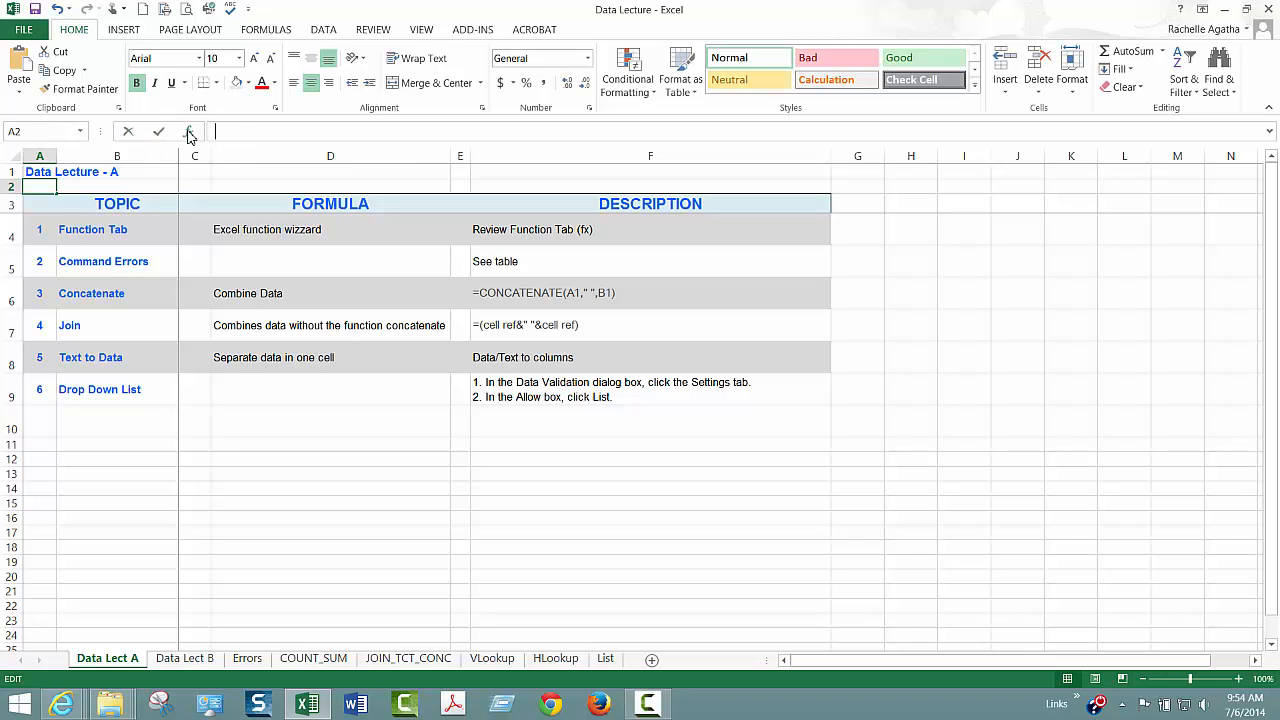
pyautogui.click(189, 131)
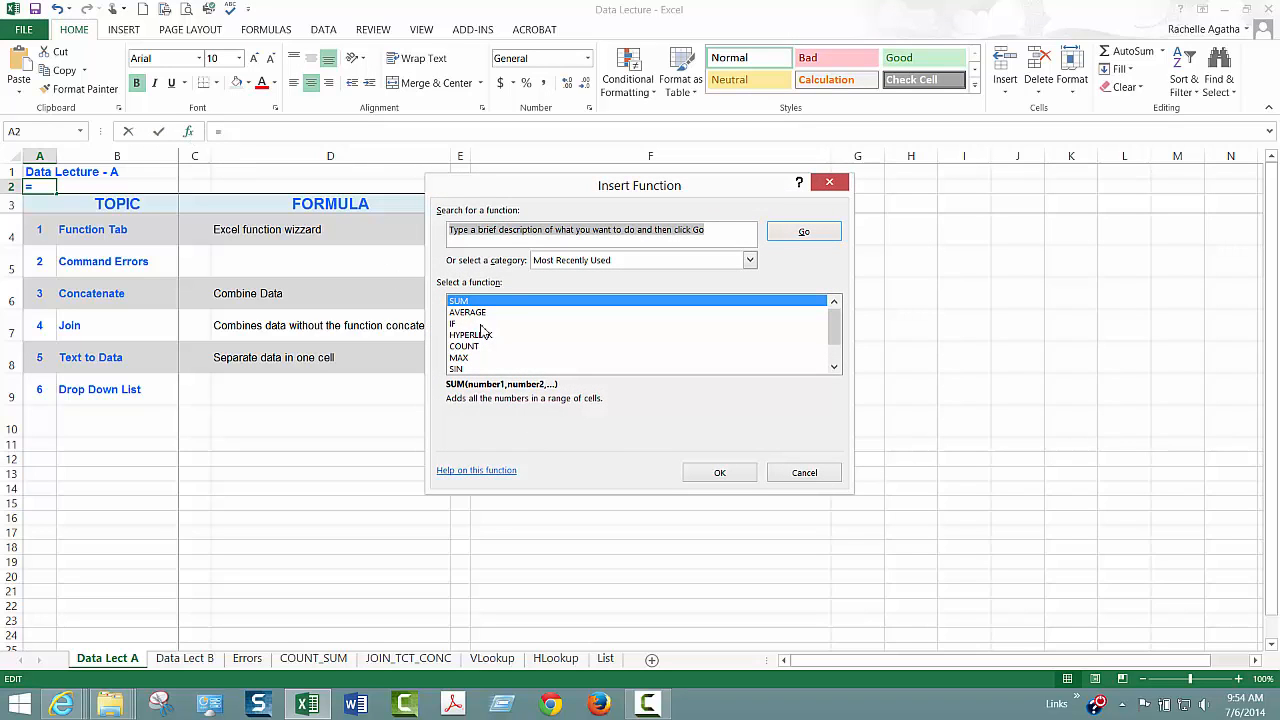
pyautogui.moveTo(634, 343)
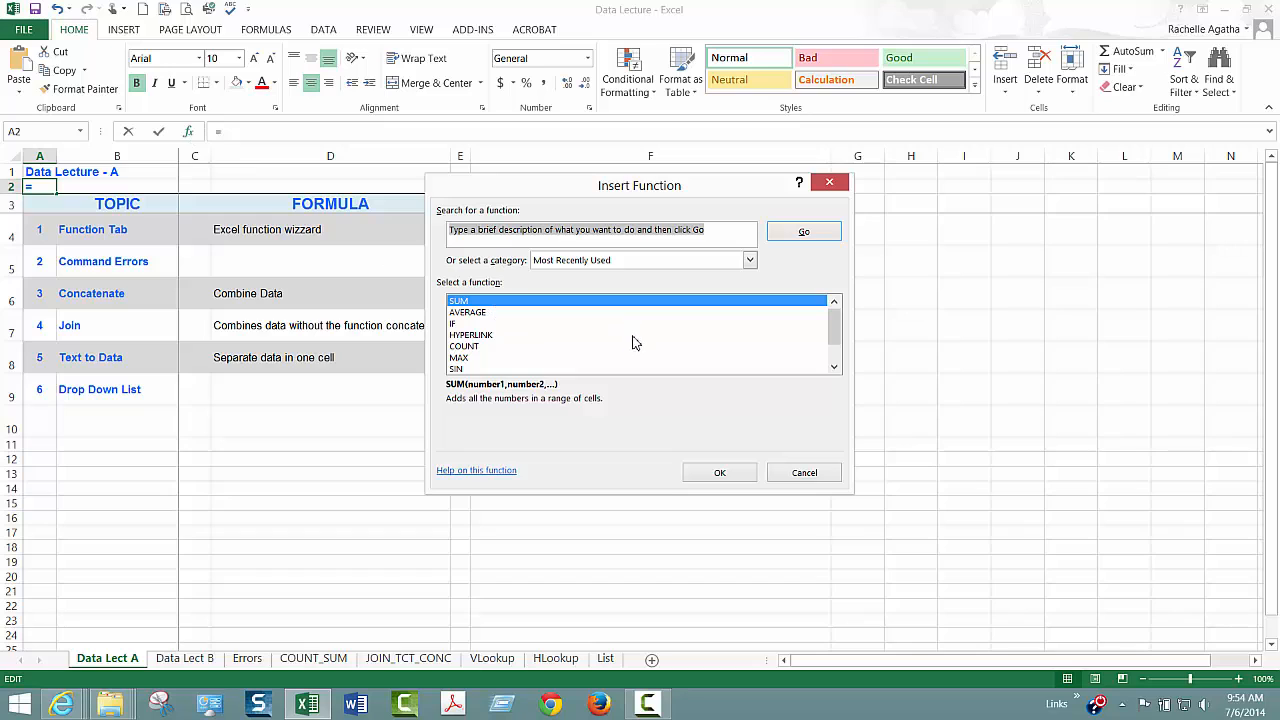
pyautogui.moveTo(717, 237)
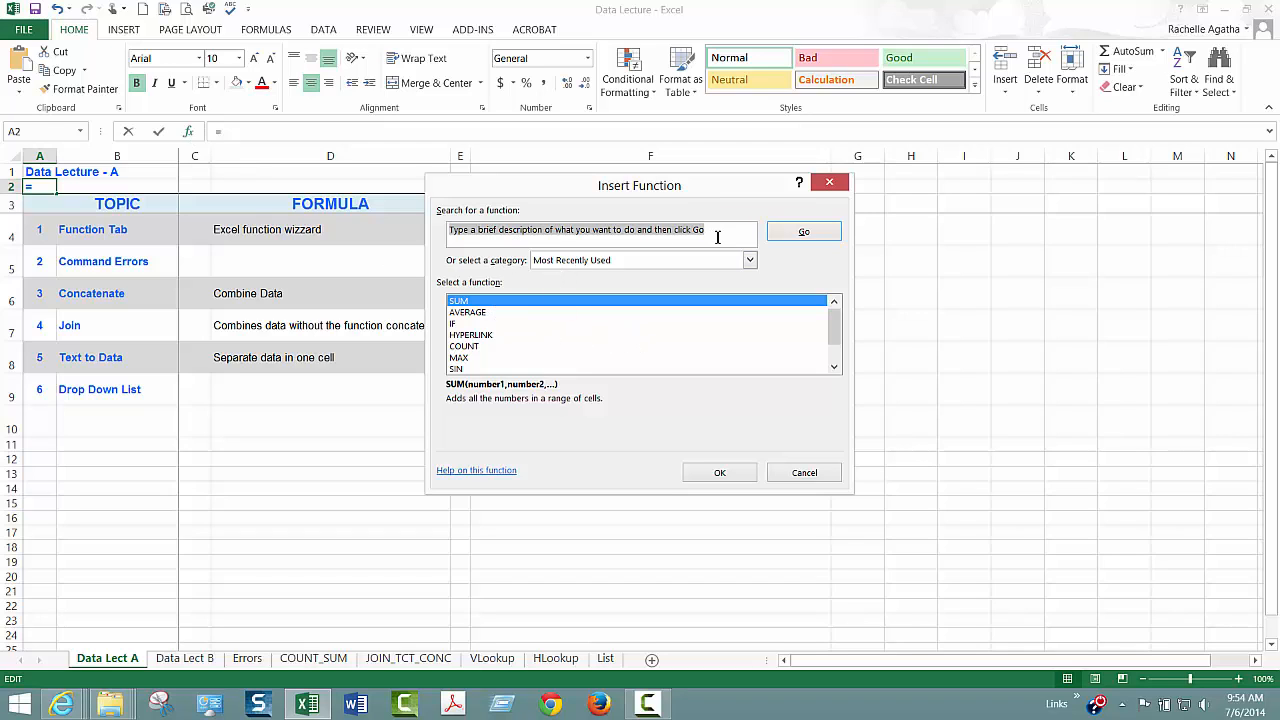
pyautogui.moveTo(556, 390)
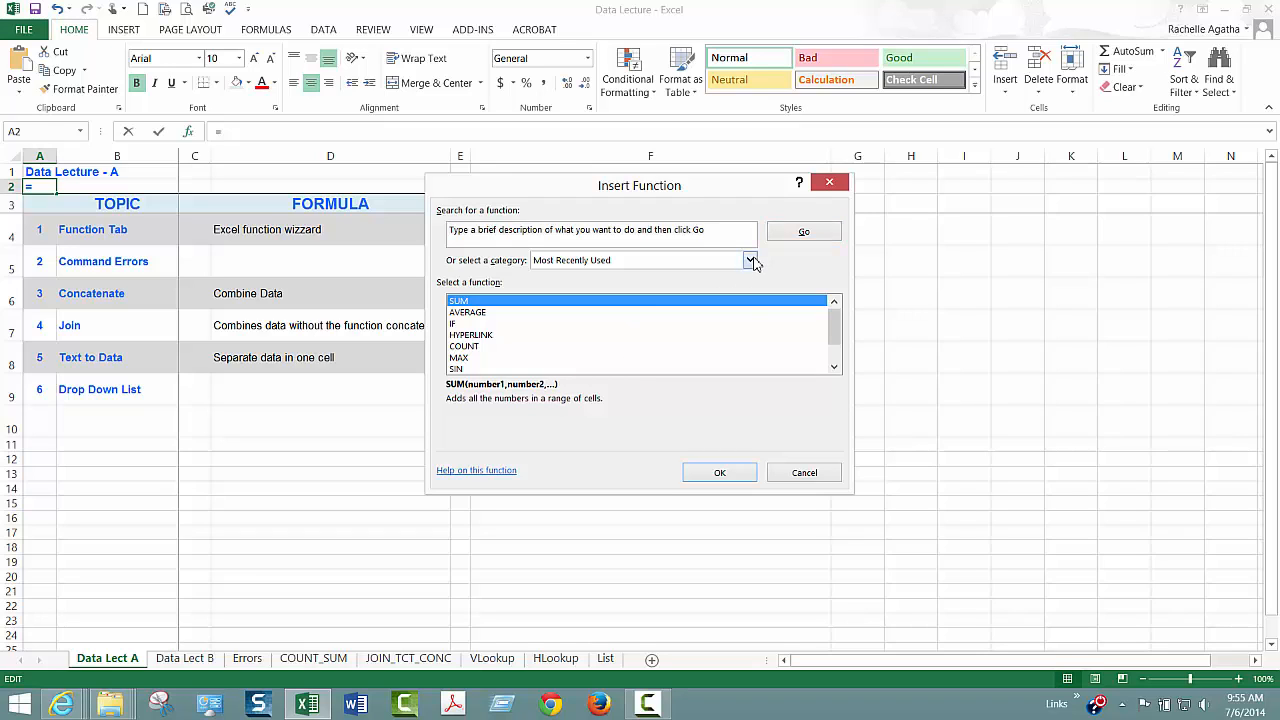
pyautogui.click(750, 260)
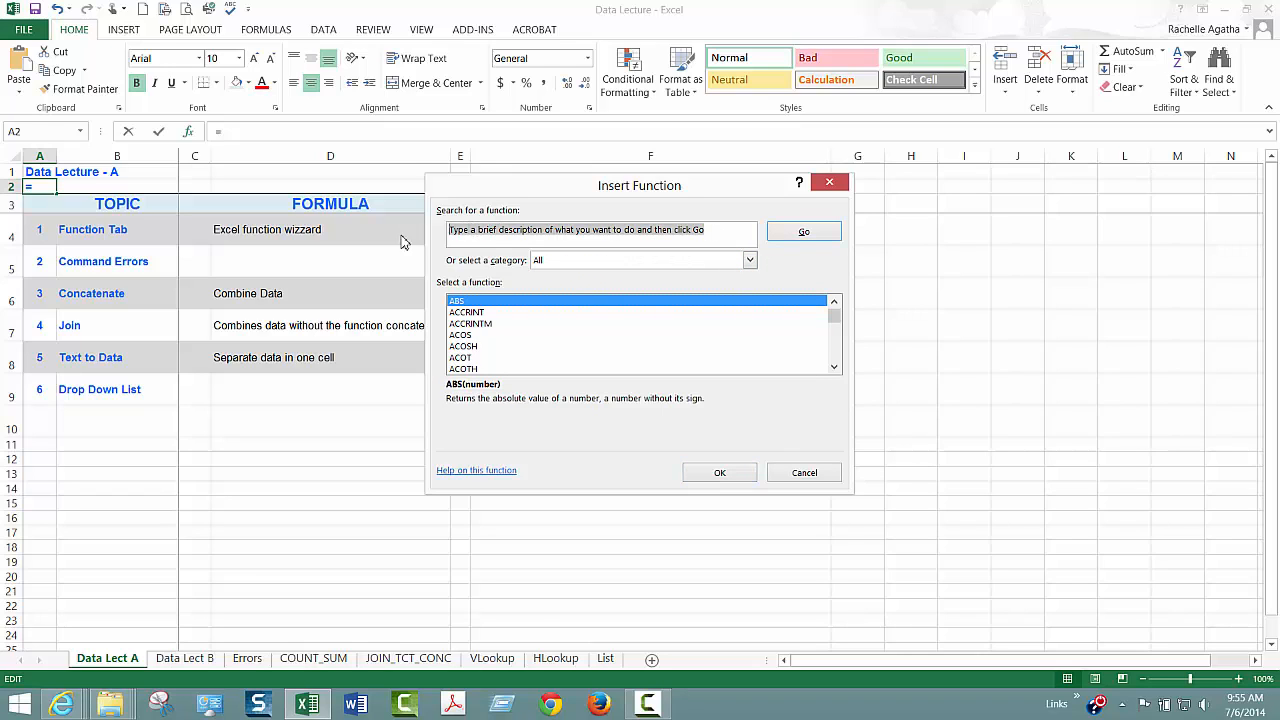
pyautogui.write('sum')
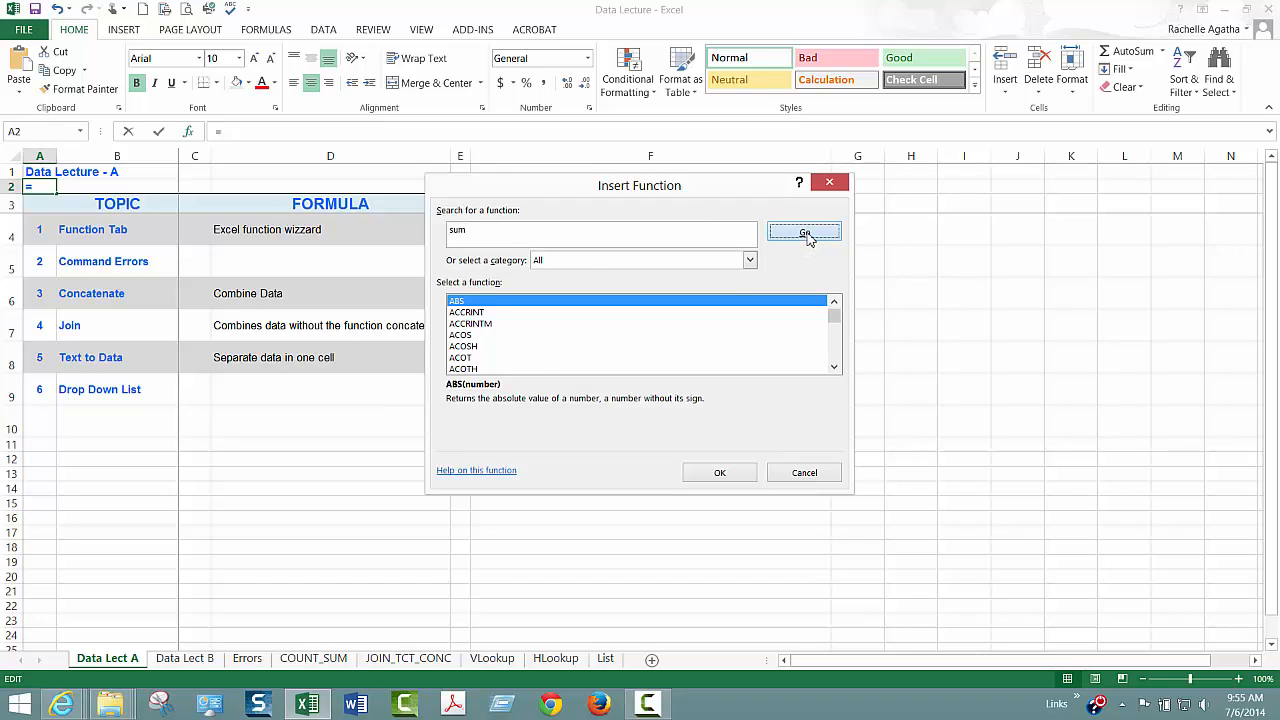
pyautogui.click(804, 231)
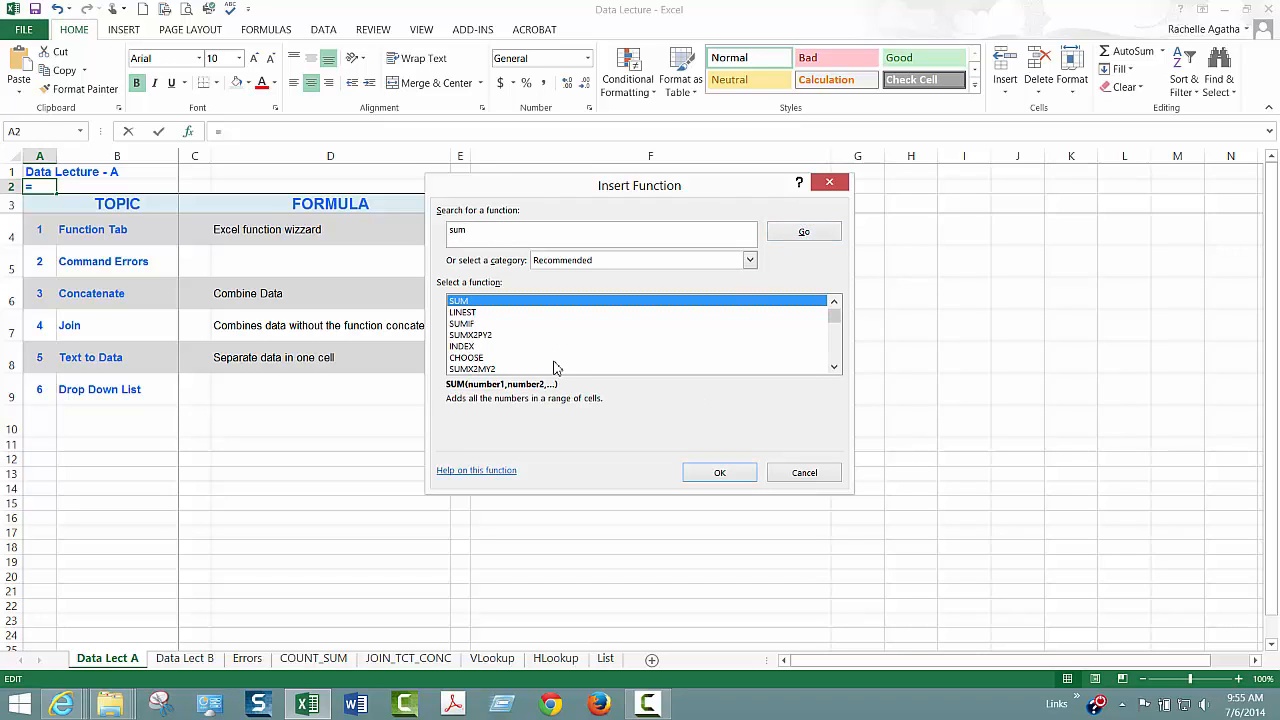
pyautogui.moveTo(604, 363)
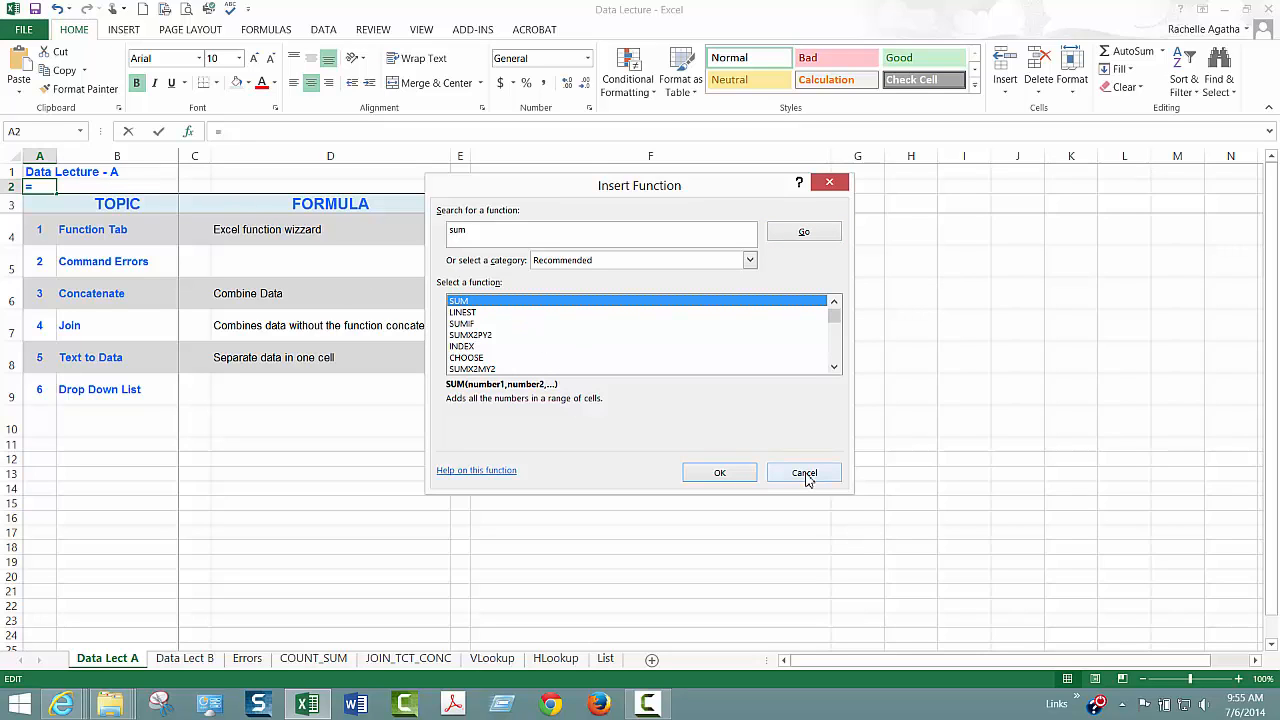
pyautogui.click(804, 472)
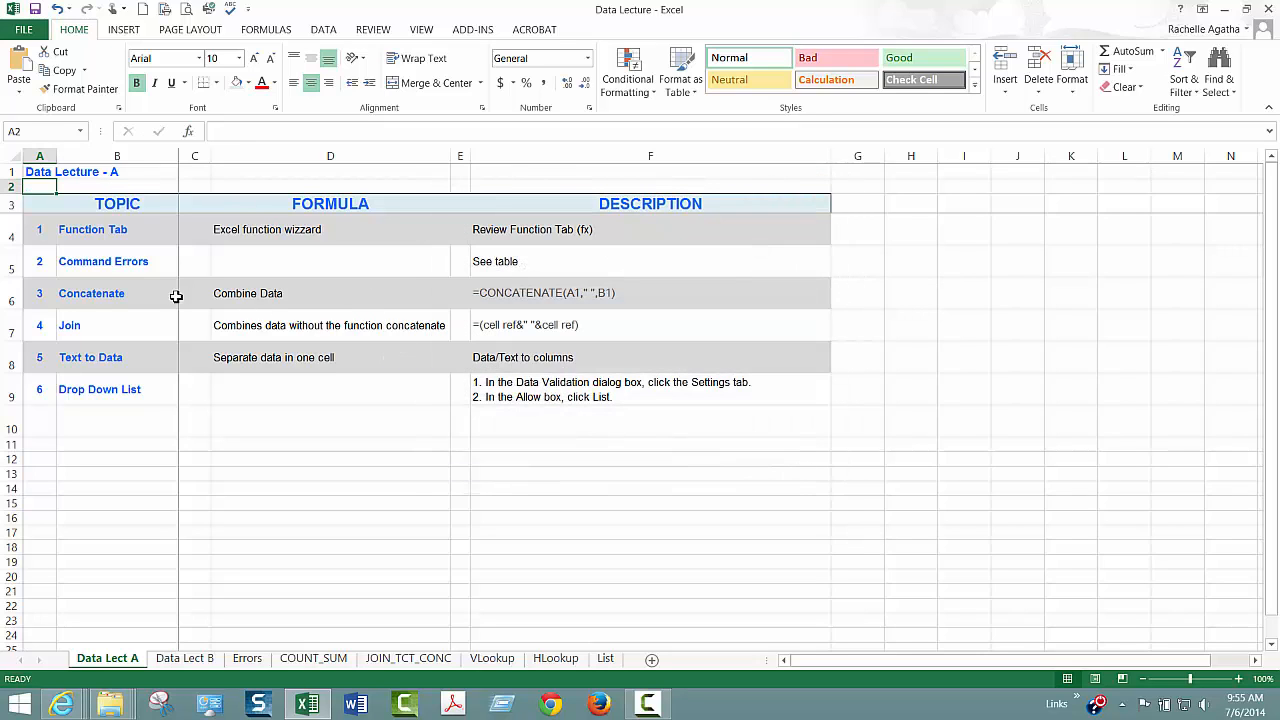
pyautogui.click(117, 261)
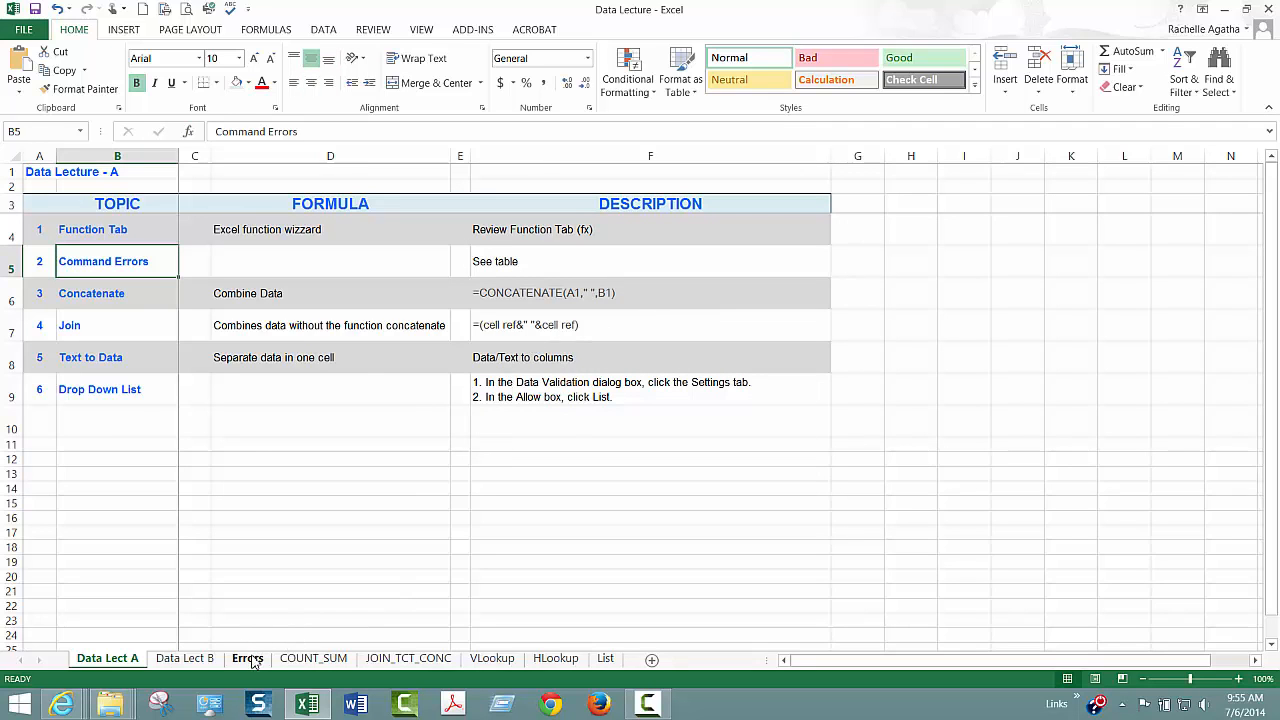
pyautogui.click(247, 658)
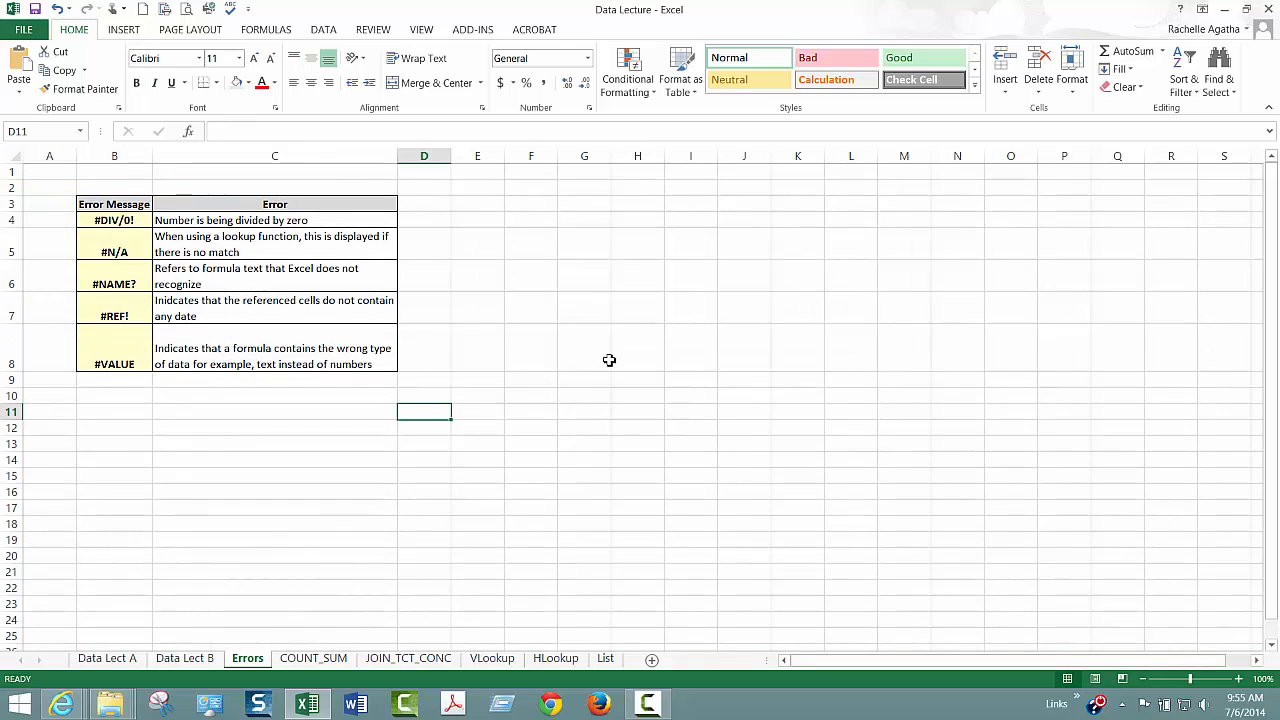
pyautogui.moveTo(619, 325)
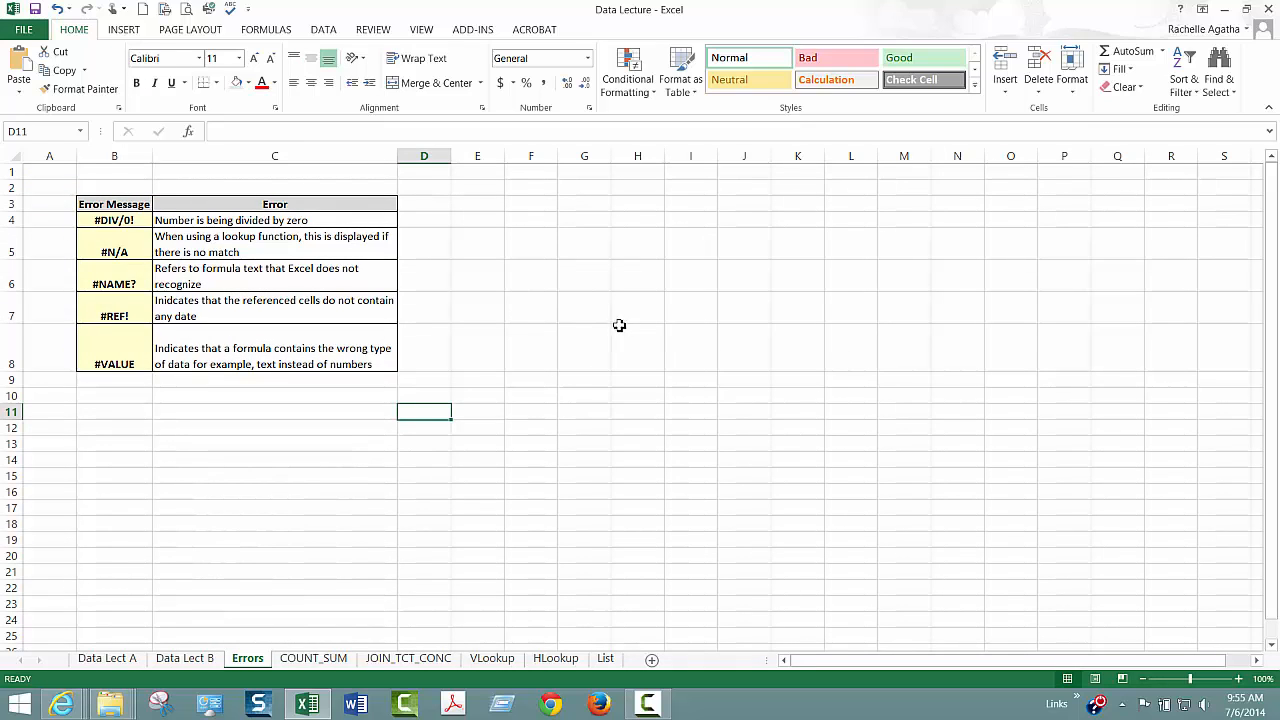
pyautogui.moveTo(177, 221)
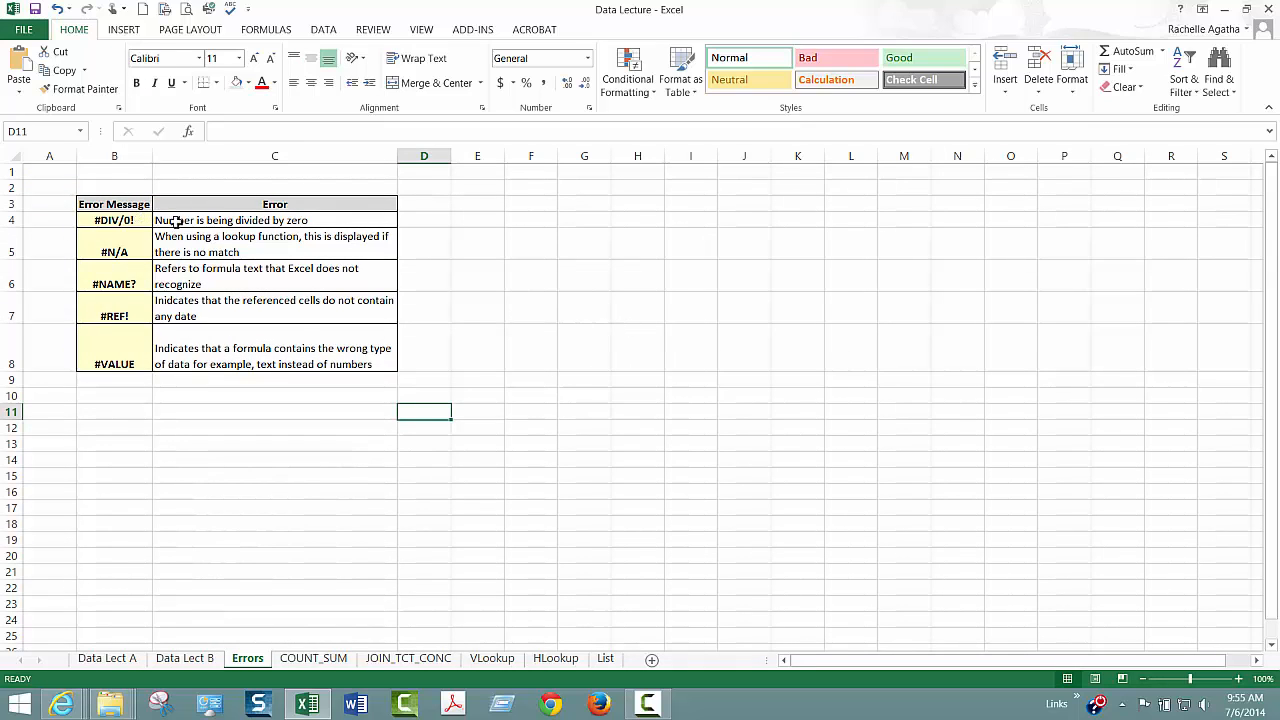
pyautogui.moveTo(287, 571)
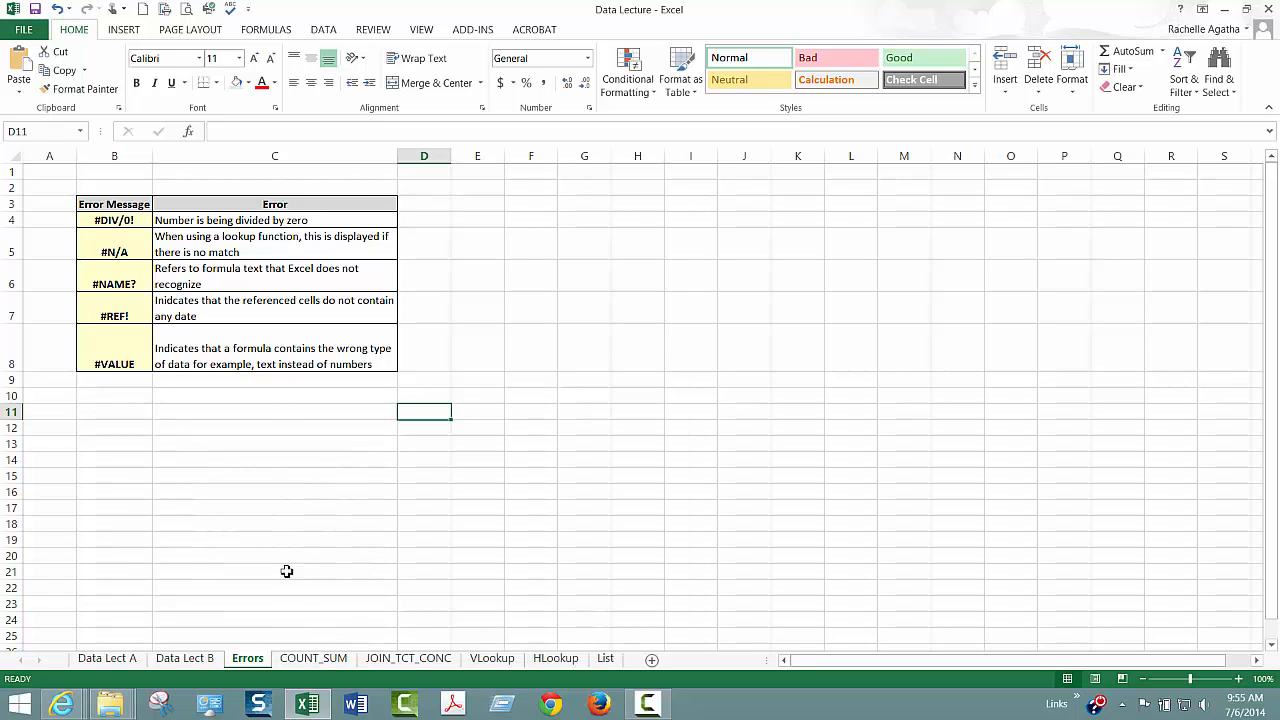
pyautogui.moveTo(336, 374)
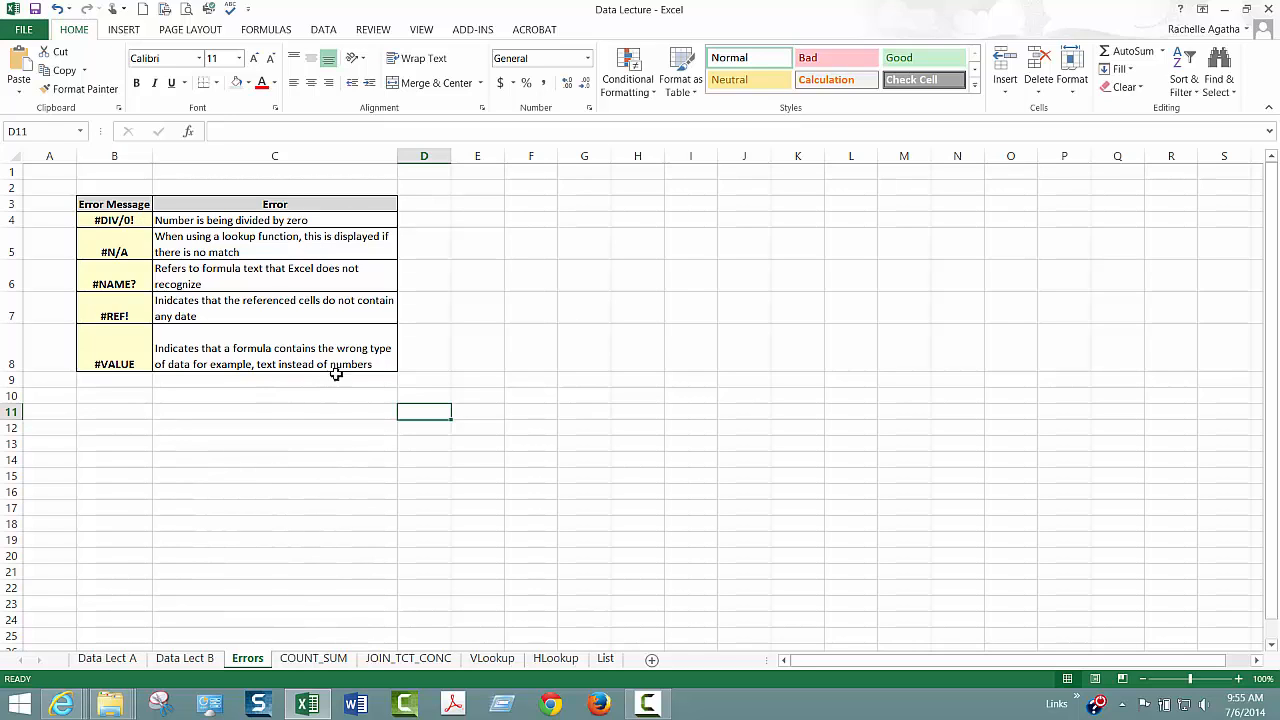
pyautogui.moveTo(189, 299)
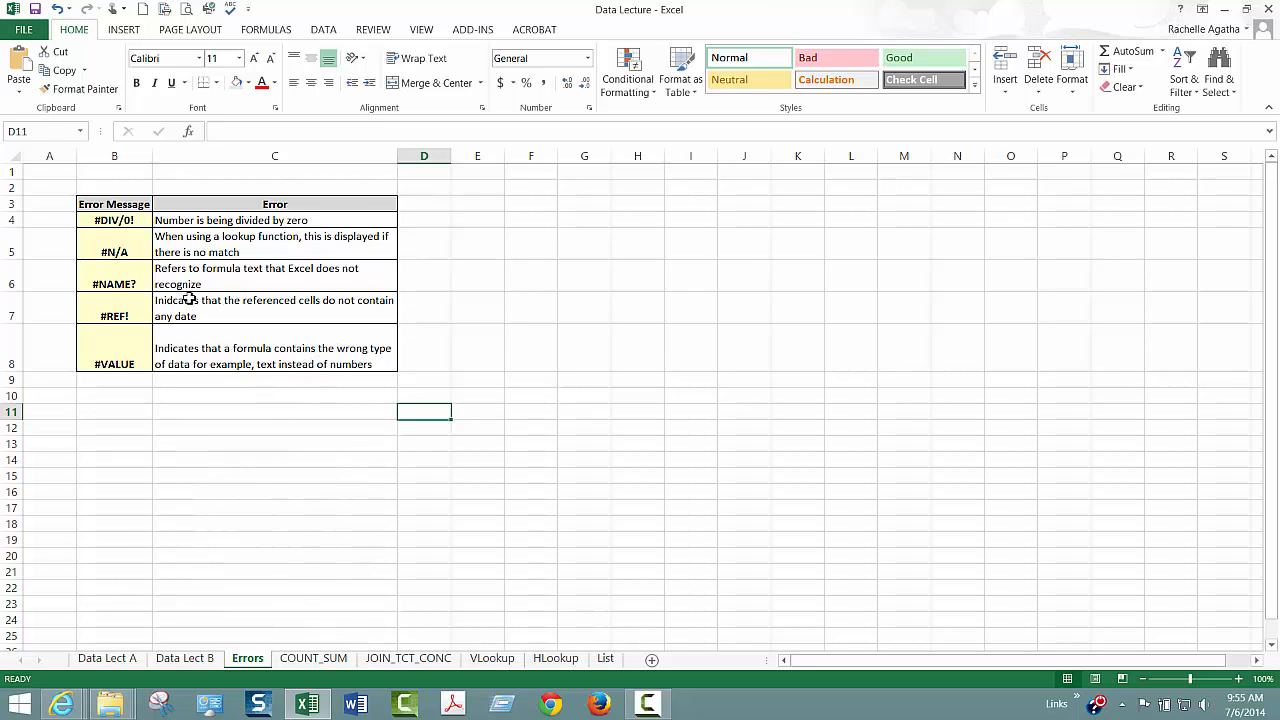
pyautogui.moveTo(205, 357)
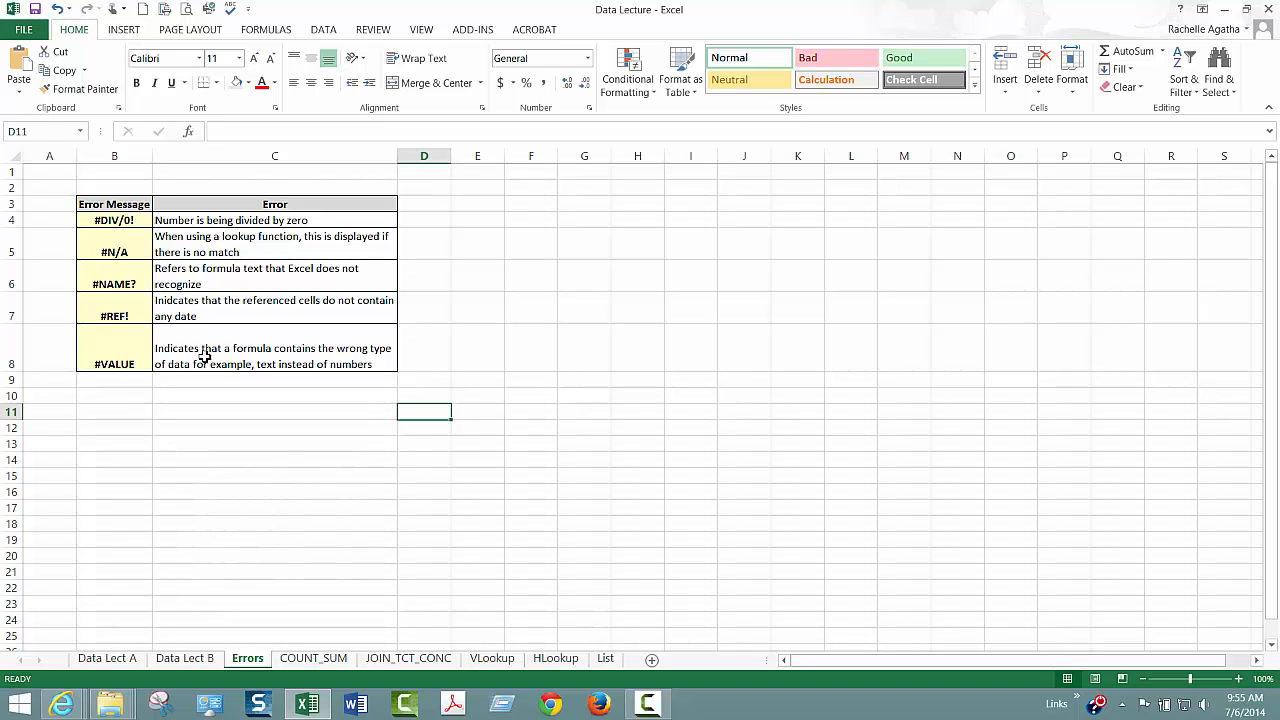
pyautogui.moveTo(148, 300)
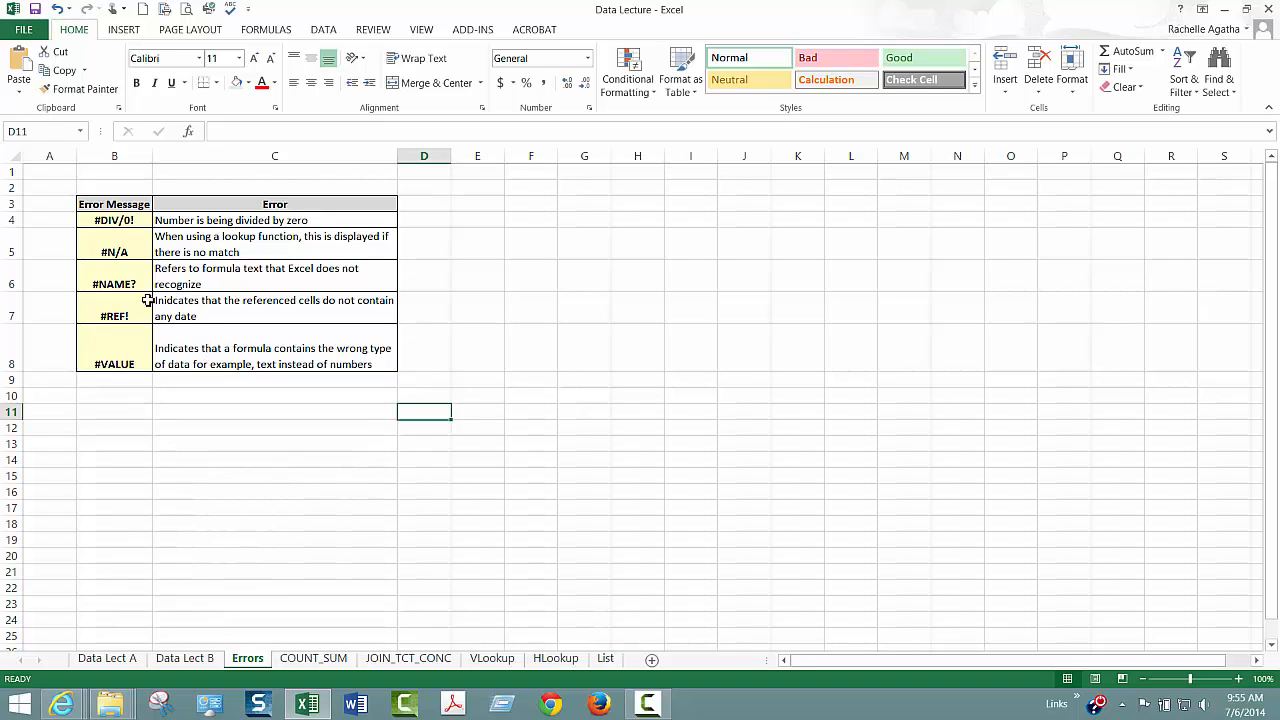
pyautogui.click(114, 308)
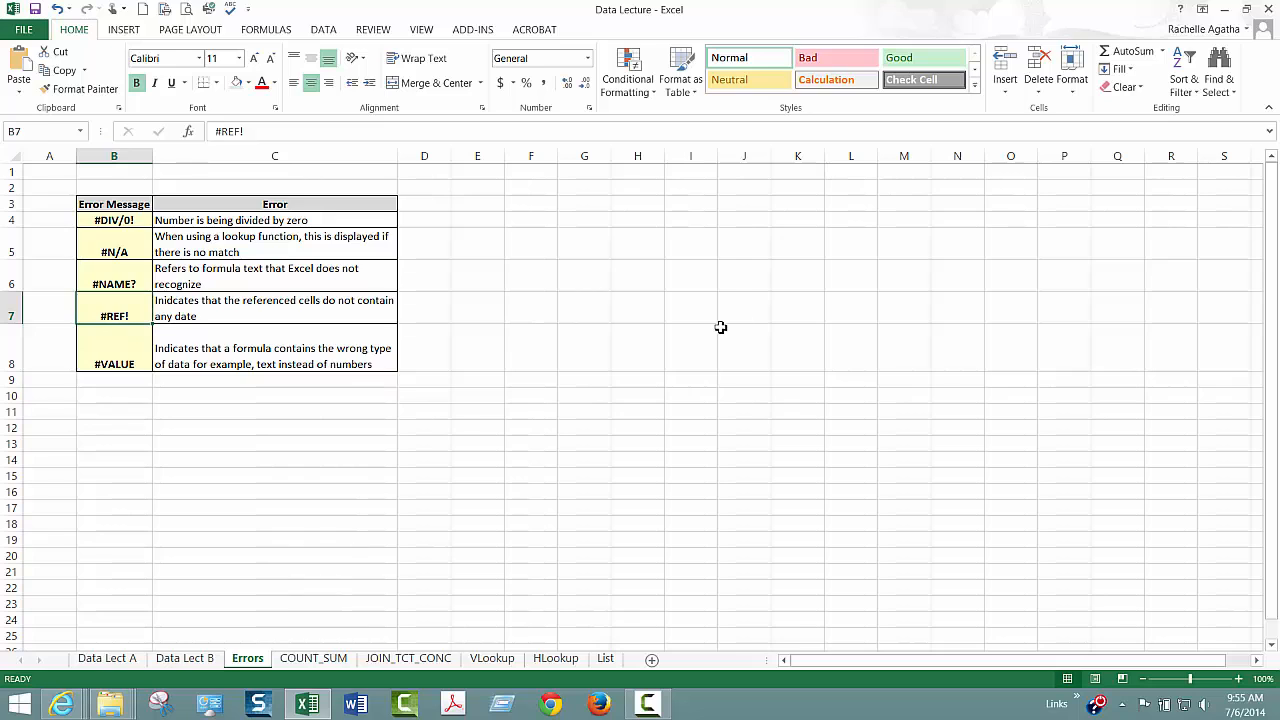
pyautogui.moveTo(670, 342)
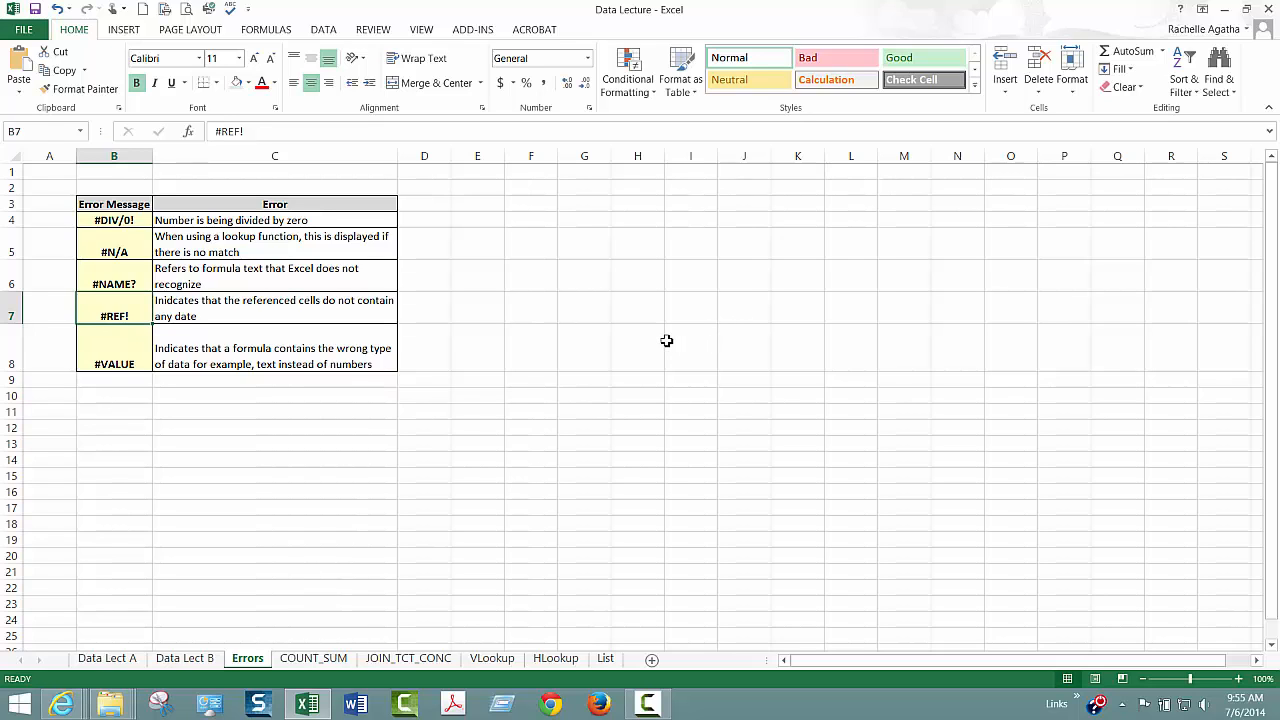
pyautogui.click(113, 220)
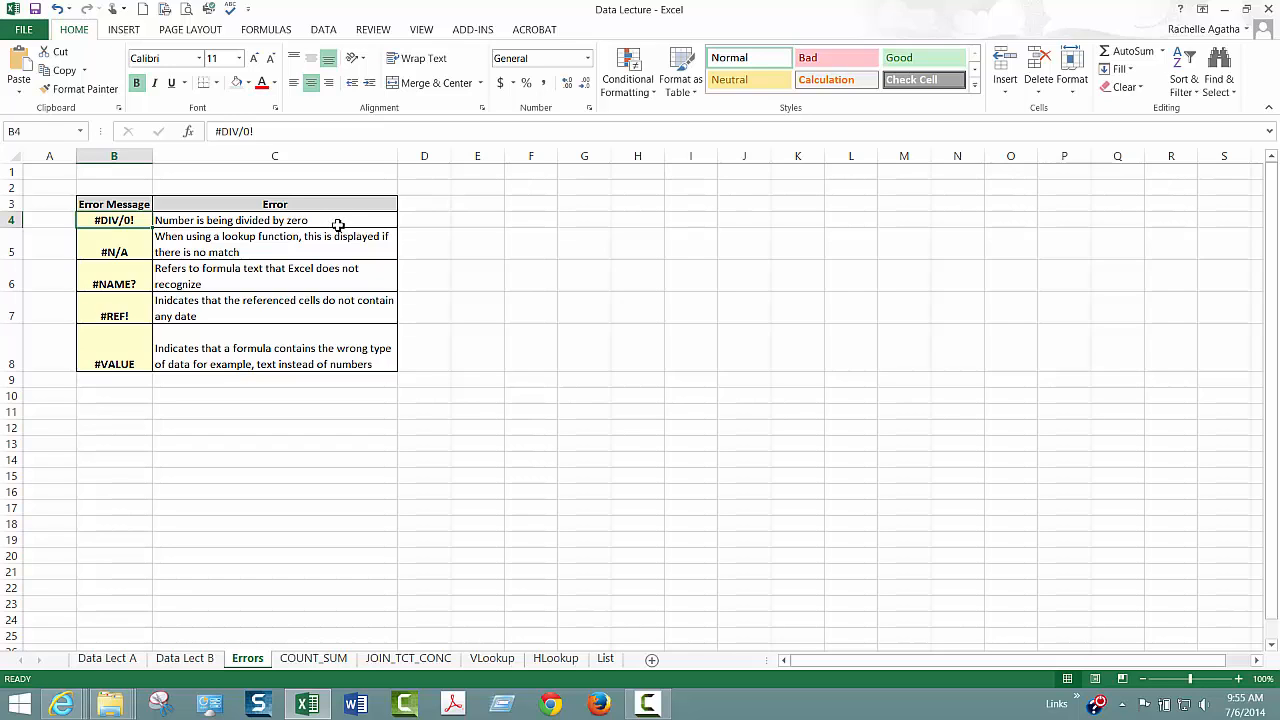
pyautogui.moveTo(373, 228)
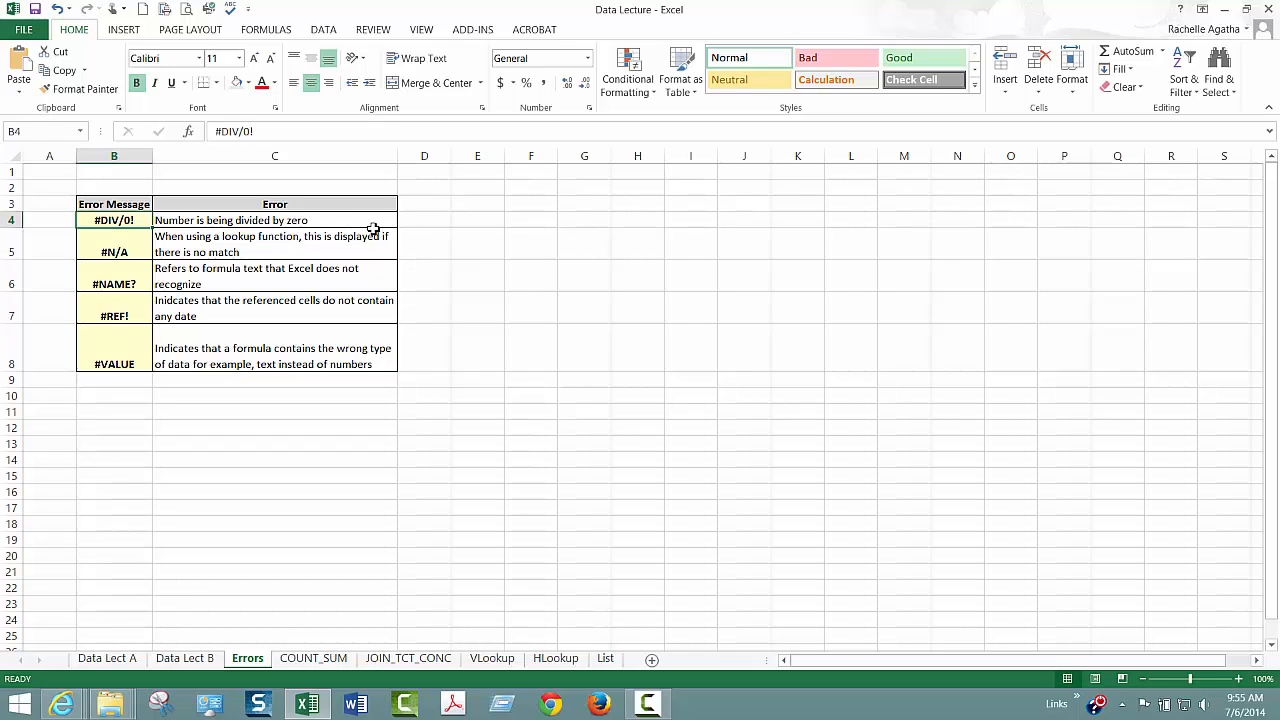
pyautogui.moveTo(114, 374)
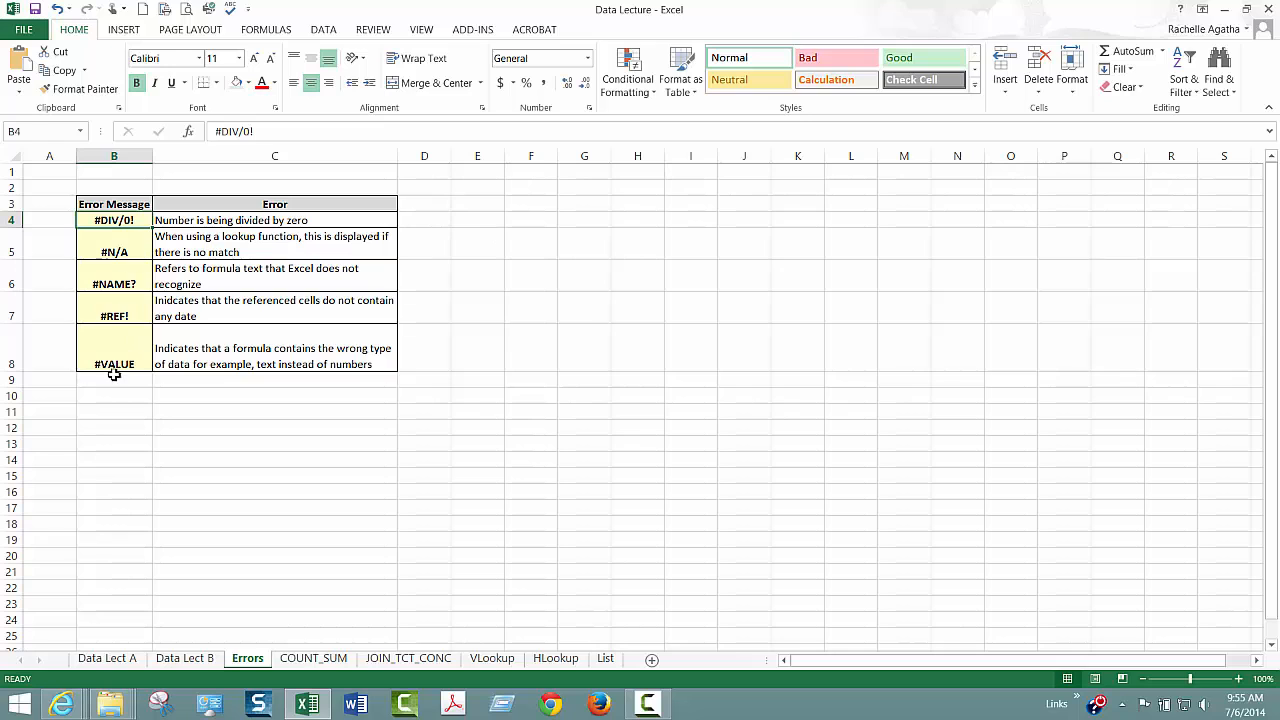
pyautogui.click(113, 251)
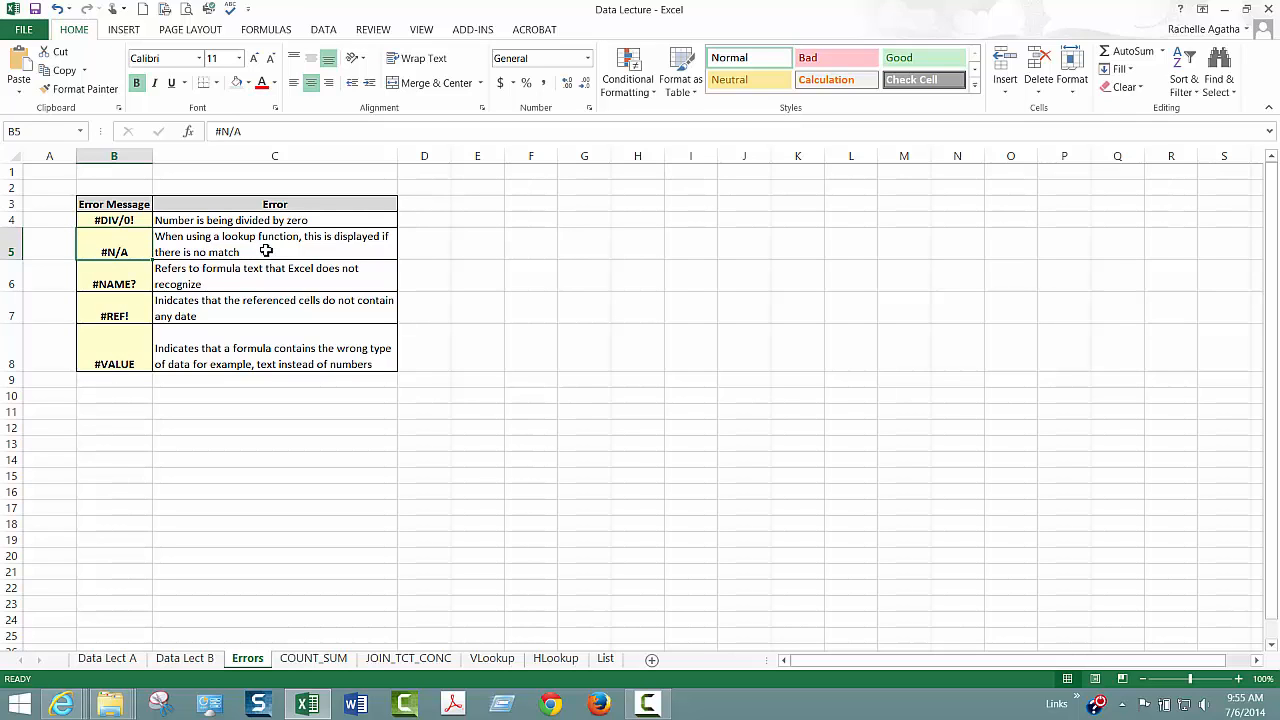
pyautogui.moveTo(271, 283)
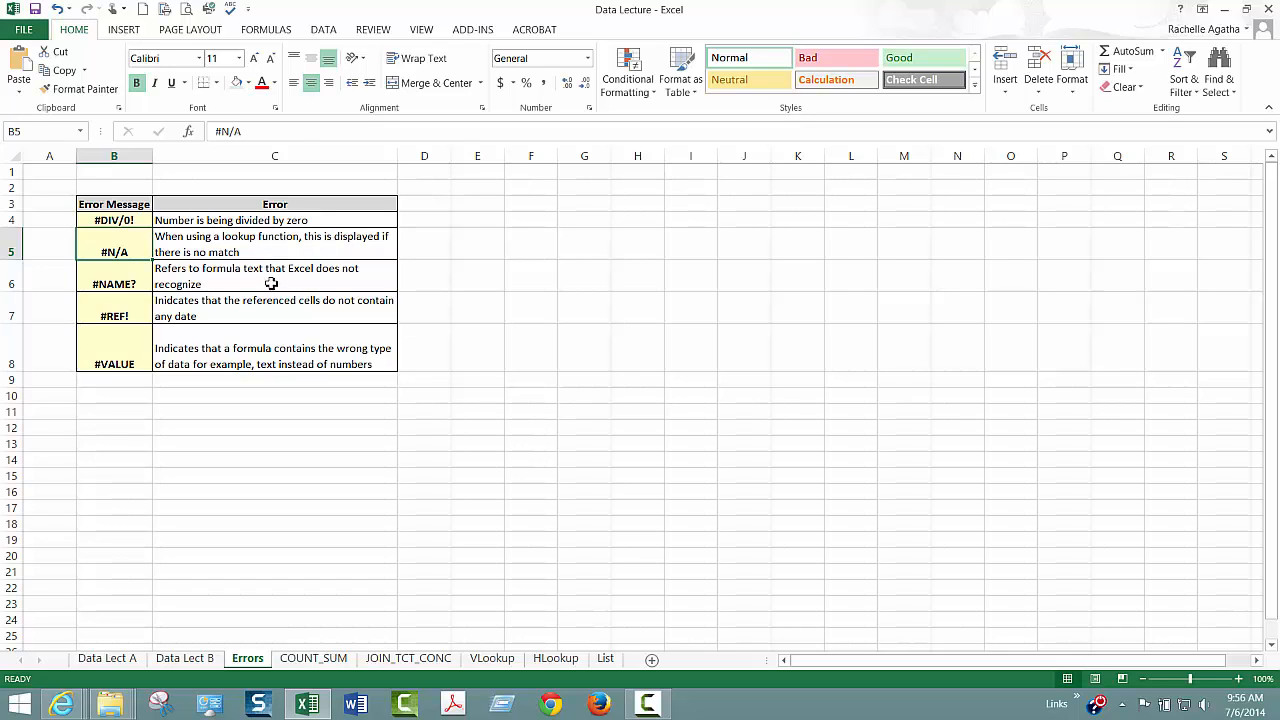
pyautogui.click(275, 276)
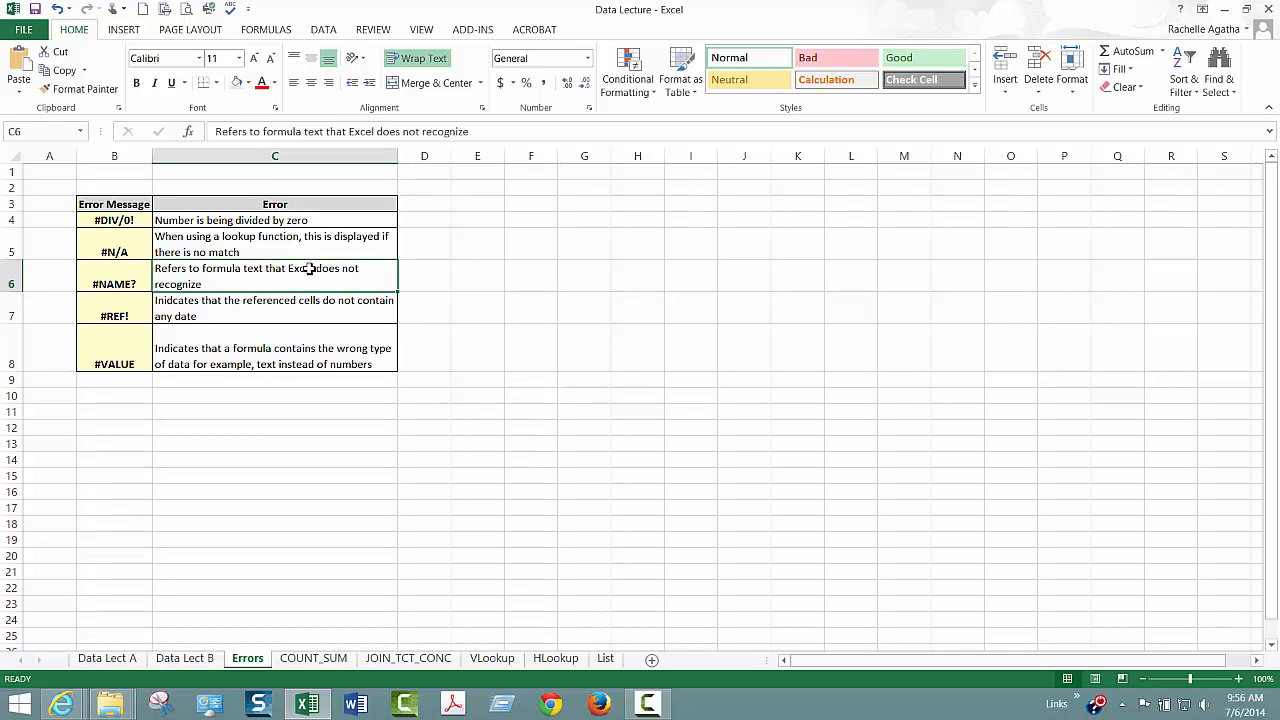
pyautogui.click(275, 356)
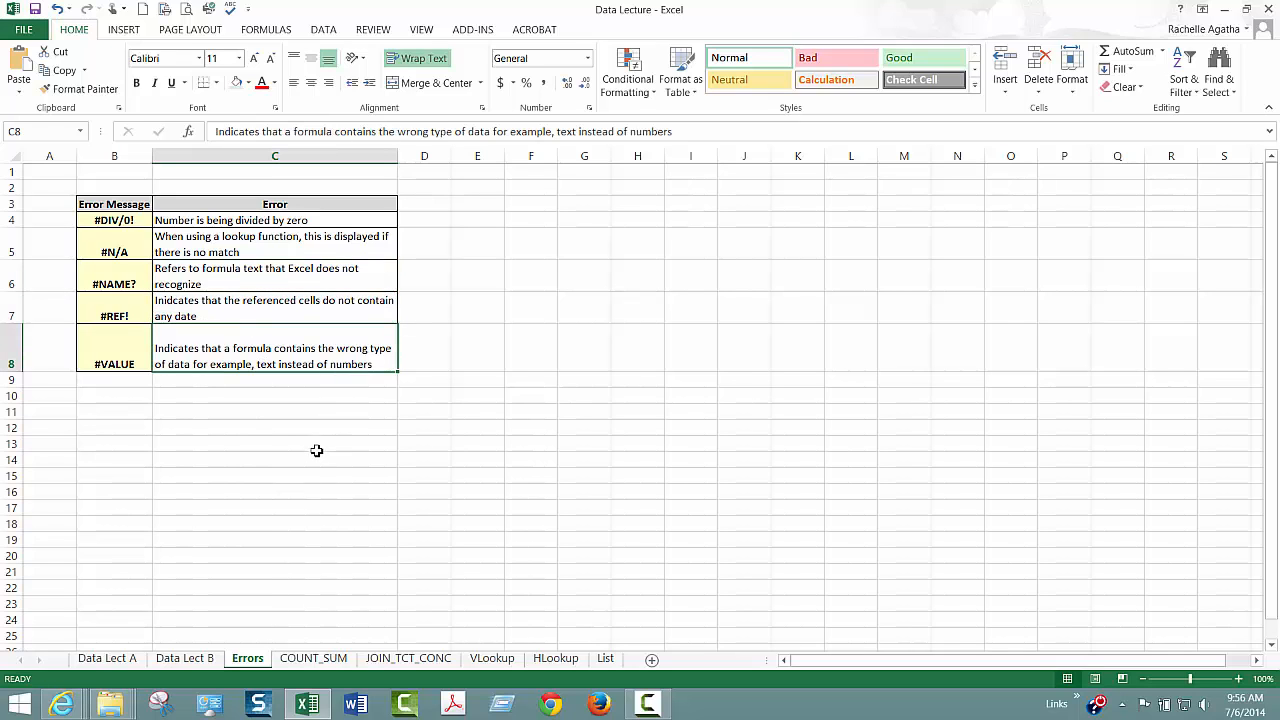
pyautogui.moveTo(528, 376)
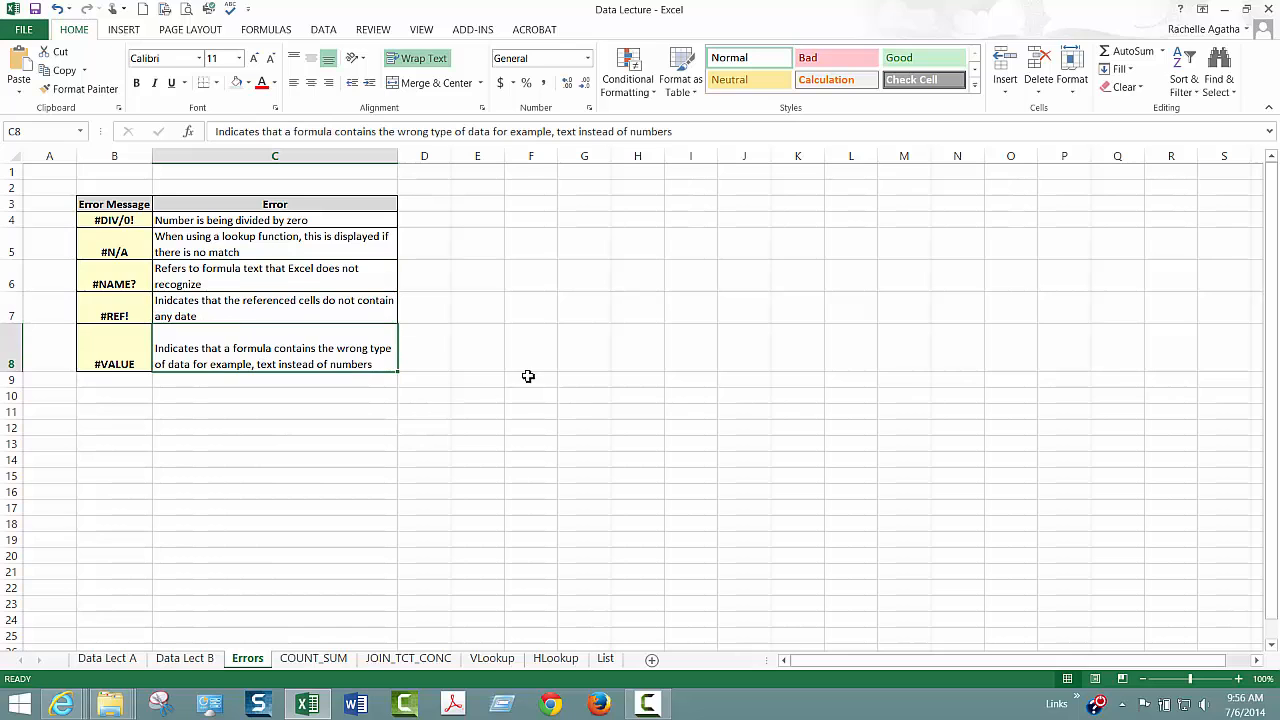
pyautogui.moveTo(550, 359)
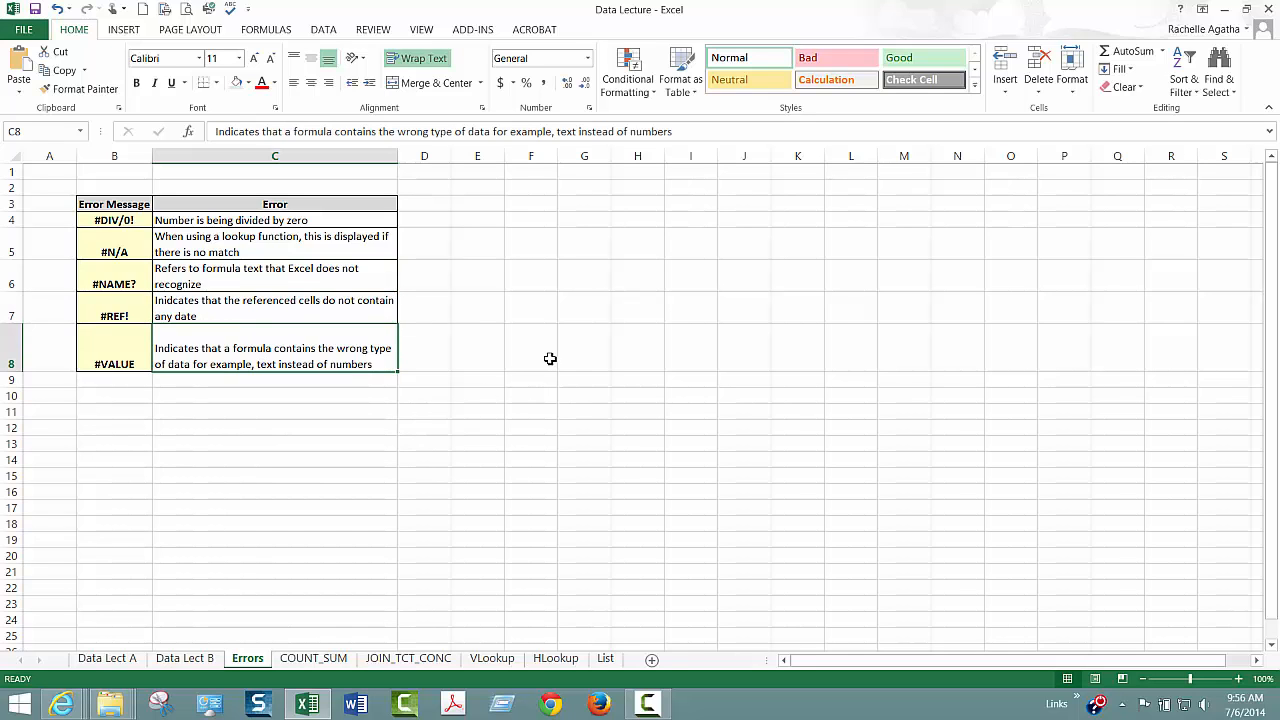
# Step: Review the Concatenate topic, Combine Data description, and the CONCATENATE and join formula examples
pyautogui.click(107, 658)
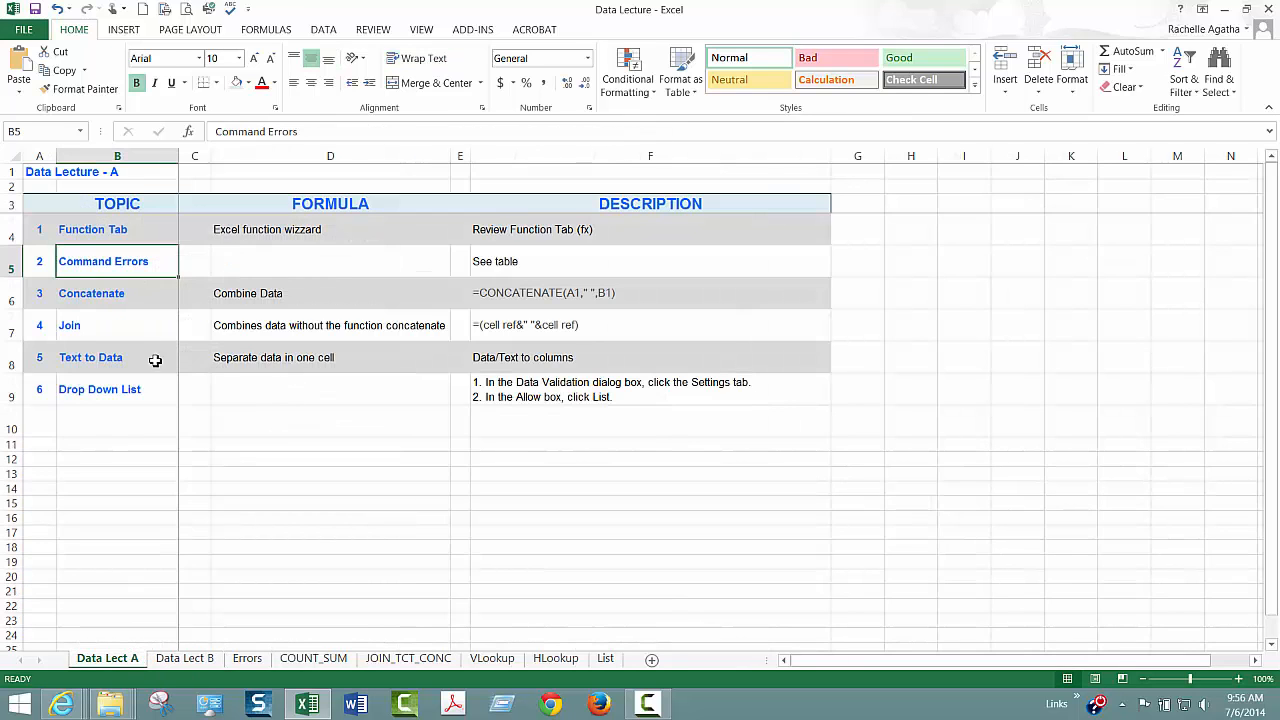
pyautogui.click(117, 293)
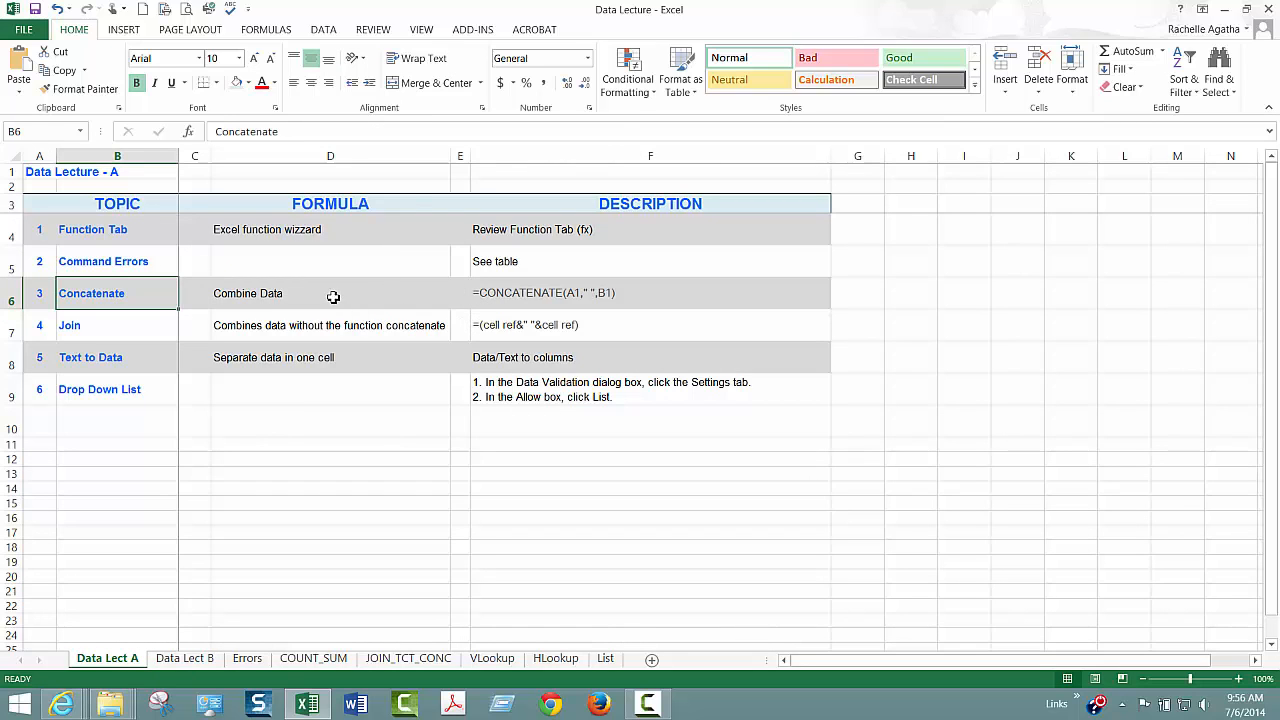
pyautogui.click(330, 293)
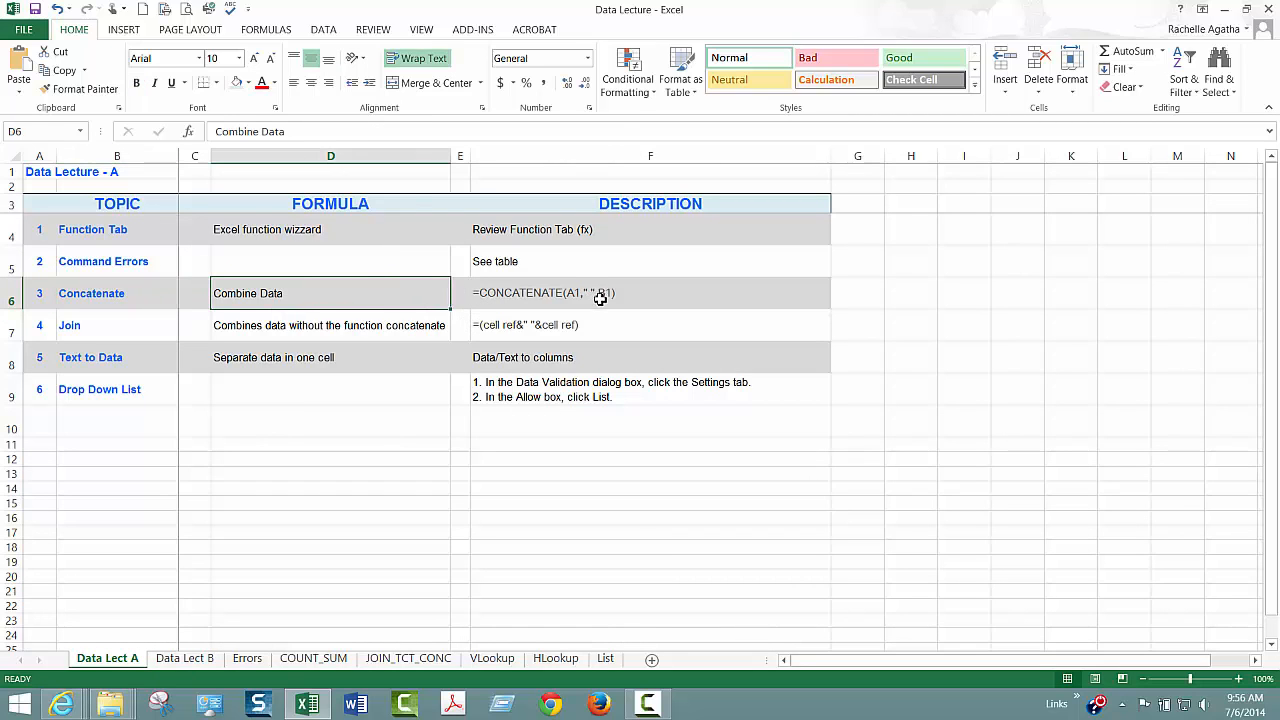
pyautogui.click(650, 292)
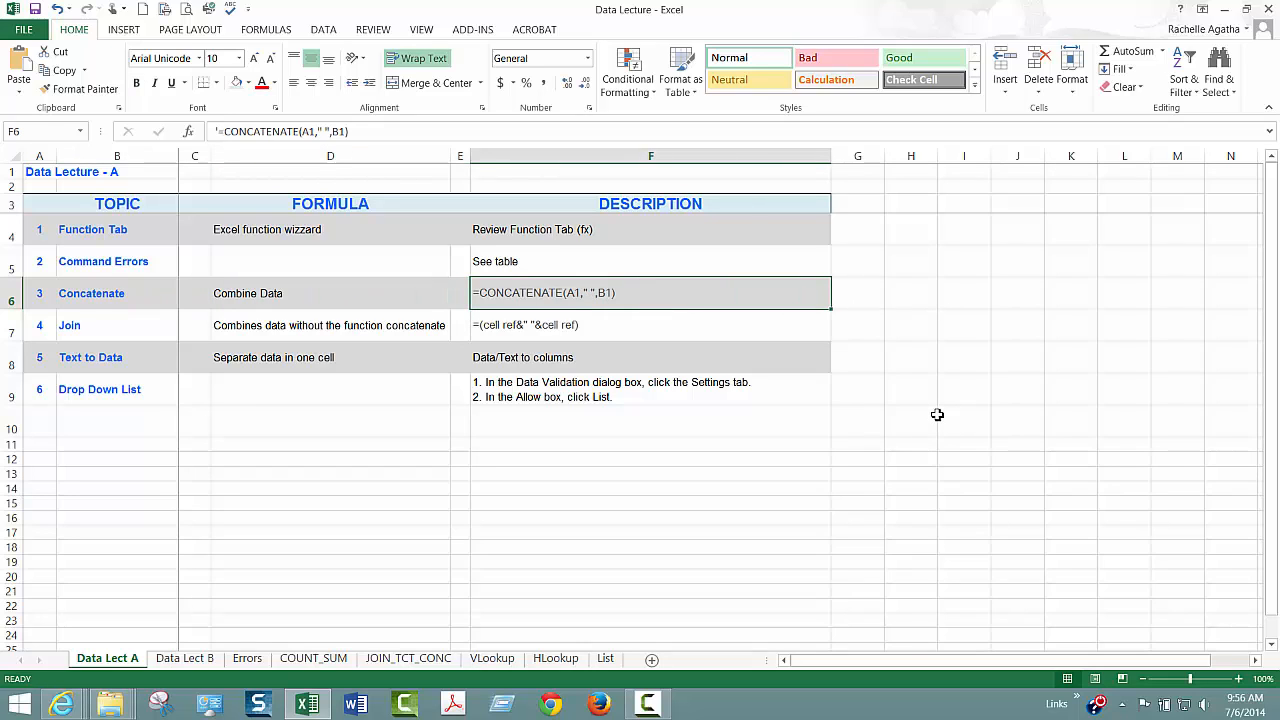
pyautogui.moveTo(527, 328)
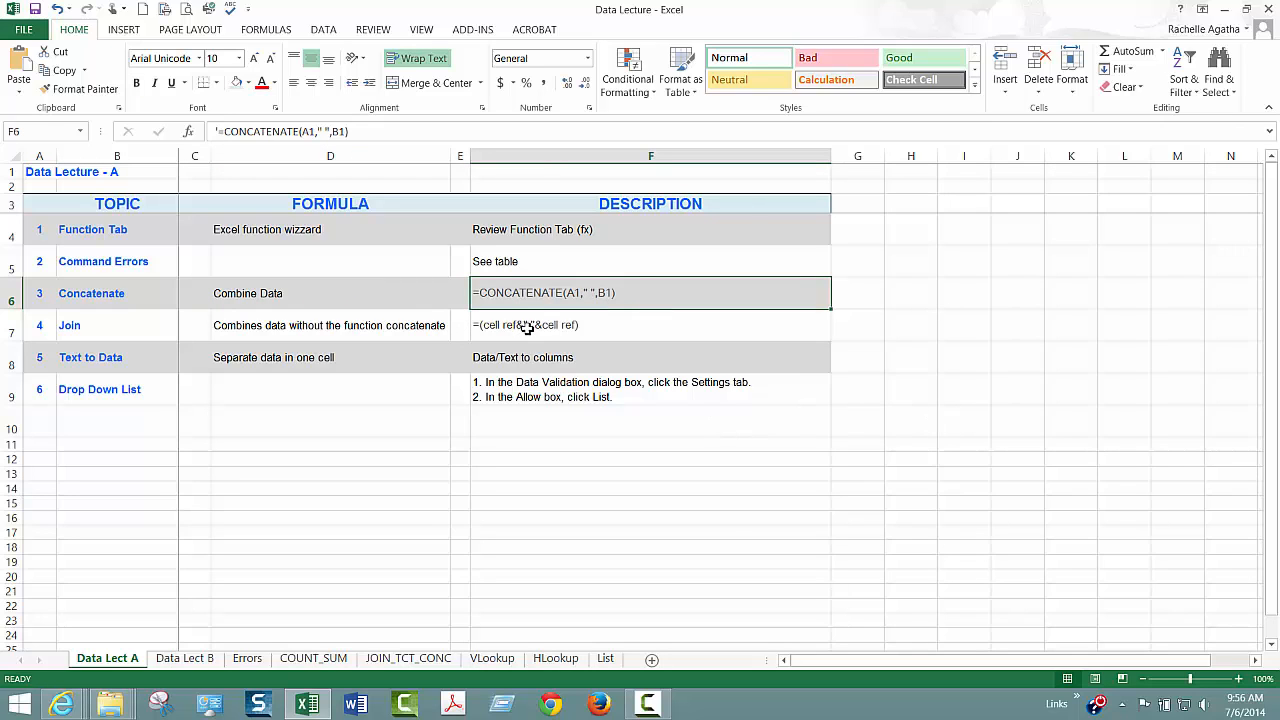
pyautogui.click(650, 325)
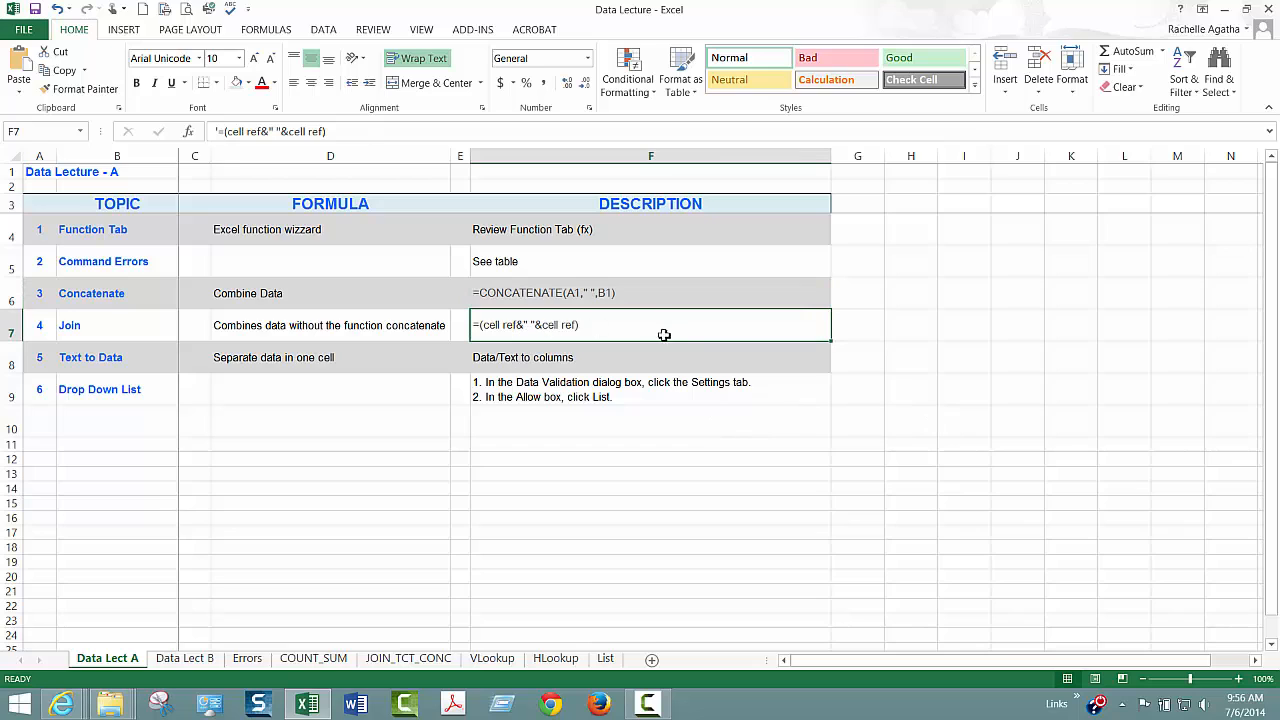
pyautogui.moveTo(565, 325)
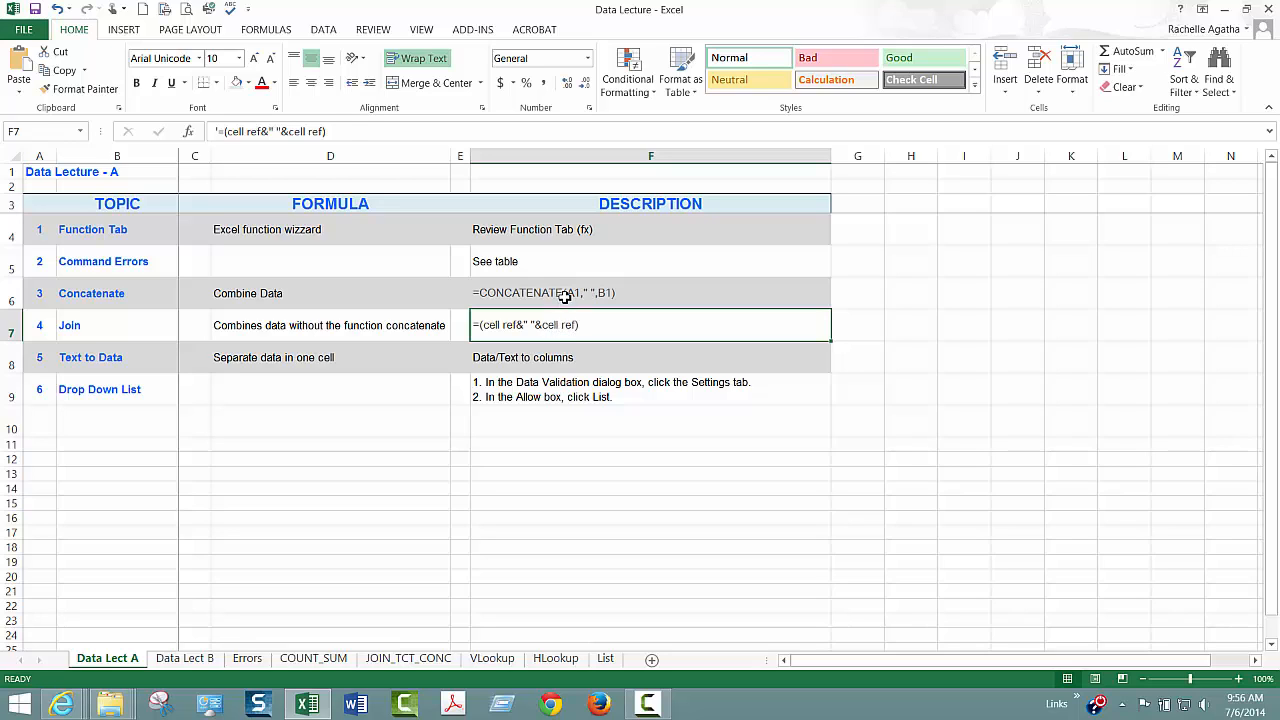
pyautogui.click(650, 292)
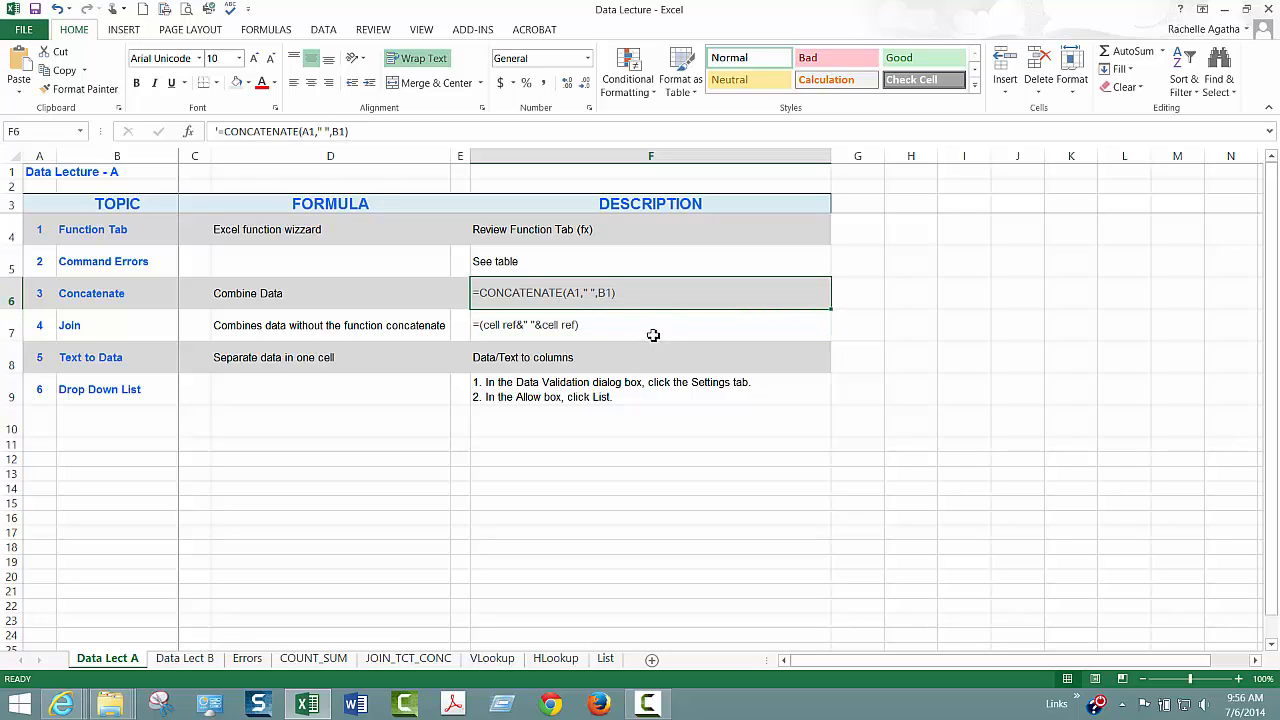
pyautogui.moveTo(583, 299)
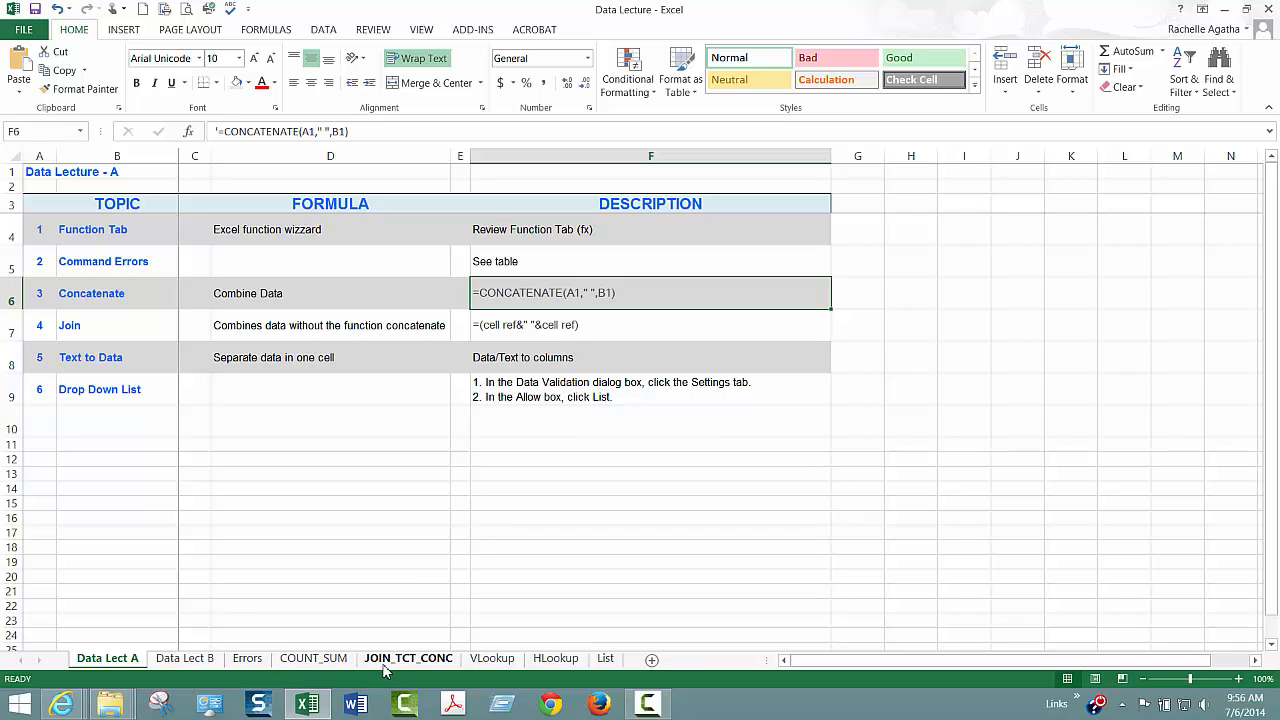
pyautogui.click(408, 658)
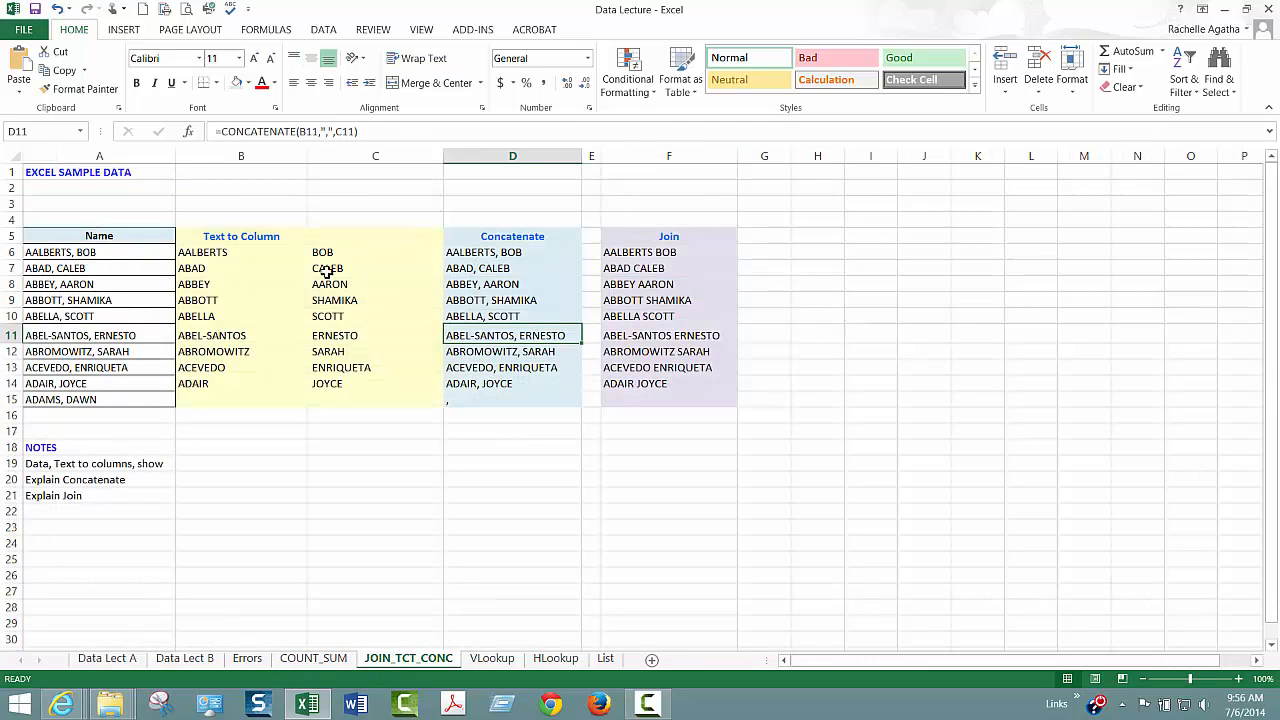
pyautogui.click(60, 252)
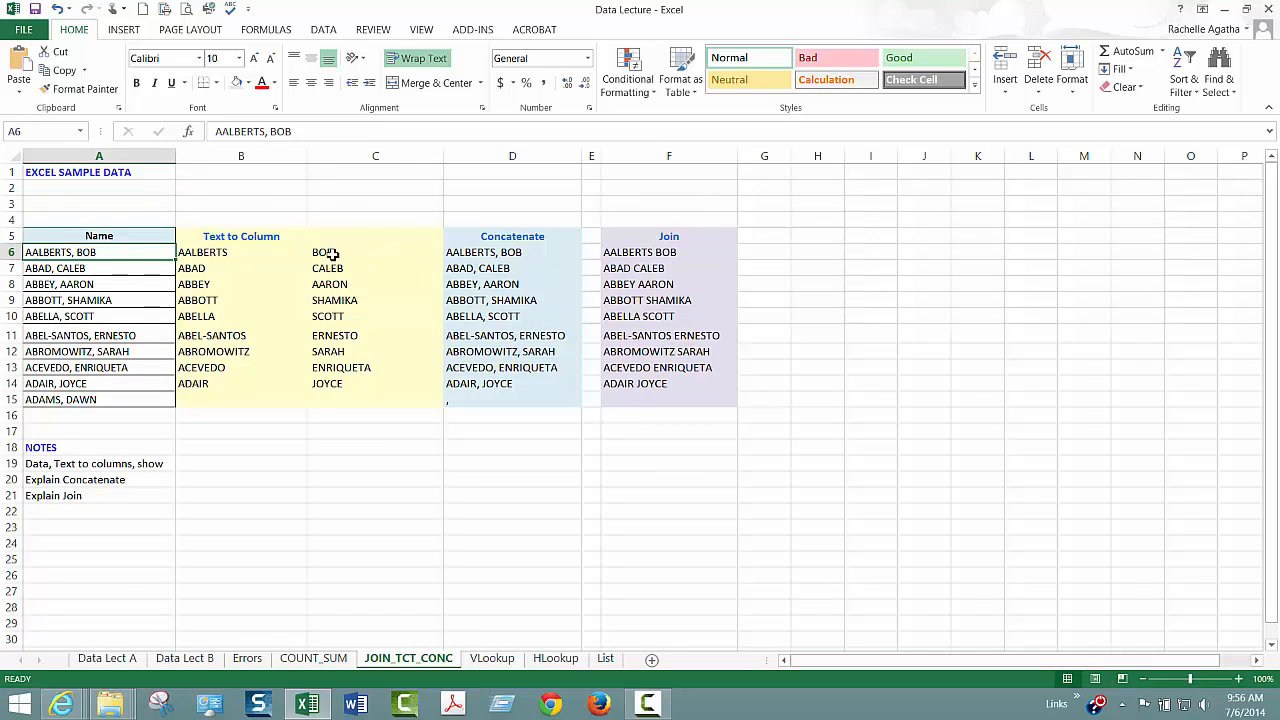
pyautogui.click(375, 252)
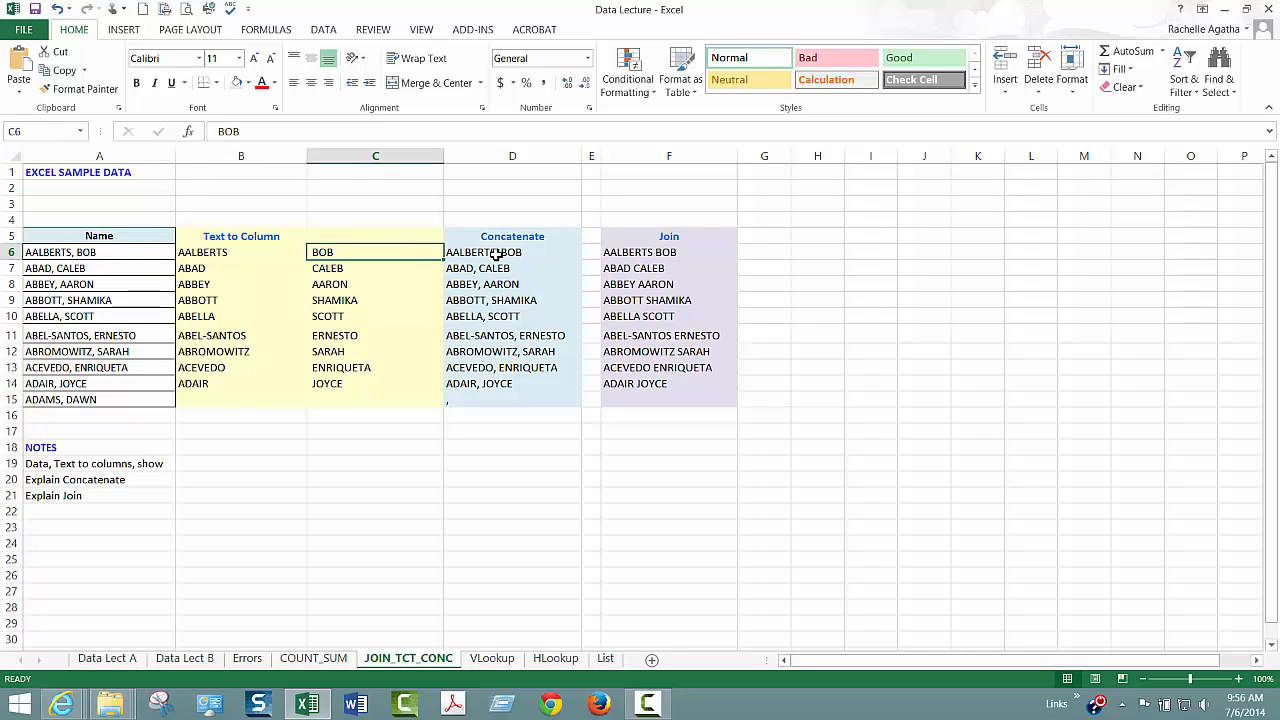
pyautogui.click(512, 252)
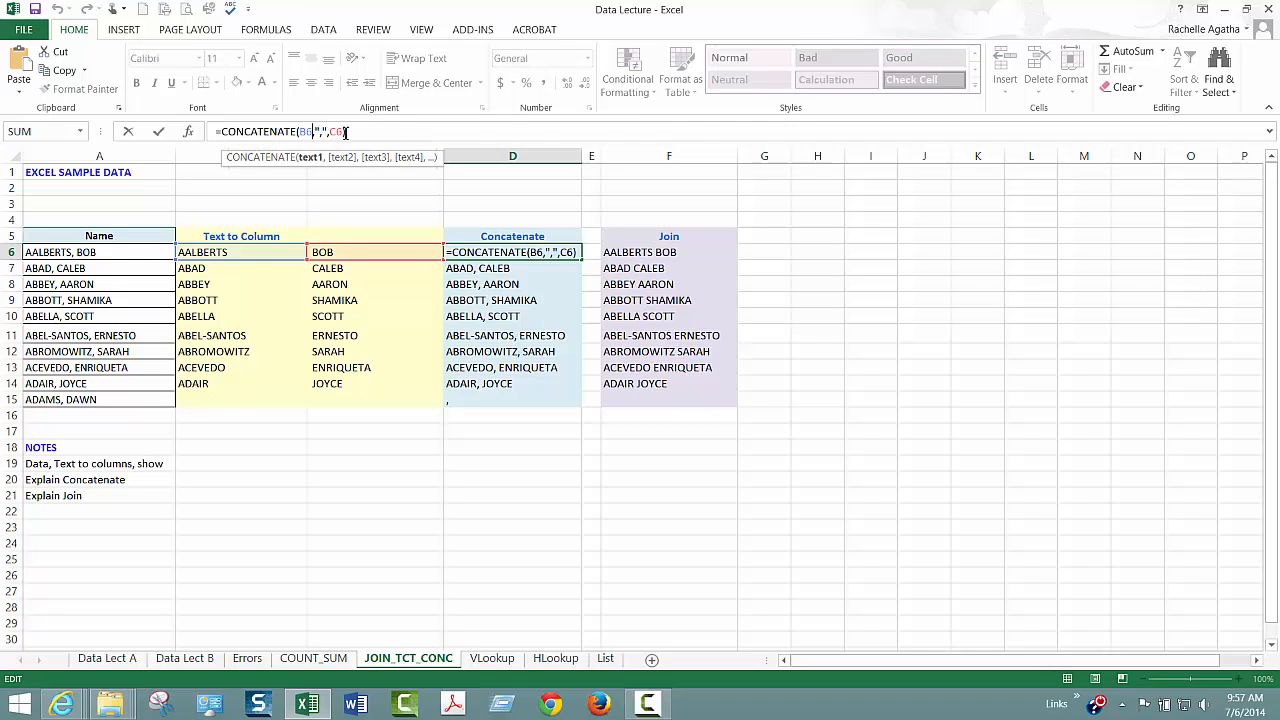
pyautogui.moveTo(498, 214)
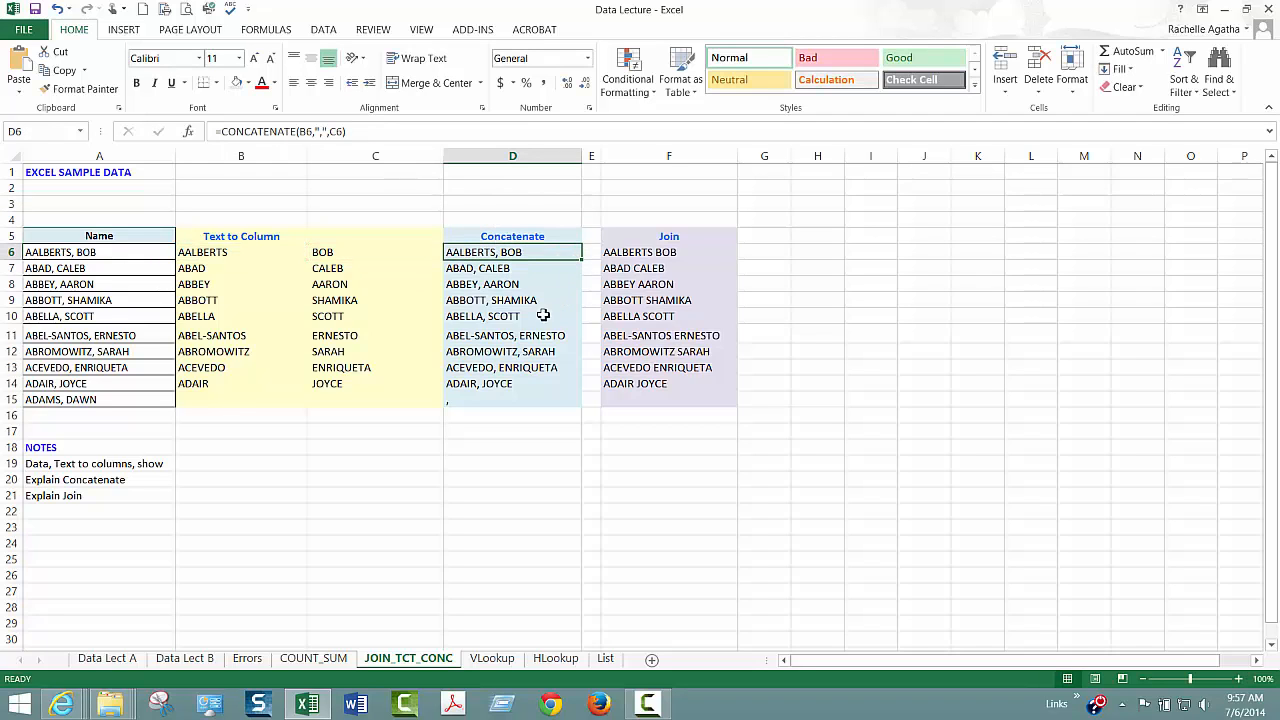
pyautogui.moveTo(323, 131)
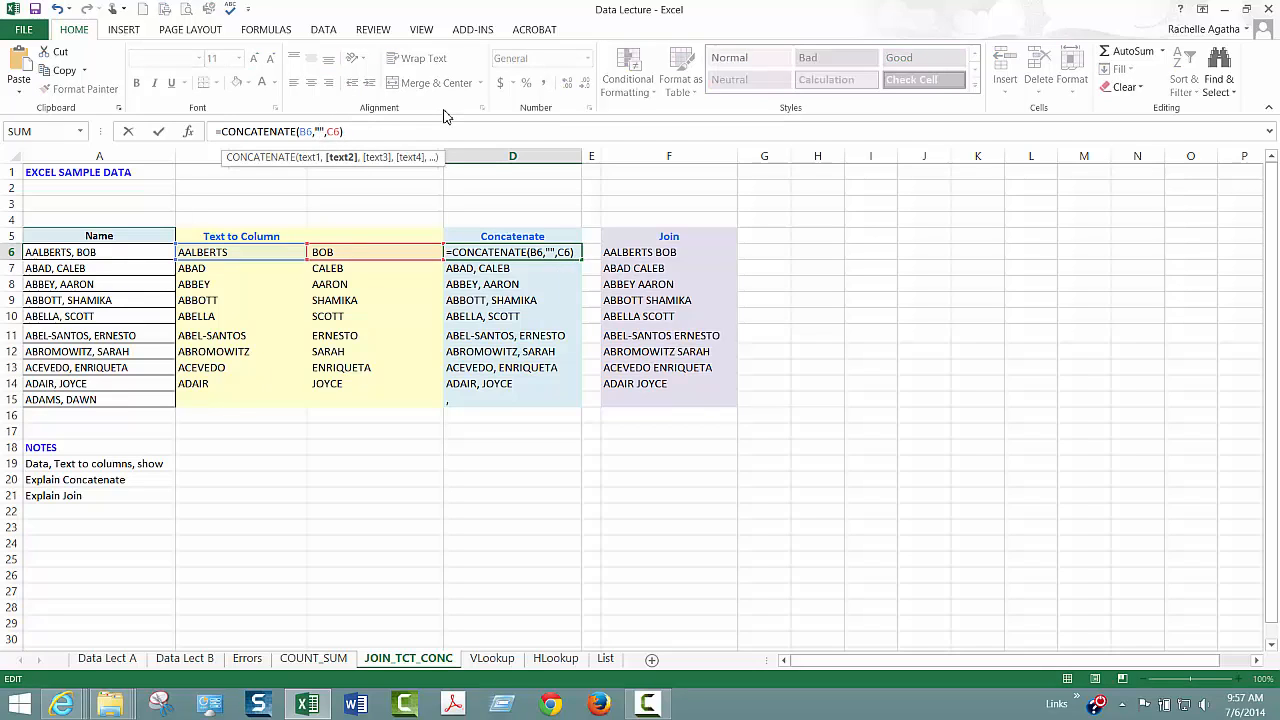
pyautogui.write('?')
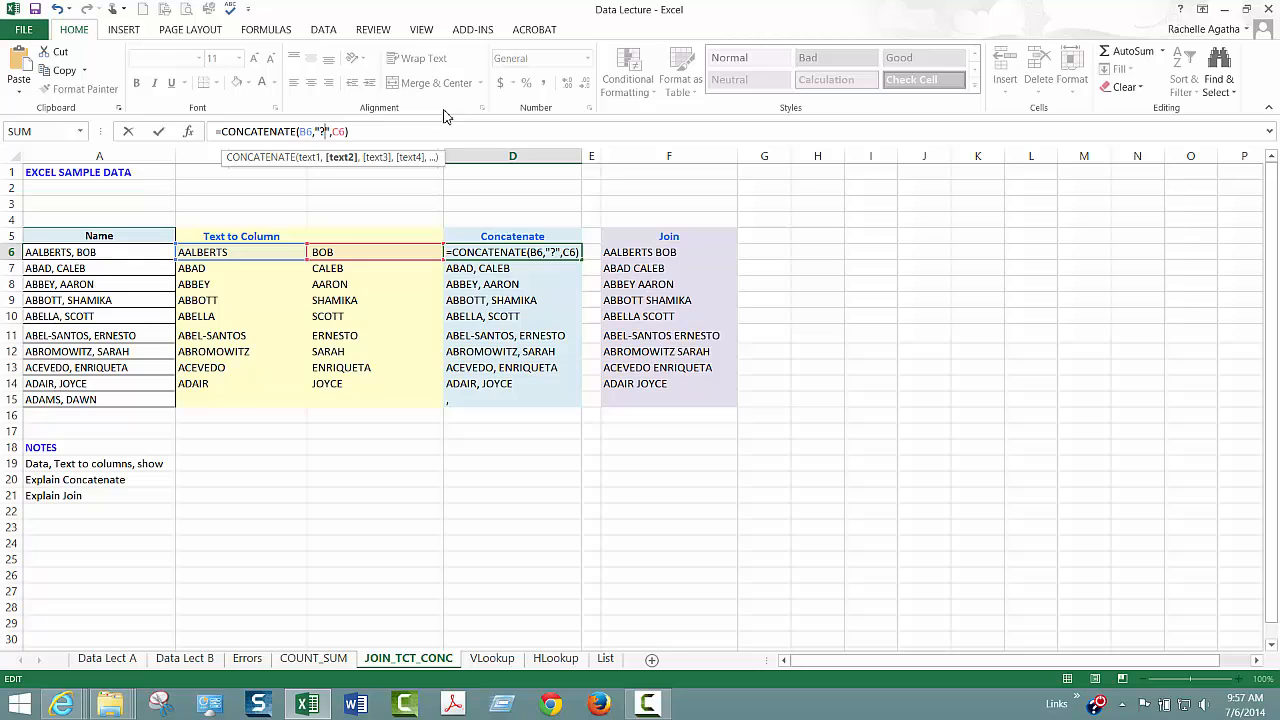
pyautogui.press('Return')
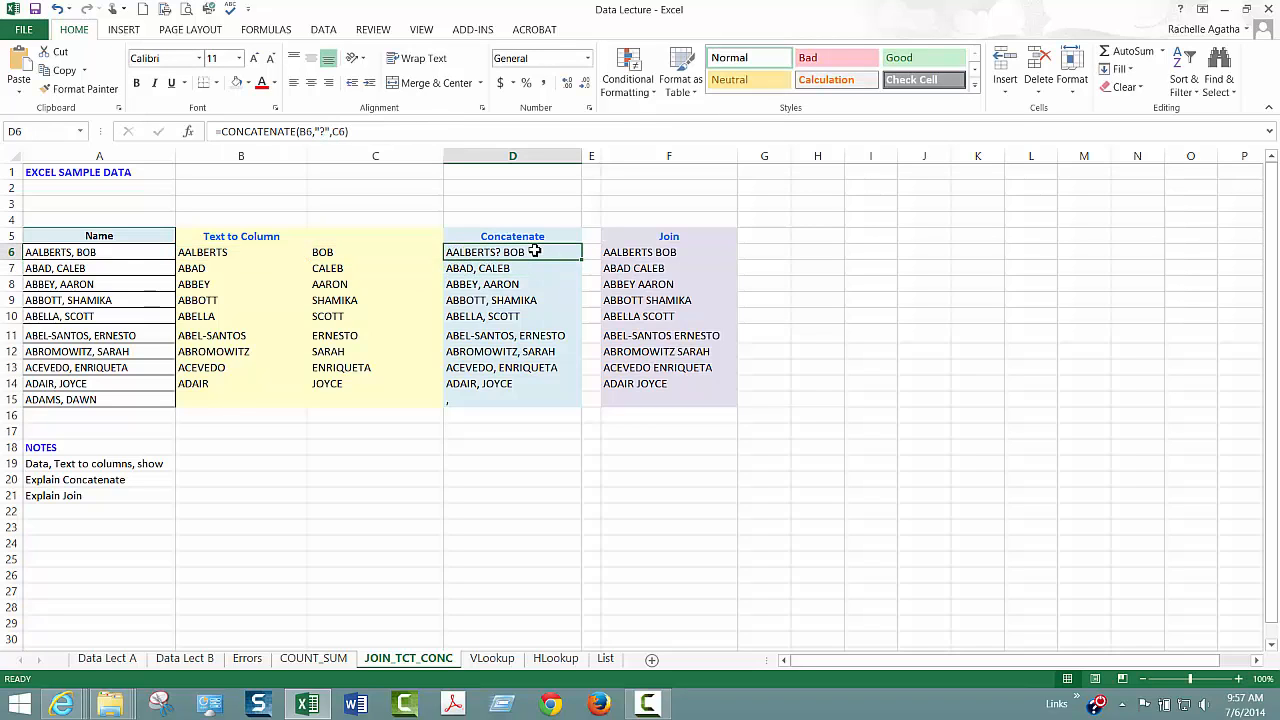
pyautogui.moveTo(323, 131)
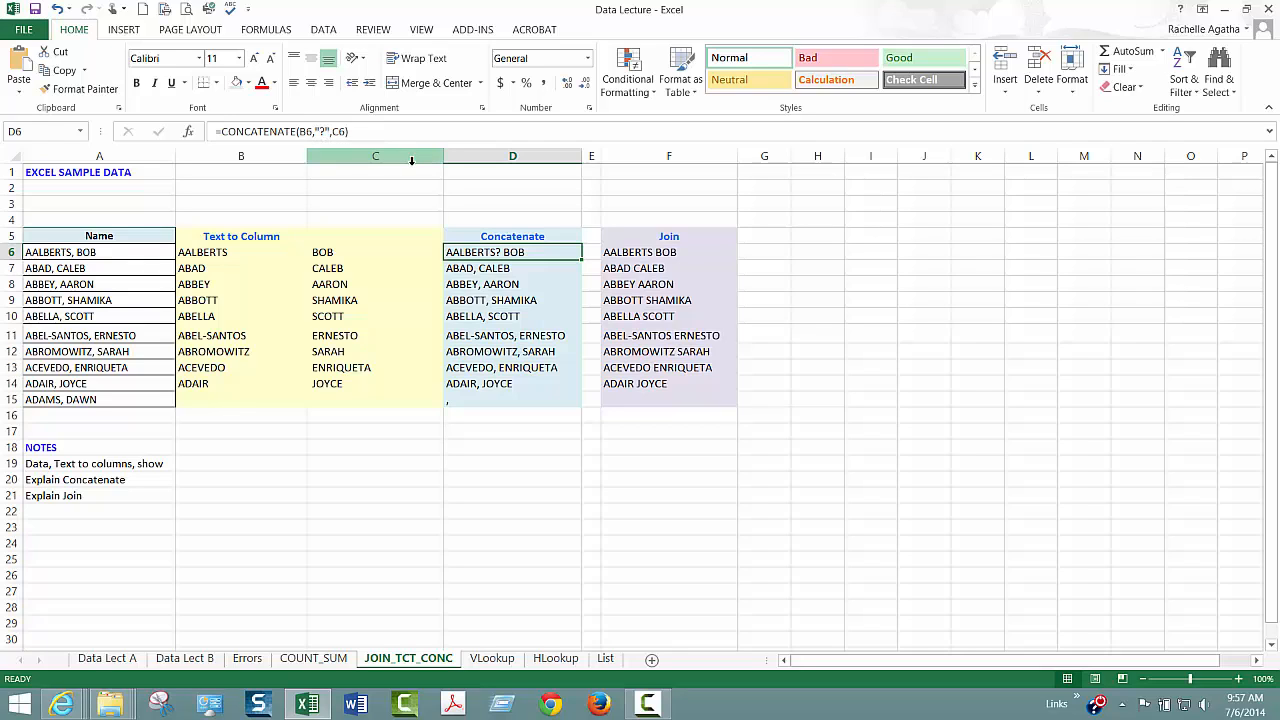
pyautogui.click(669, 252)
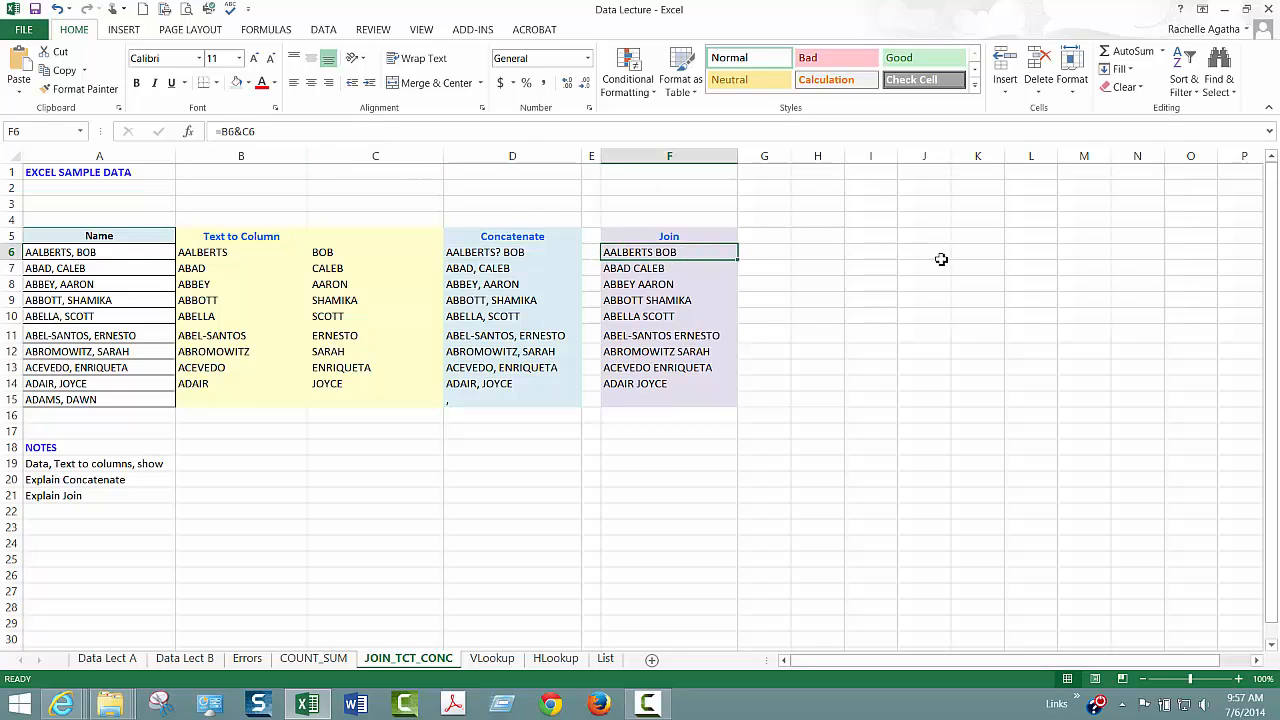
pyautogui.moveTo(237, 131)
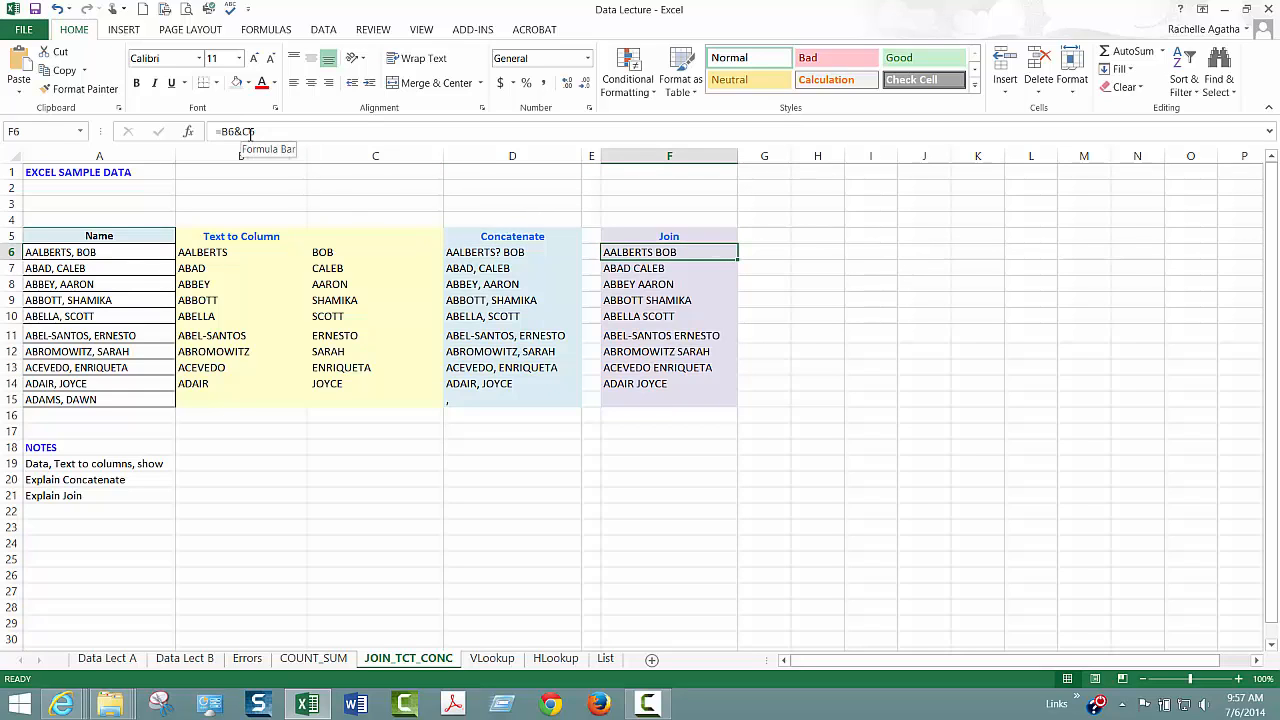
pyautogui.moveTo(695, 252)
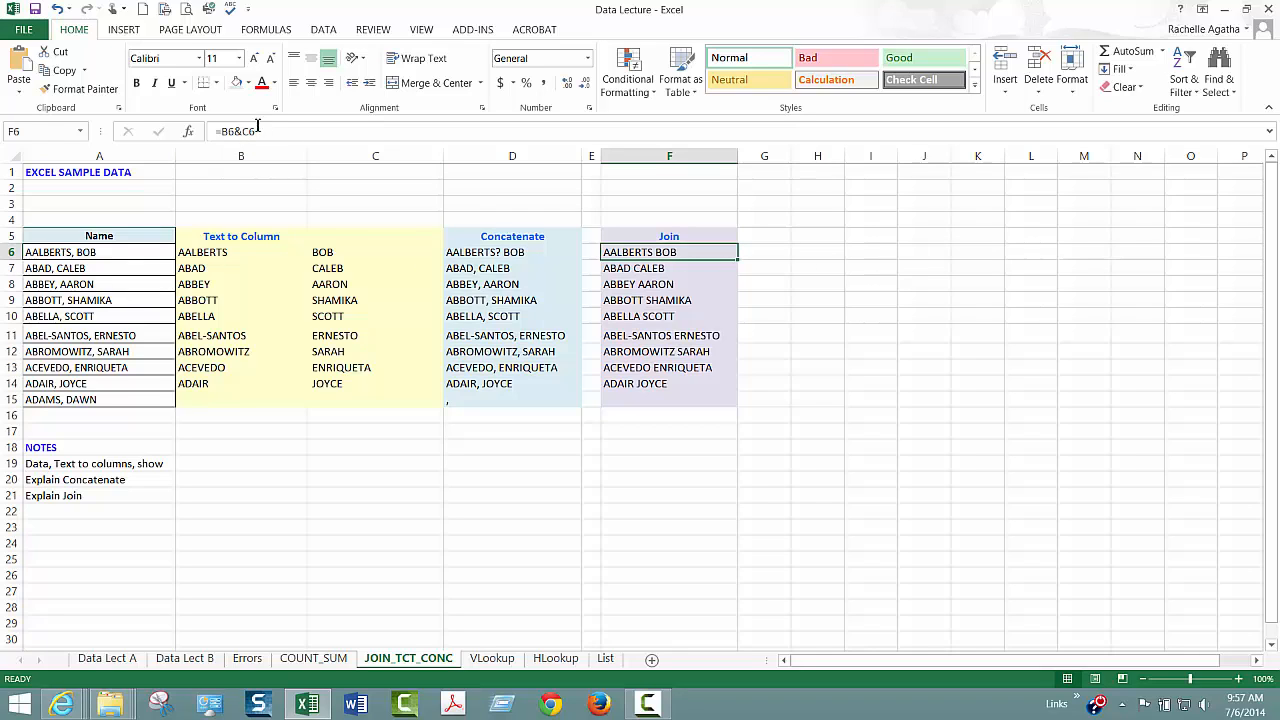
pyautogui.doubleClick(669, 252)
pyautogui.write('",')
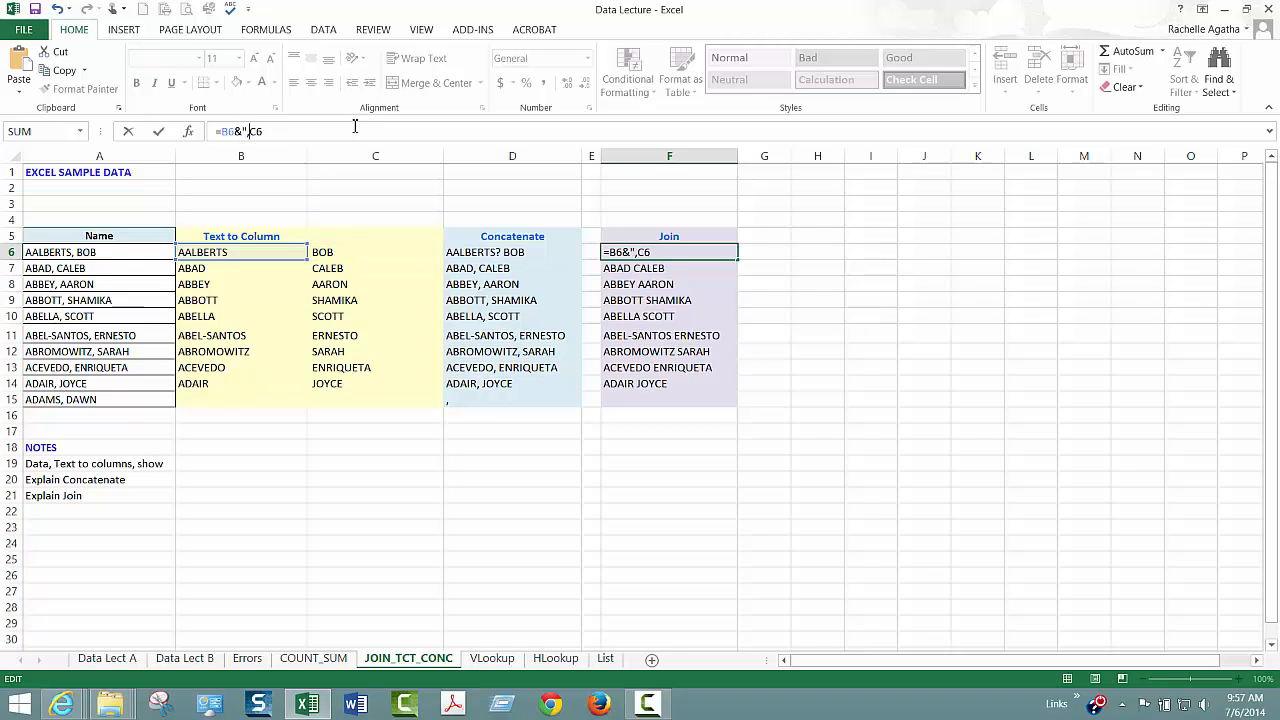
pyautogui.write('&')
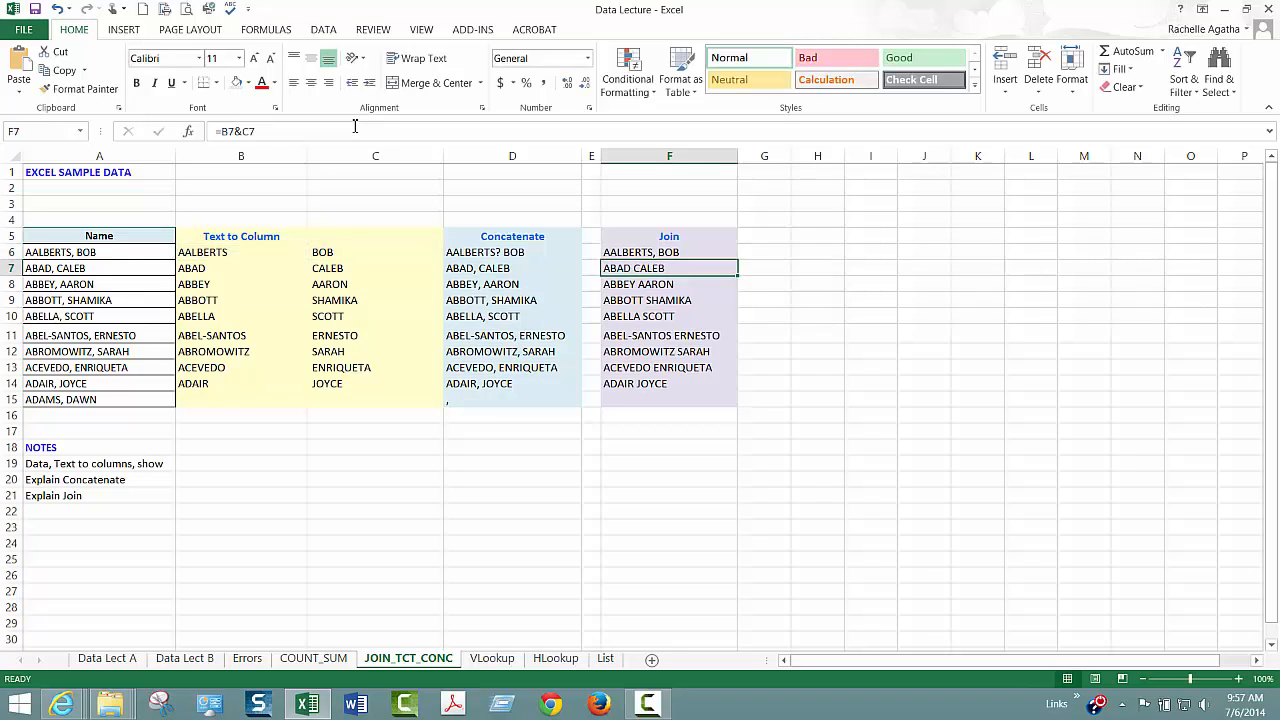
pyautogui.click(669, 252)
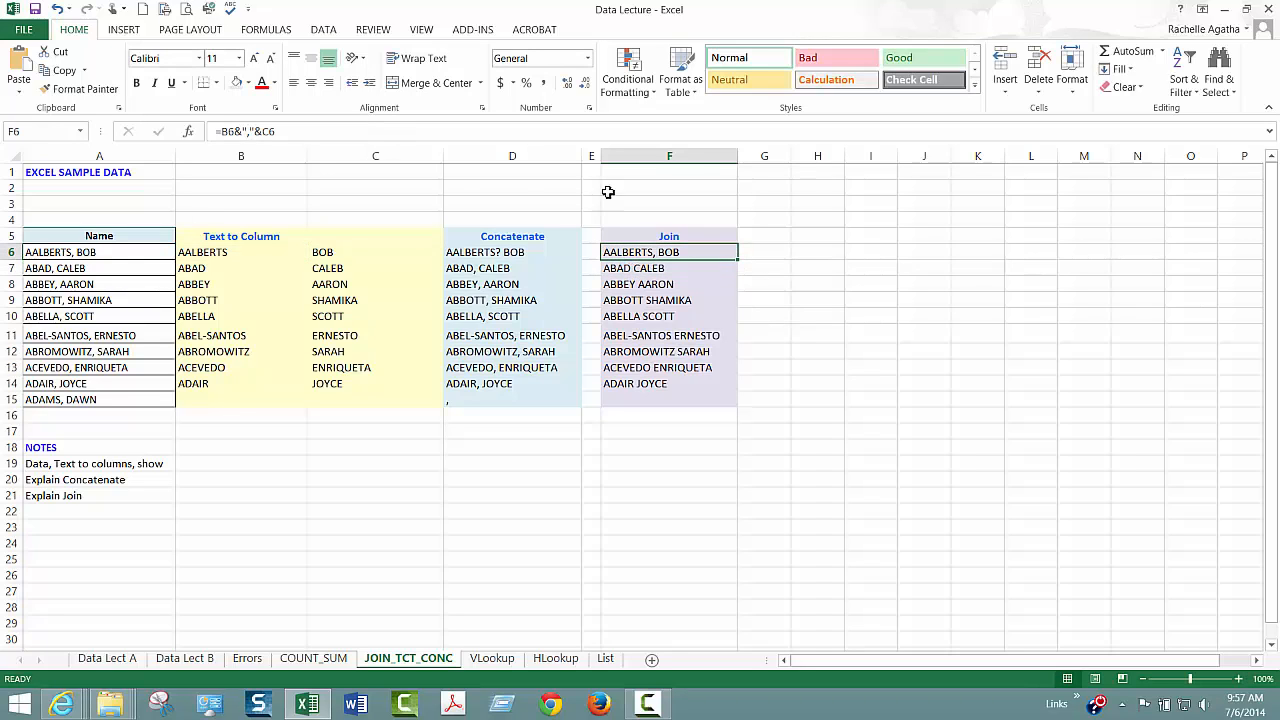
pyautogui.moveTo(250, 131)
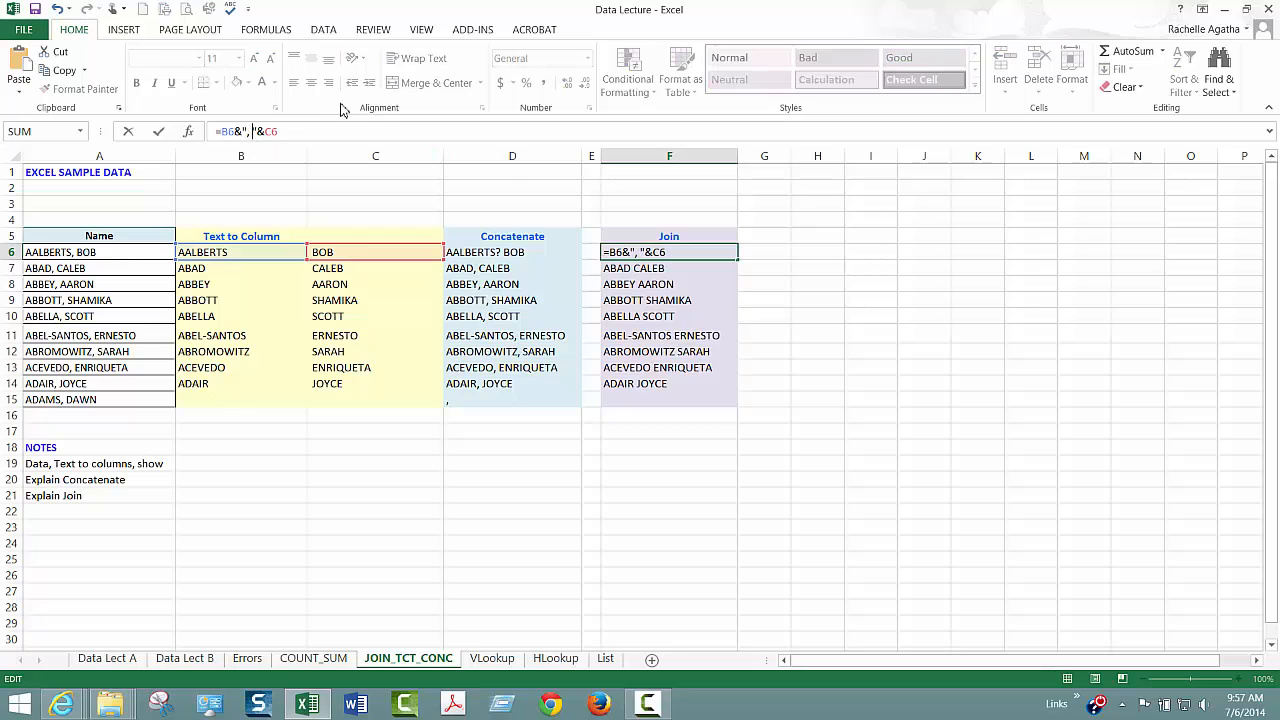
pyautogui.press('Return')
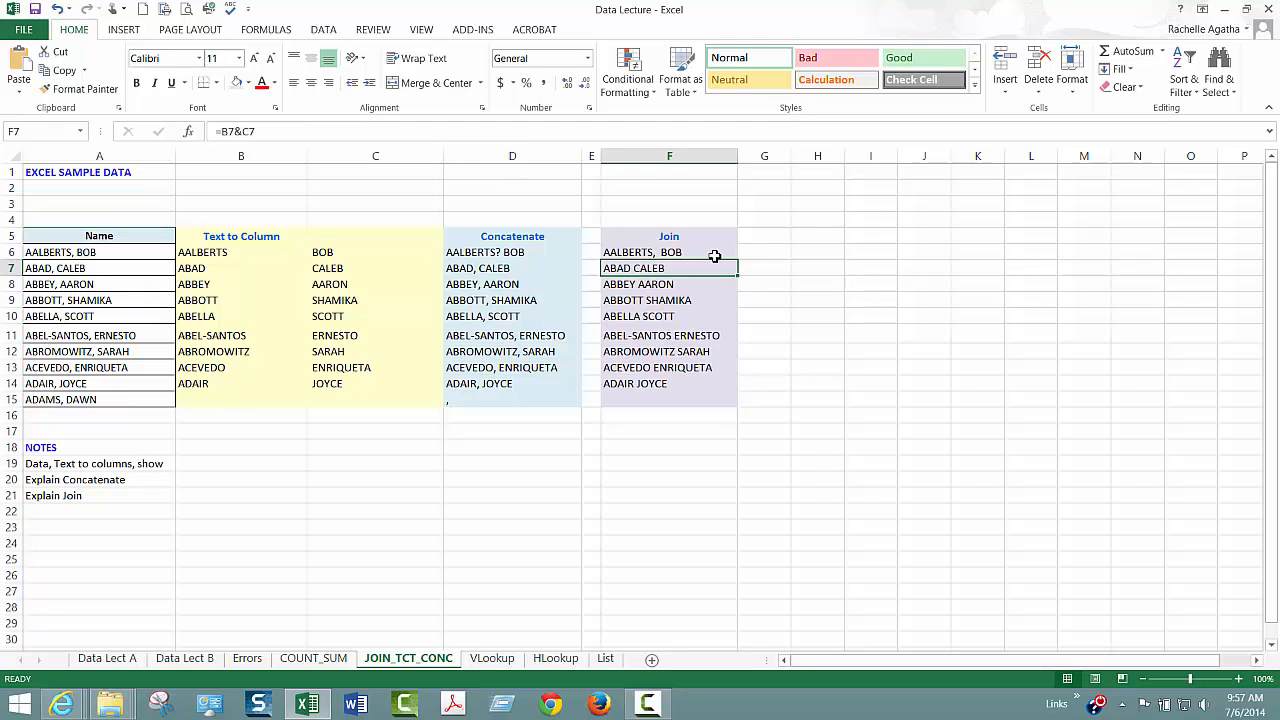
pyautogui.click(669, 236)
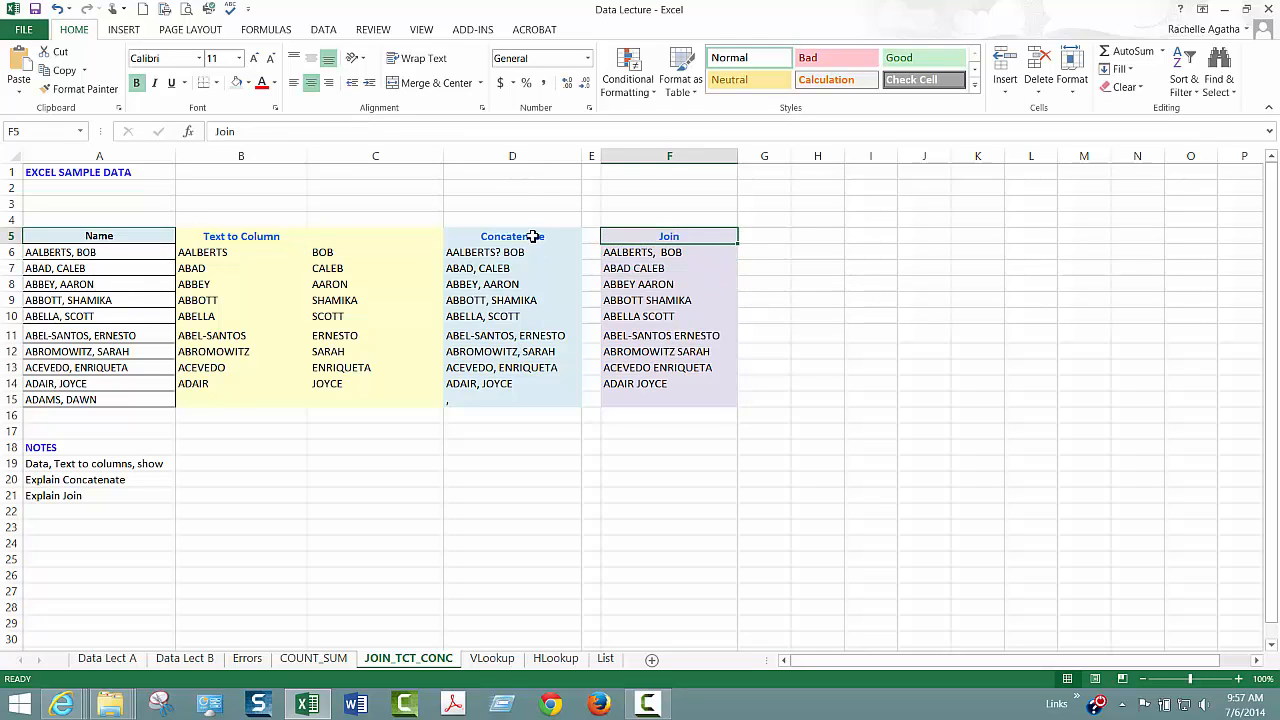
pyautogui.click(512, 236)
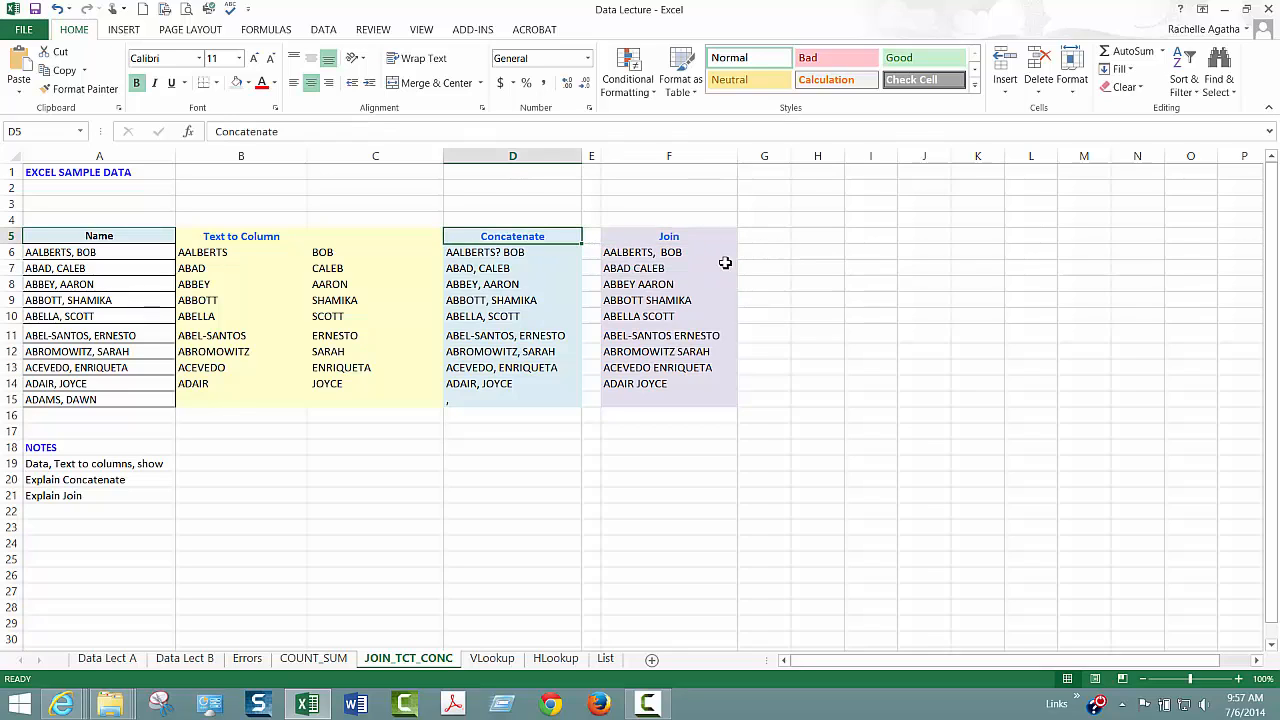
pyautogui.moveTo(820, 250)
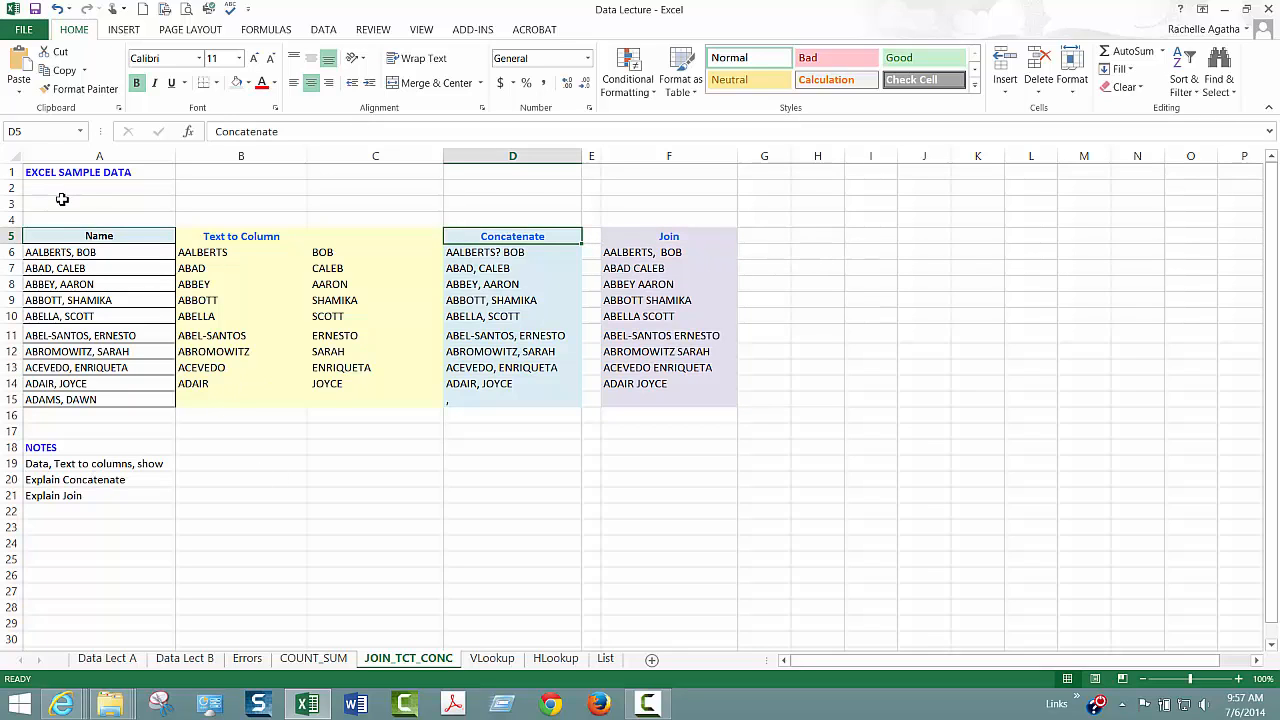
# Step: Copy column A's Name list, heading and notes, and paste them into column I
pyautogui.moveTo(99, 235); pyautogui.dragTo(87, 383)
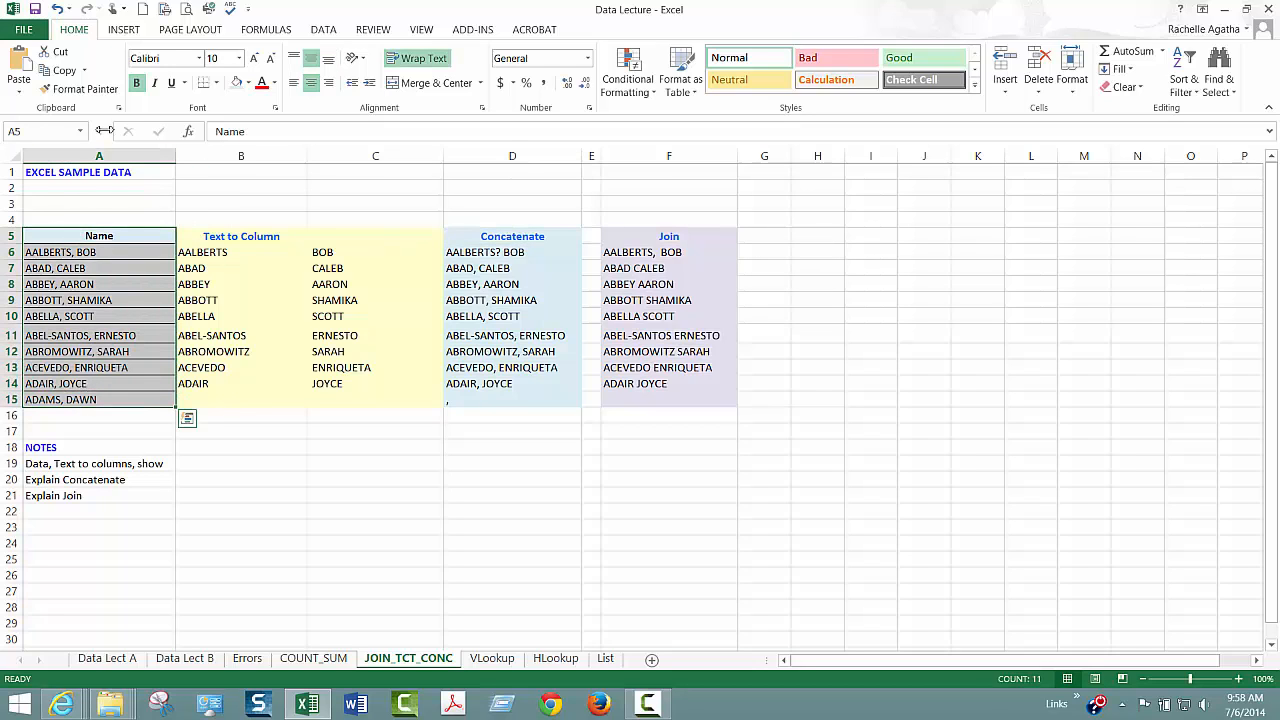
pyautogui.click(98, 155)
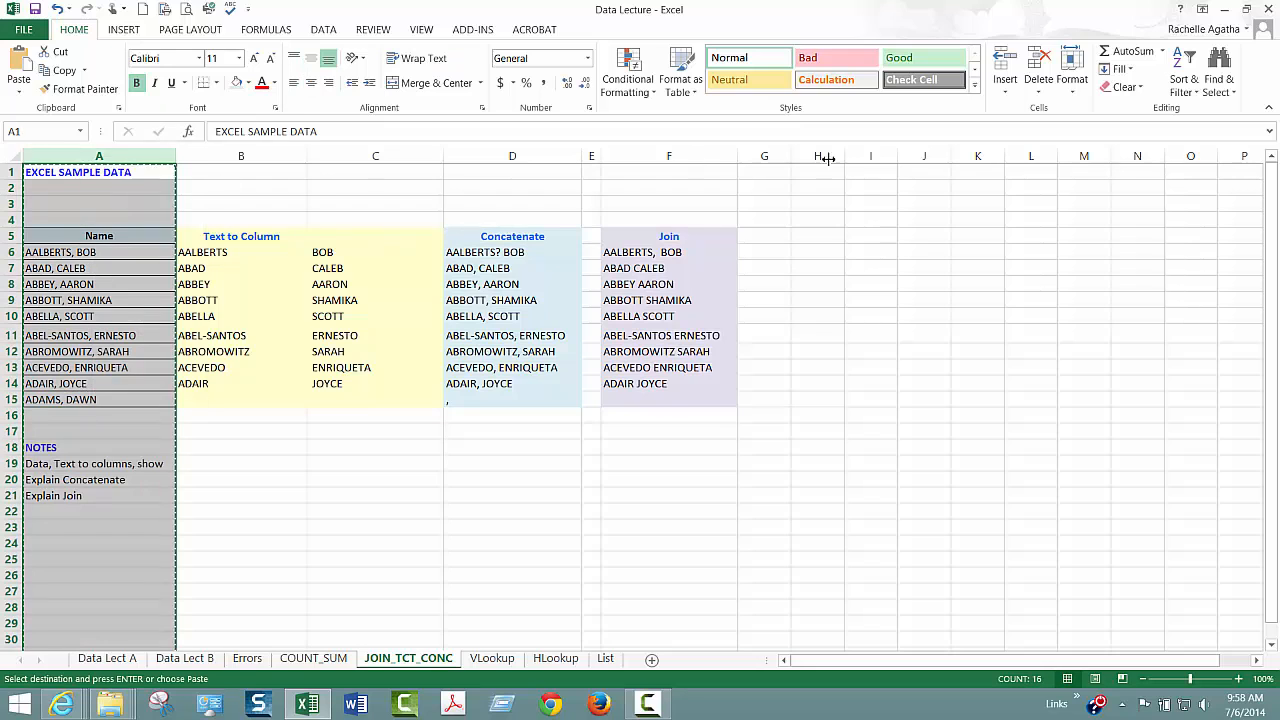
pyautogui.rightClick(870, 155)
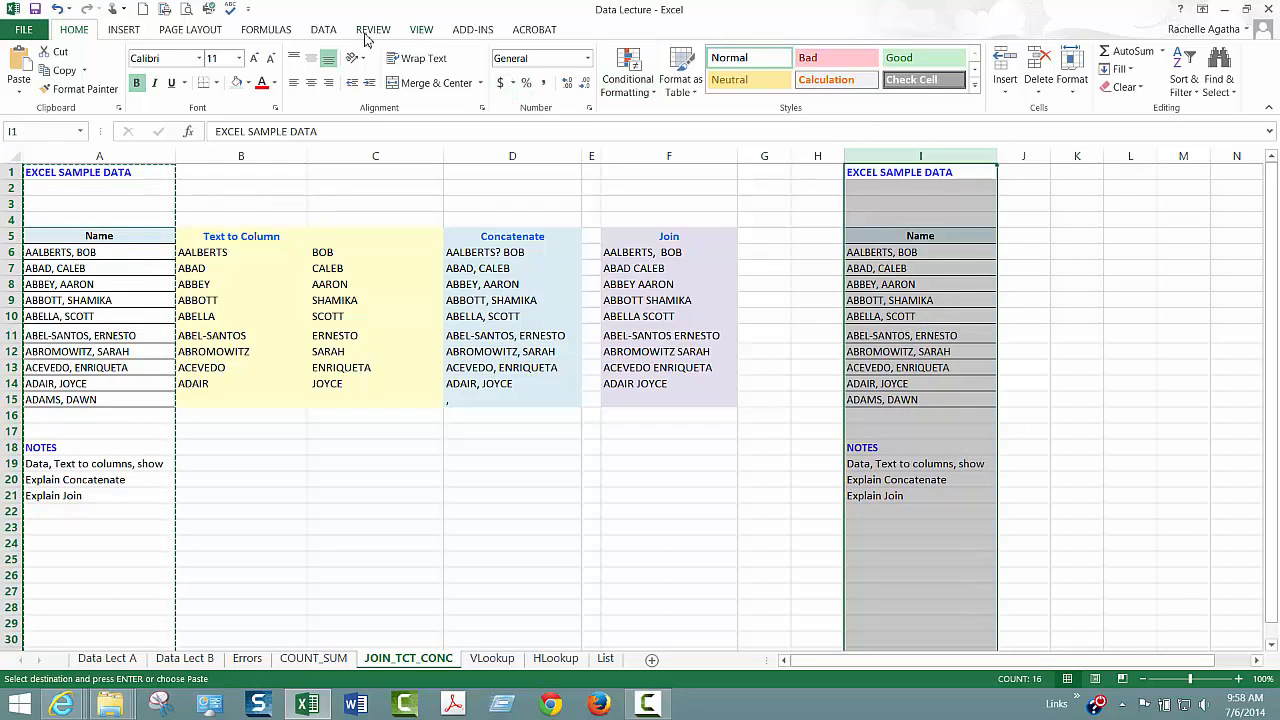
# Step: Run Text to Columns on column I, splitting at Comma with General format into $I$1
pyautogui.click(323, 28)
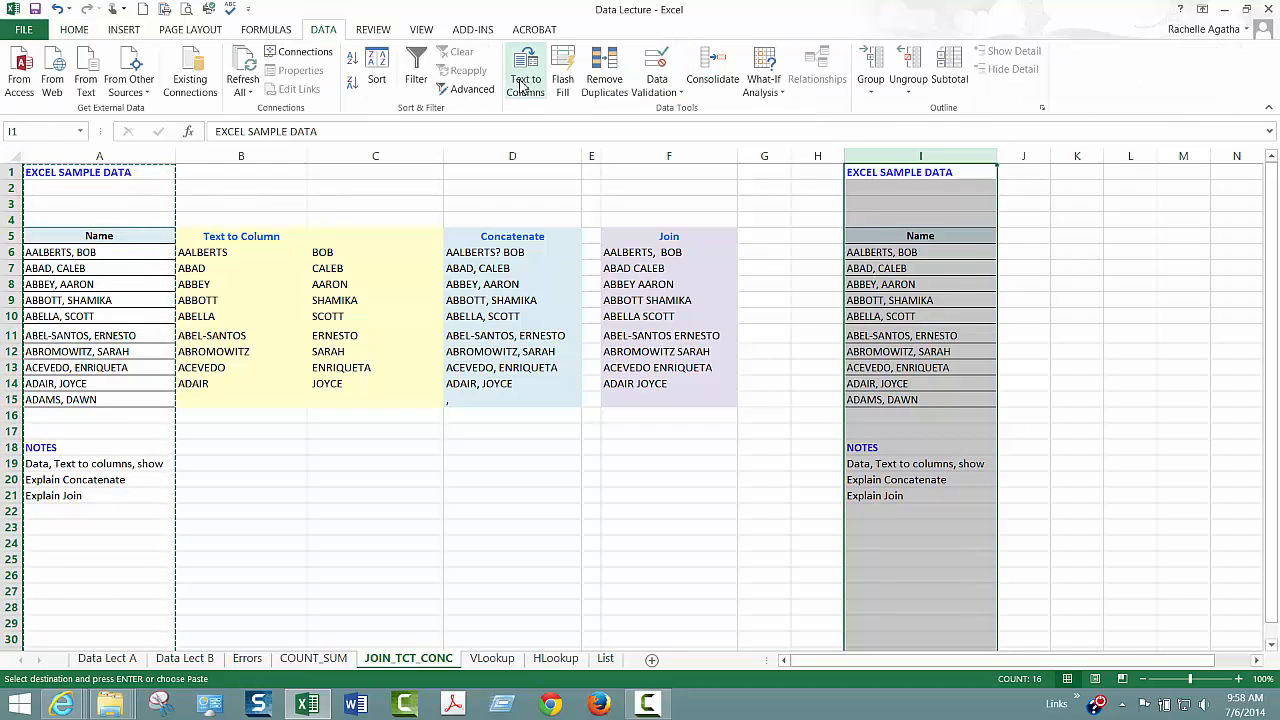
pyautogui.click(525, 75)
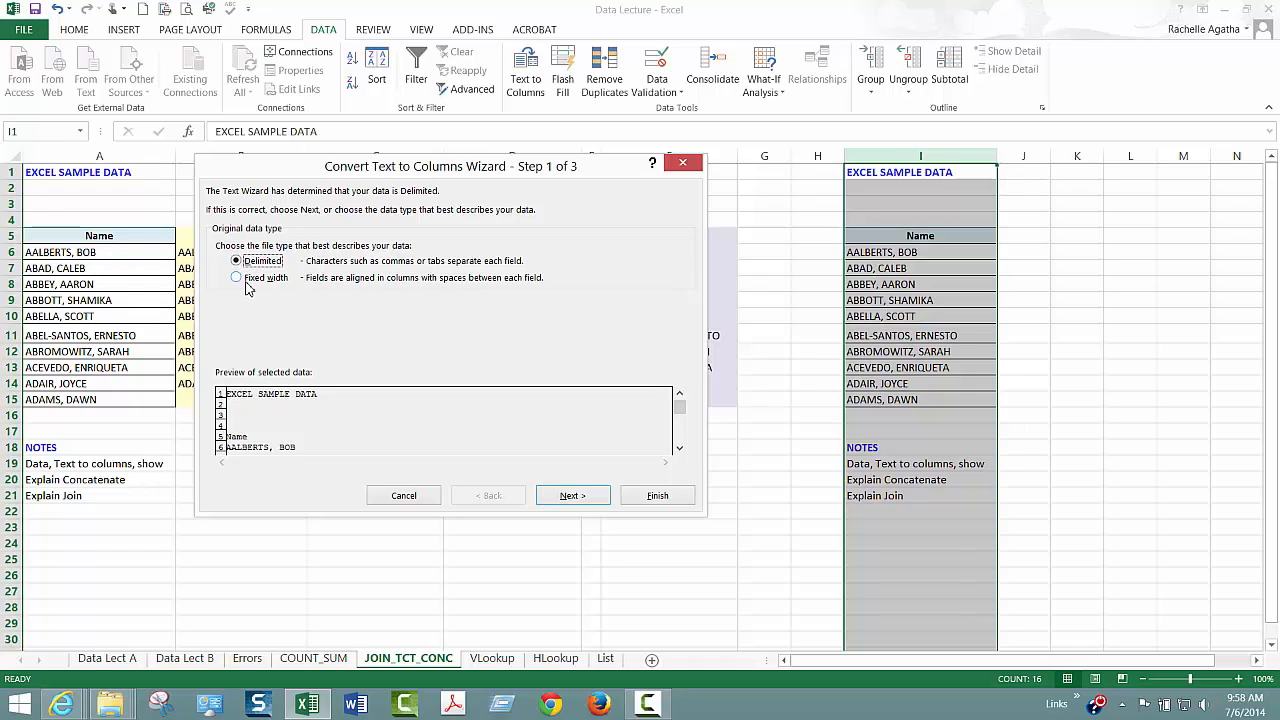
pyautogui.moveTo(268, 280)
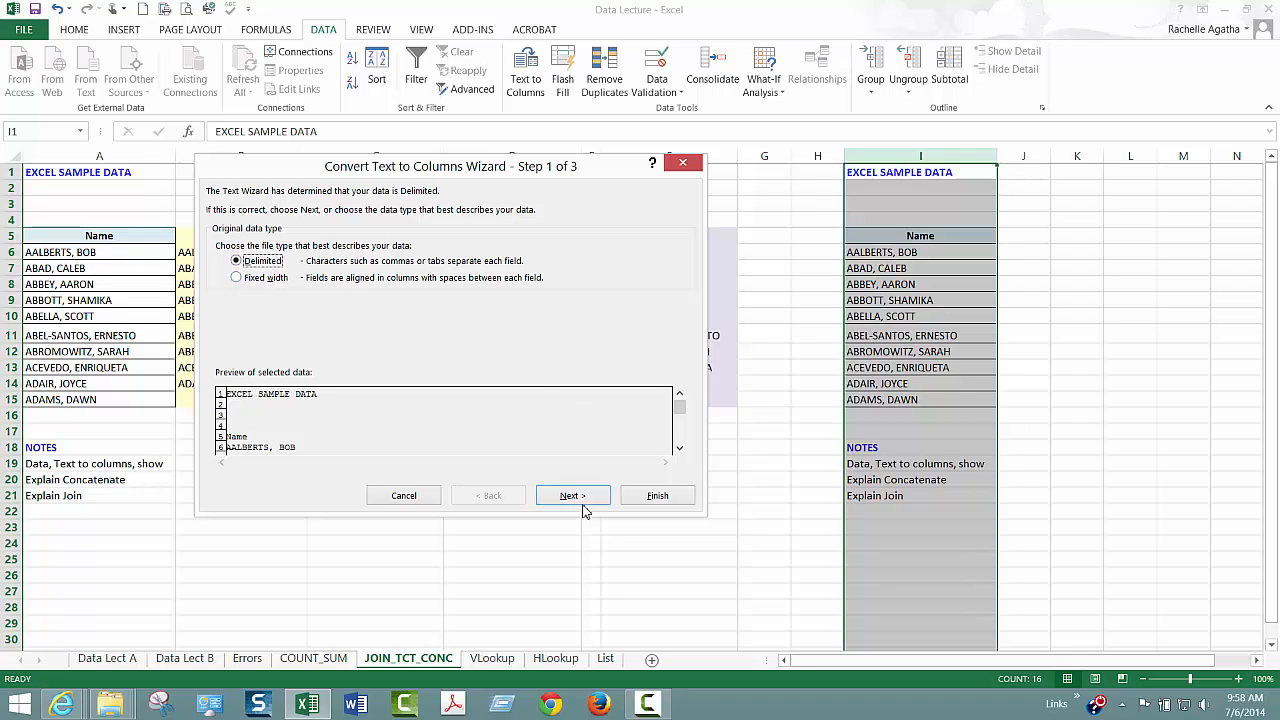
pyautogui.click(572, 495)
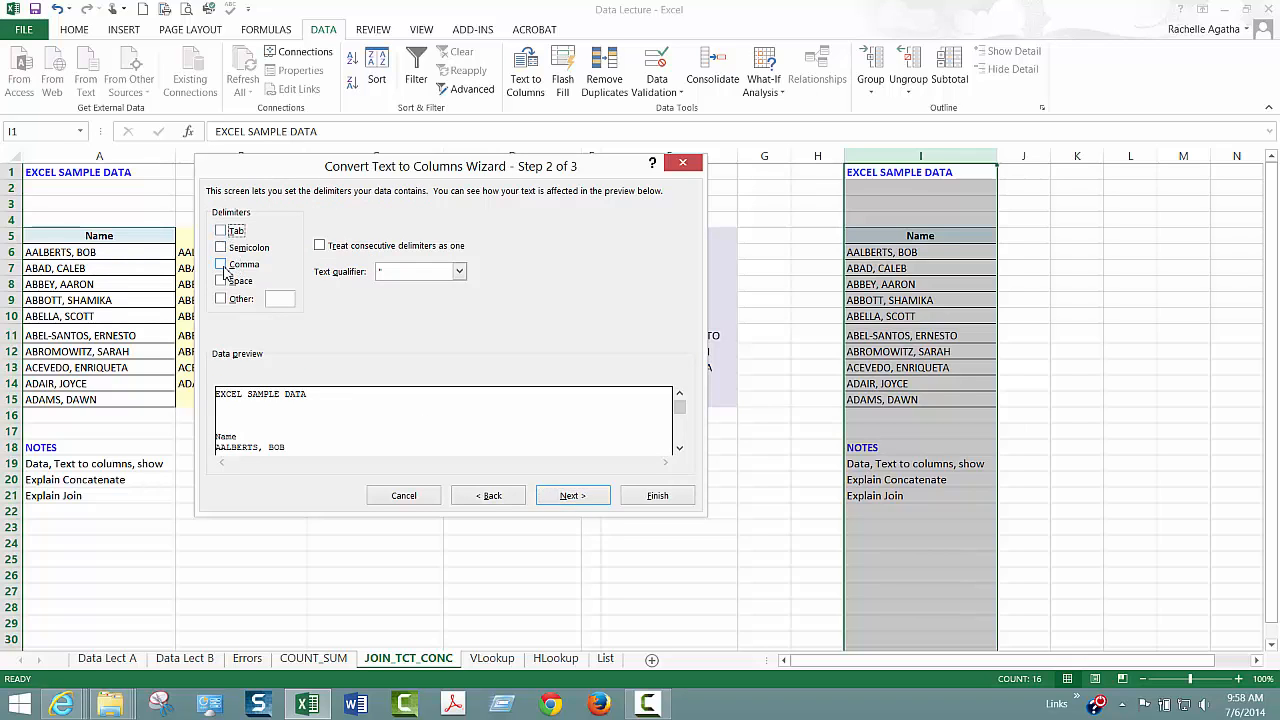
pyautogui.click(221, 264)
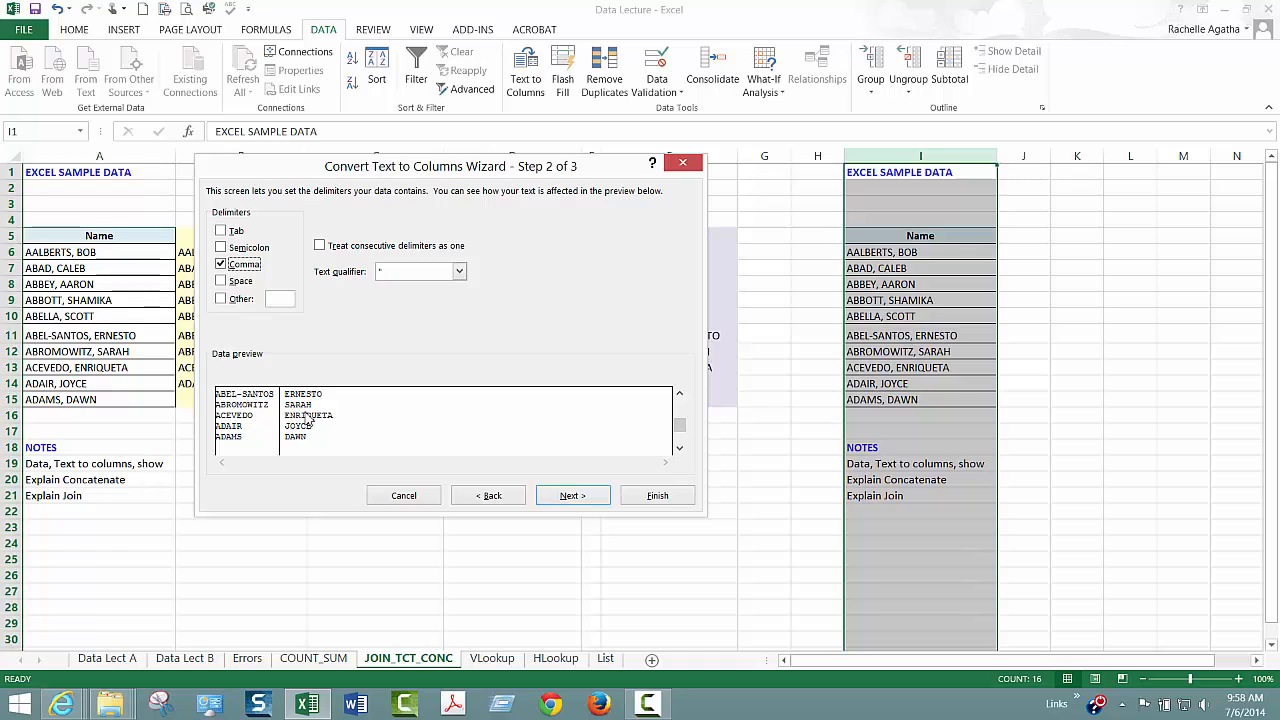
pyautogui.moveTo(572, 495)
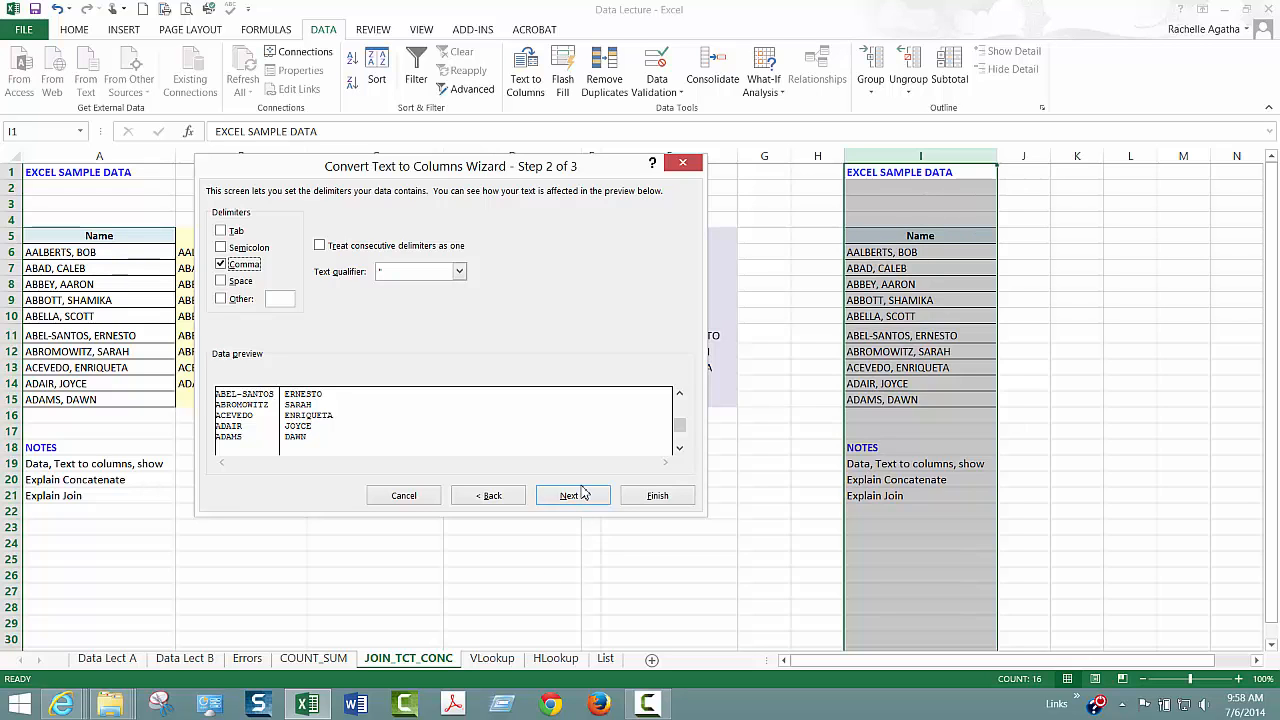
pyautogui.click(572, 495)
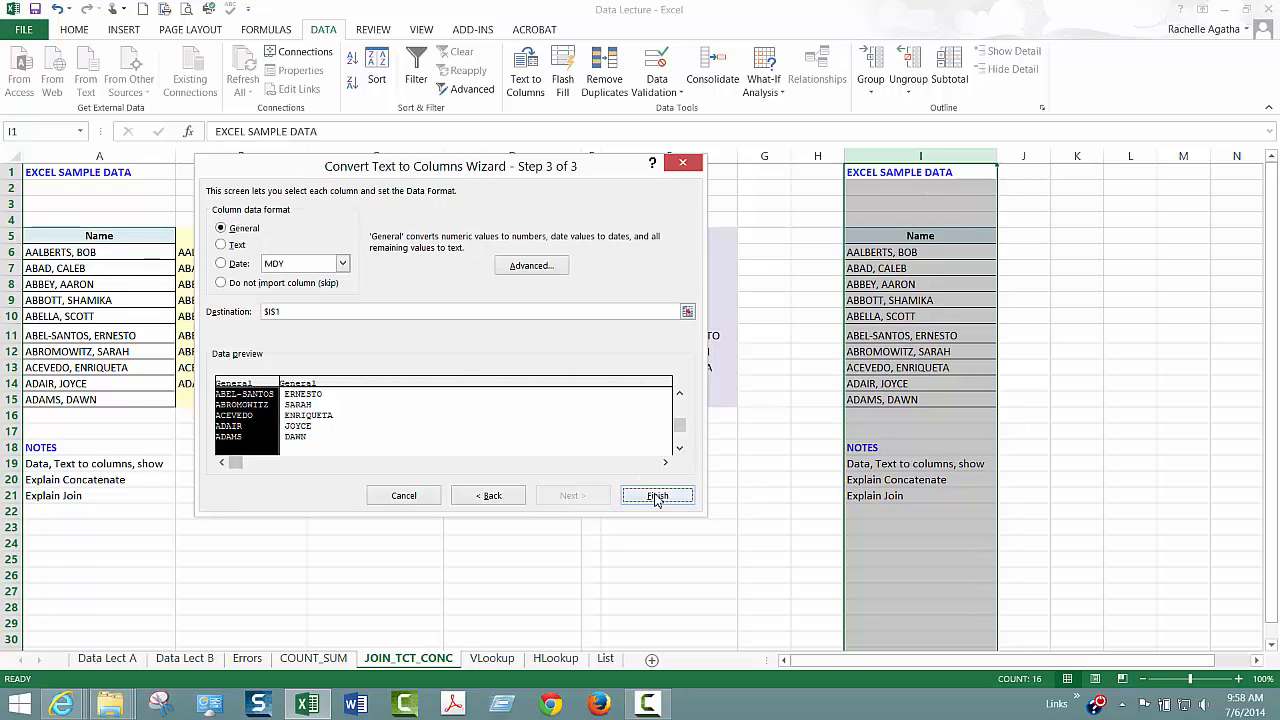
pyautogui.click(657, 495)
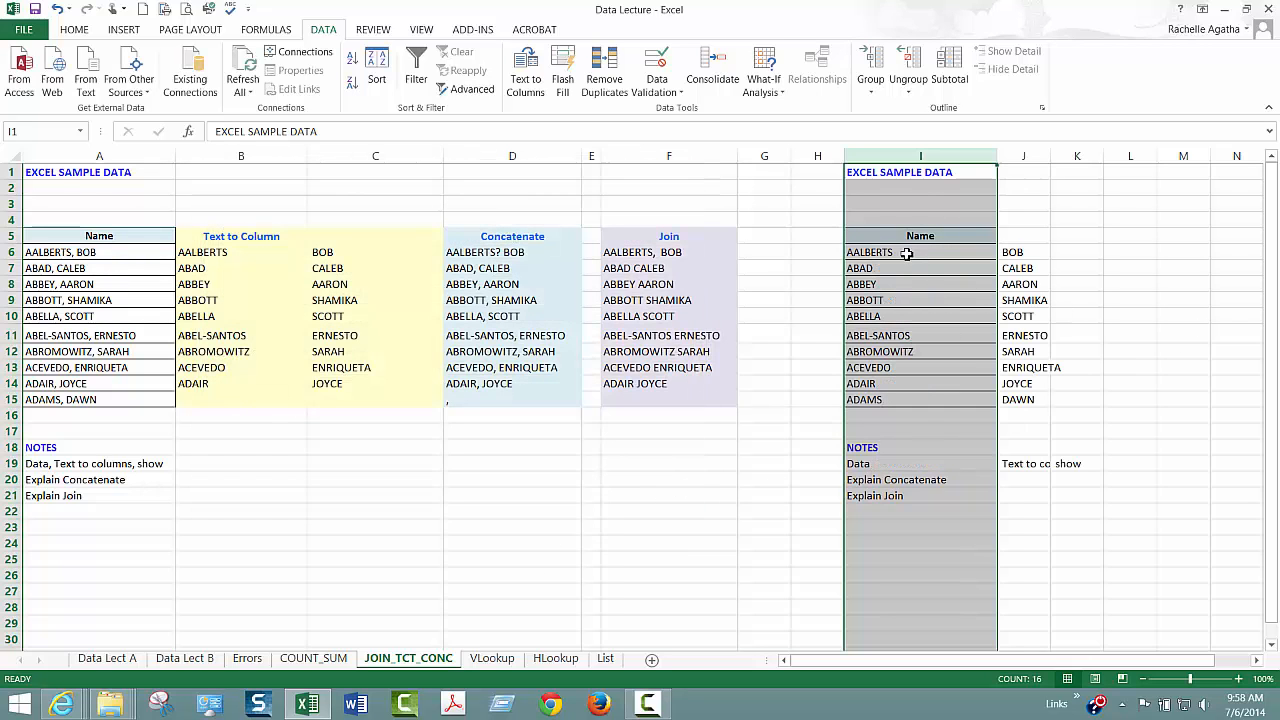
pyautogui.click(1012, 252)
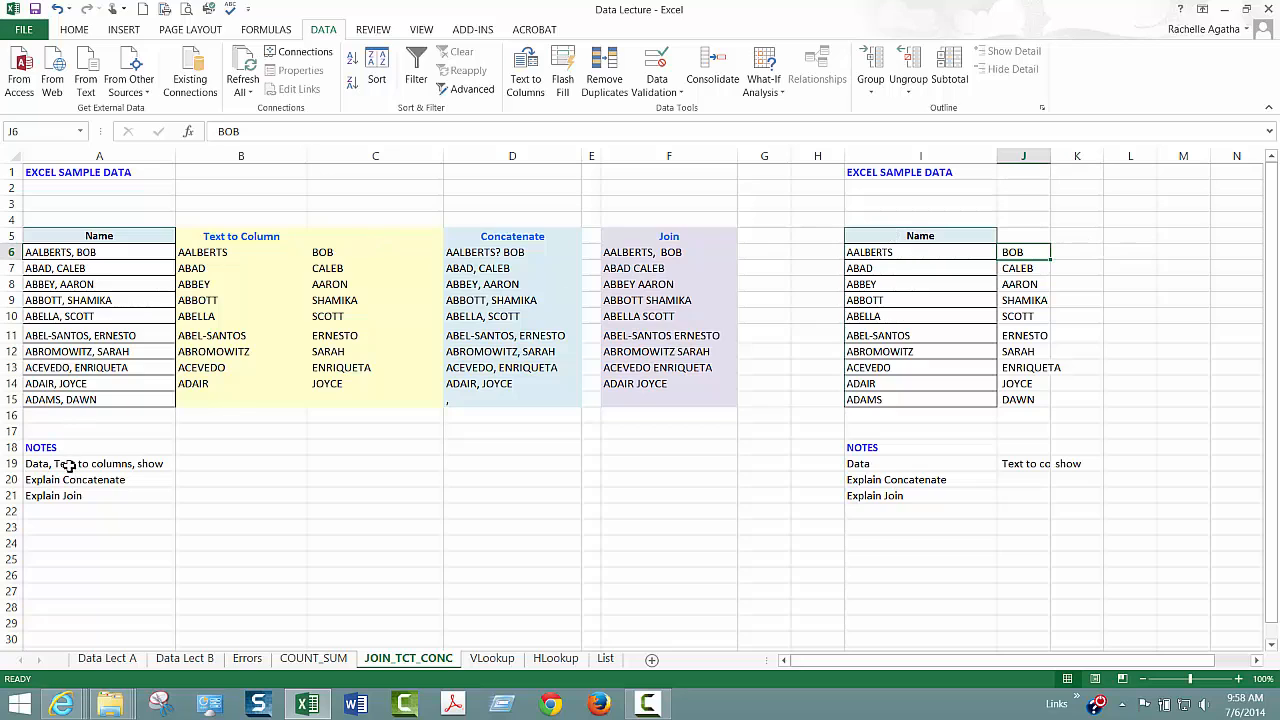
pyautogui.click(98, 463)
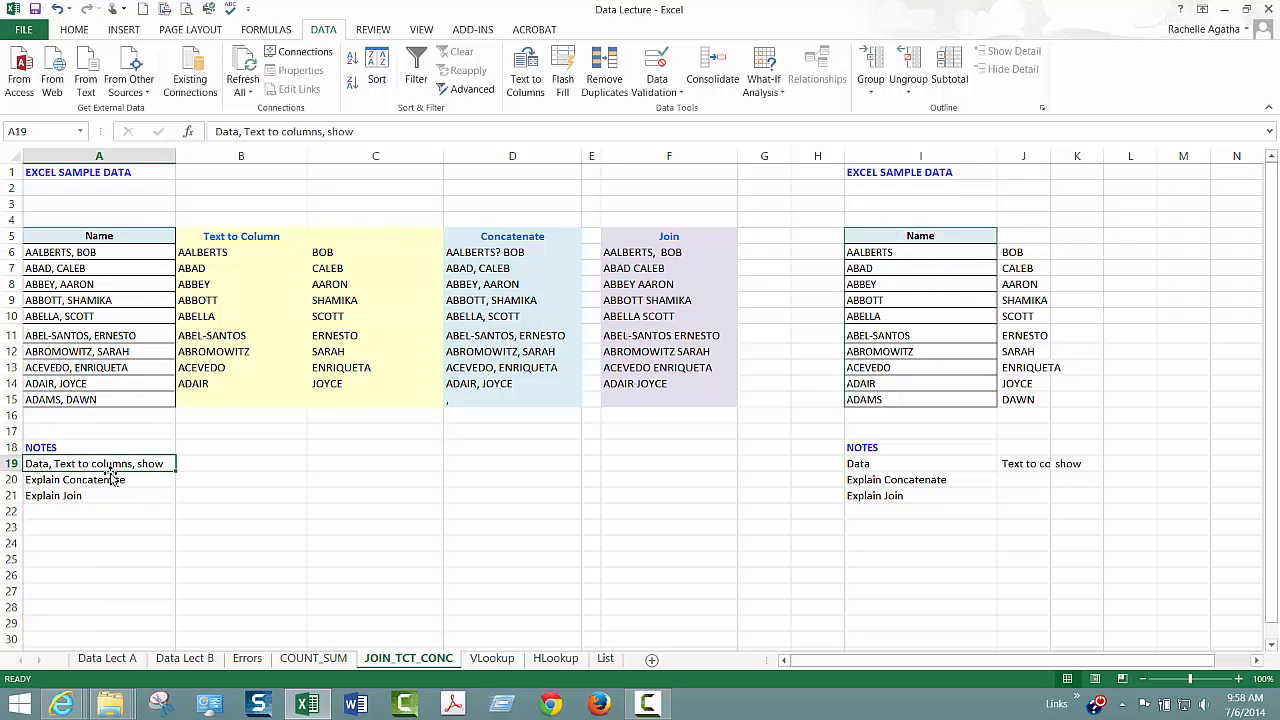
pyautogui.click(99, 479)
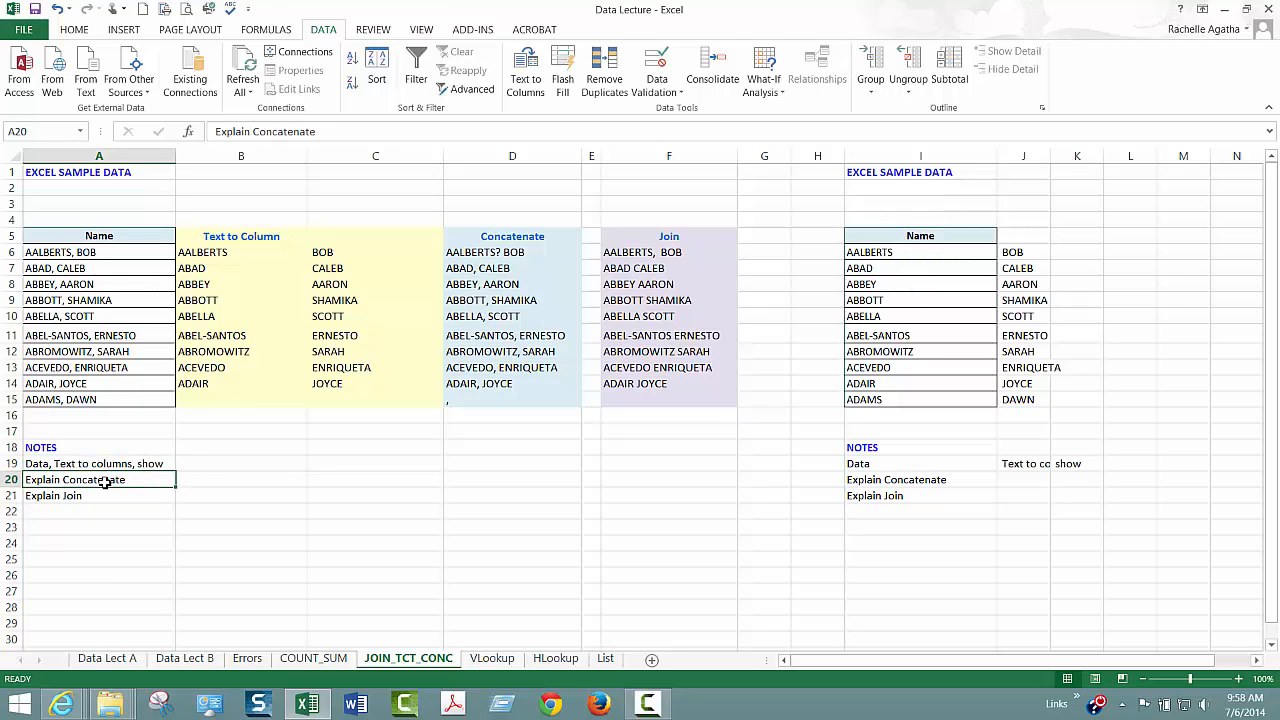
pyautogui.click(107, 658)
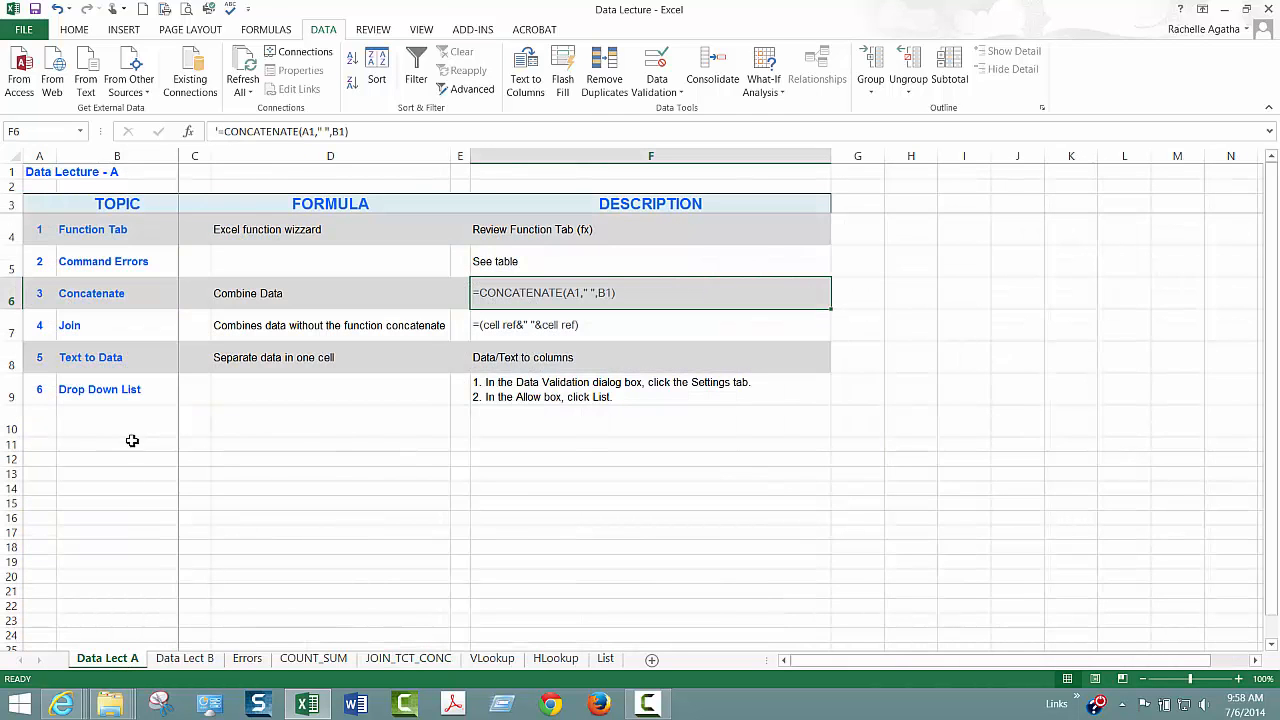
pyautogui.click(90, 357)
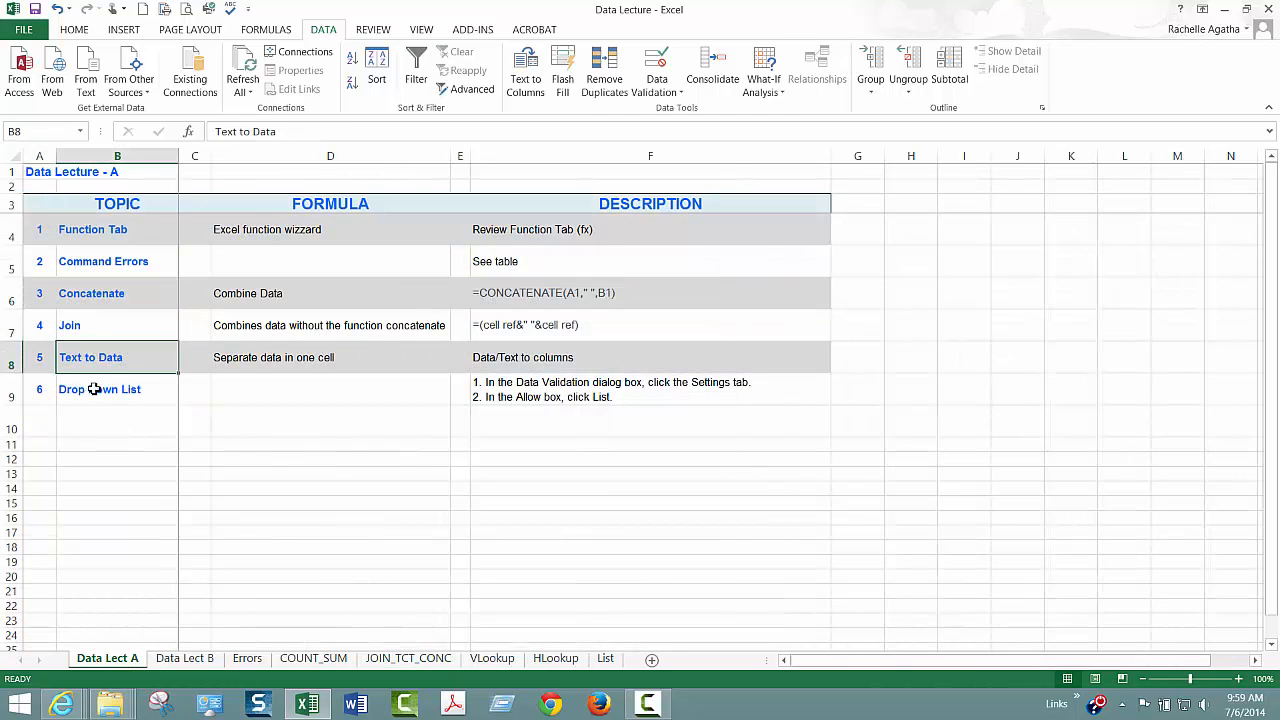
pyautogui.click(117, 389)
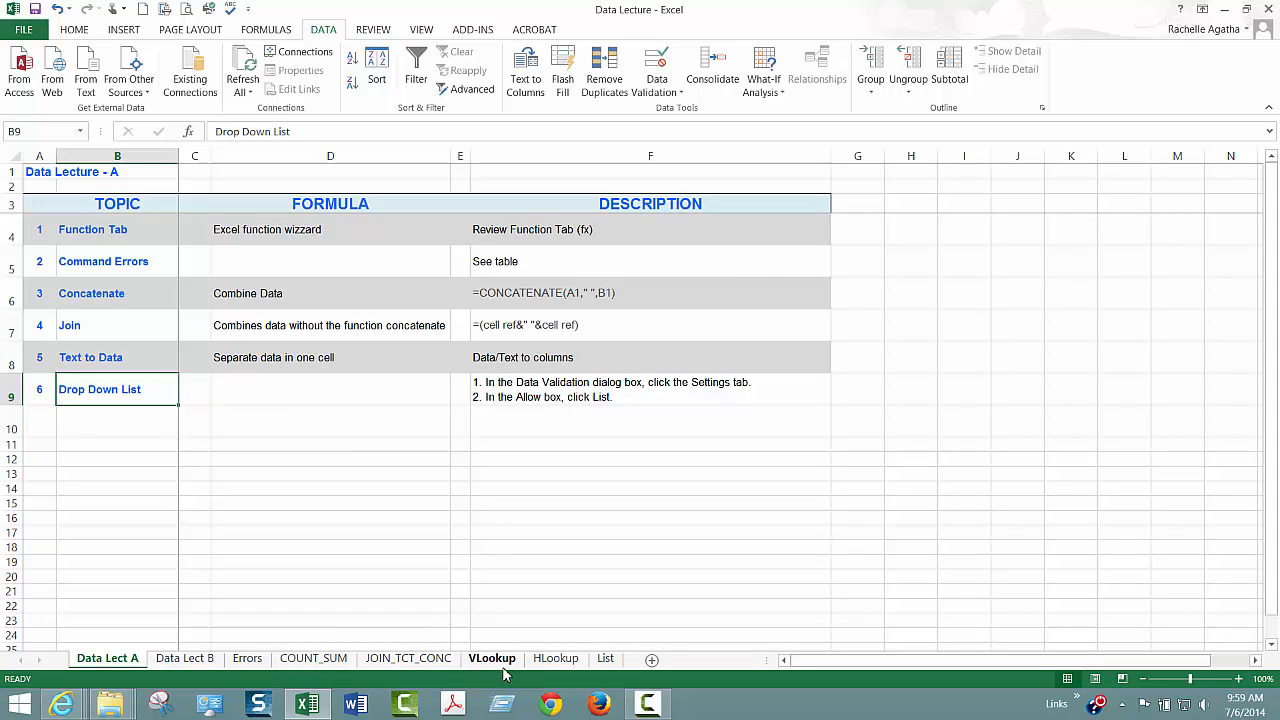
pyautogui.click(408, 658)
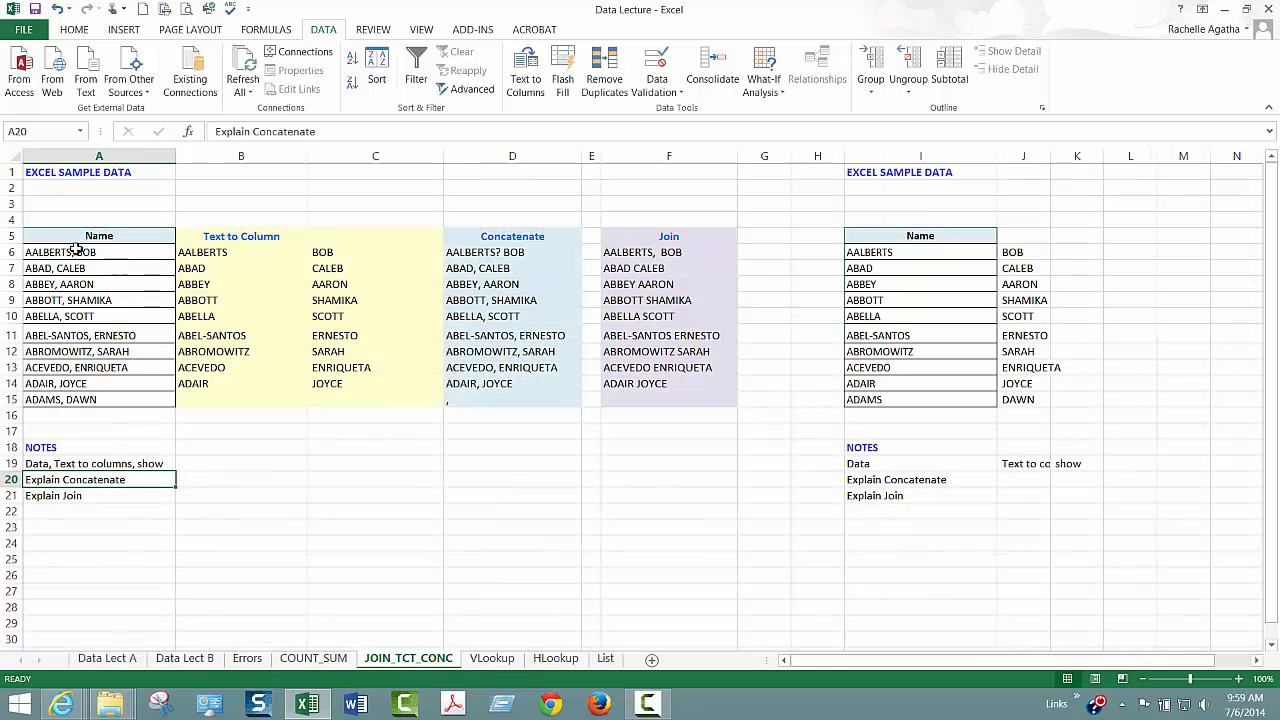
pyautogui.click(99, 235)
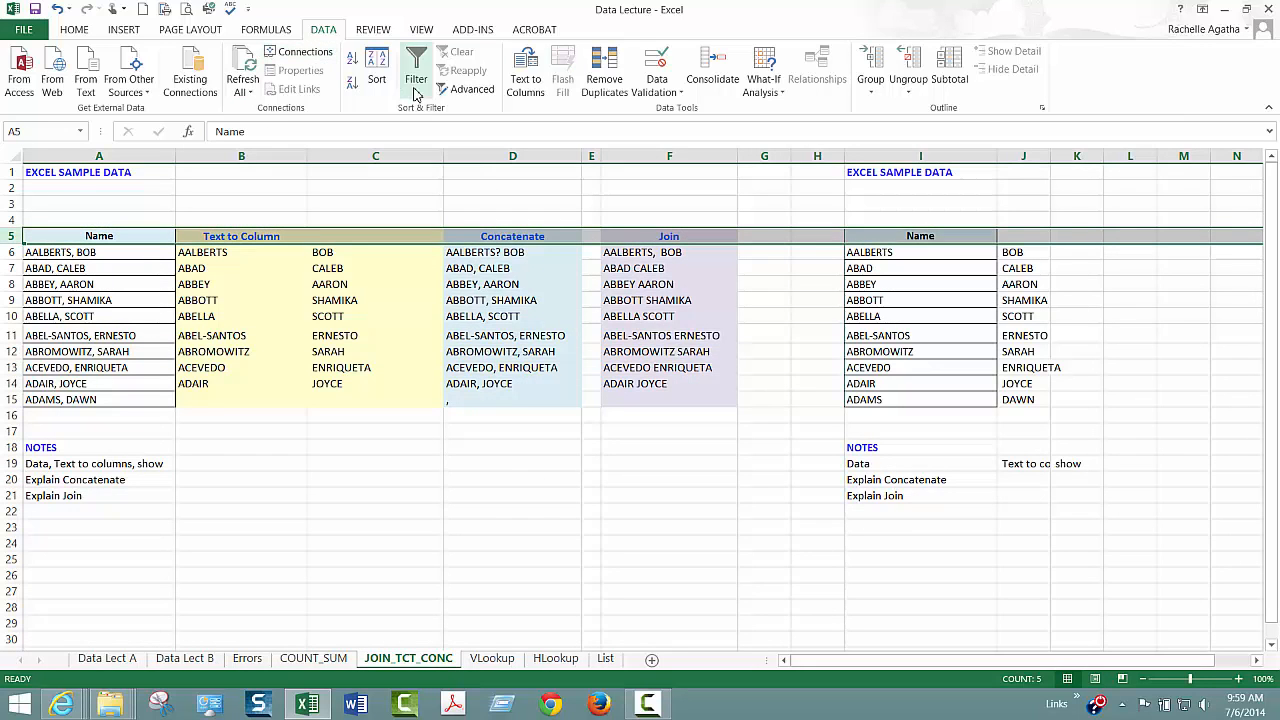
pyautogui.click(416, 72)
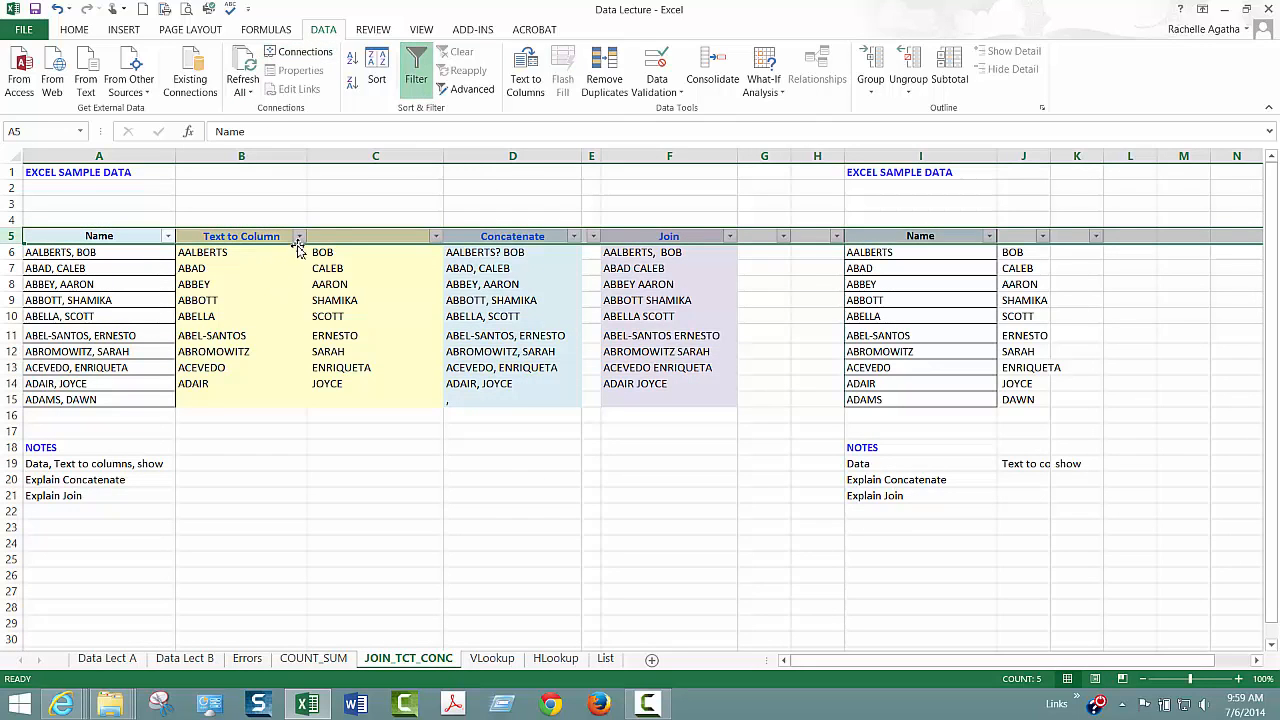
pyautogui.click(240, 300)
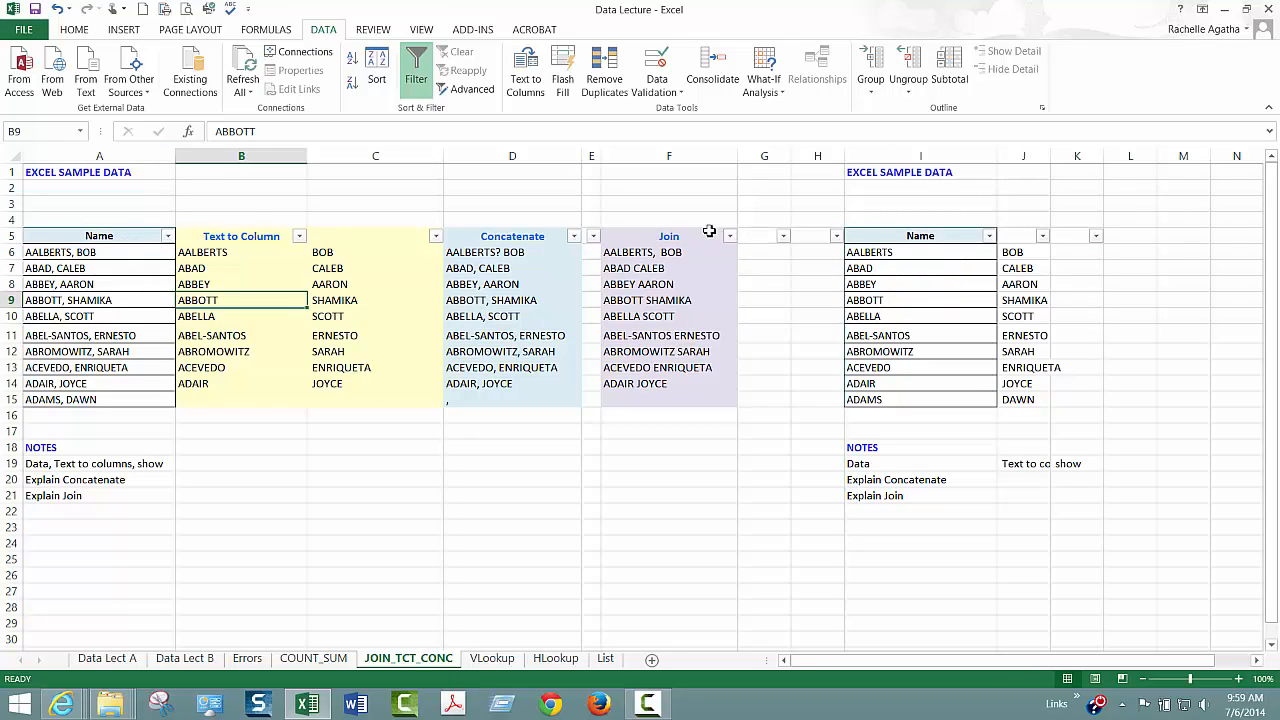
pyautogui.click(168, 235)
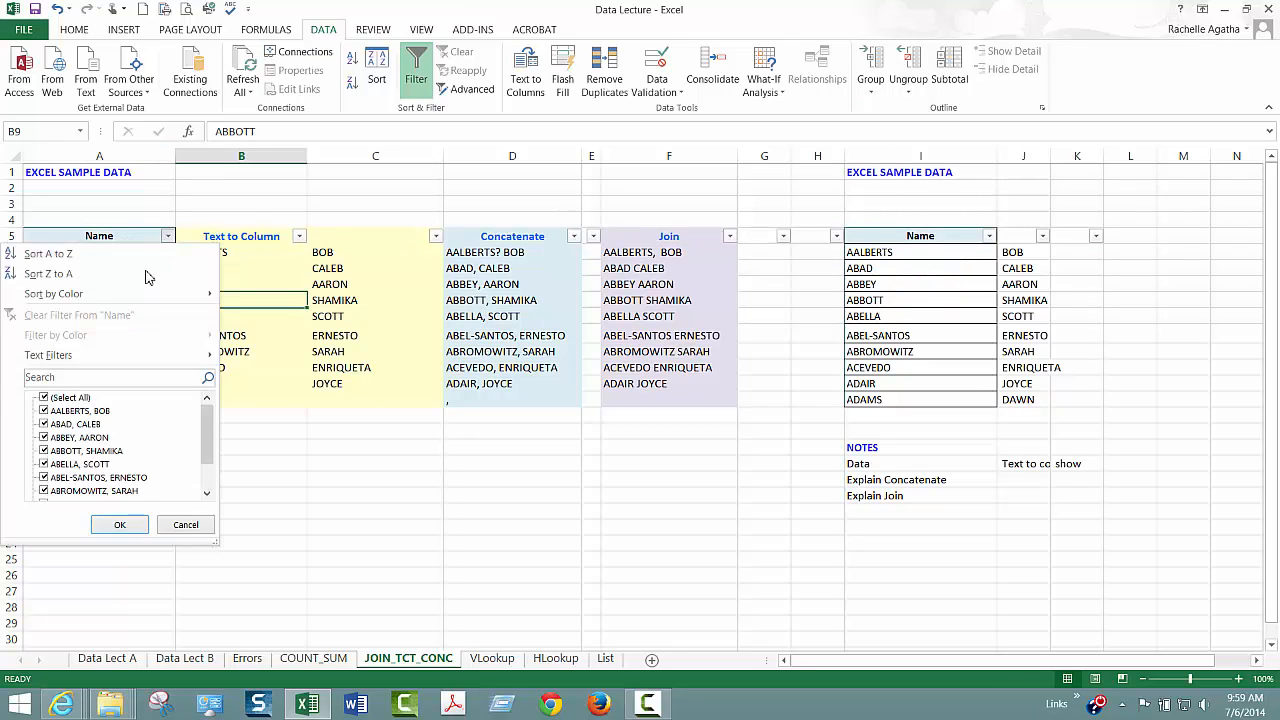
pyautogui.click(43, 397)
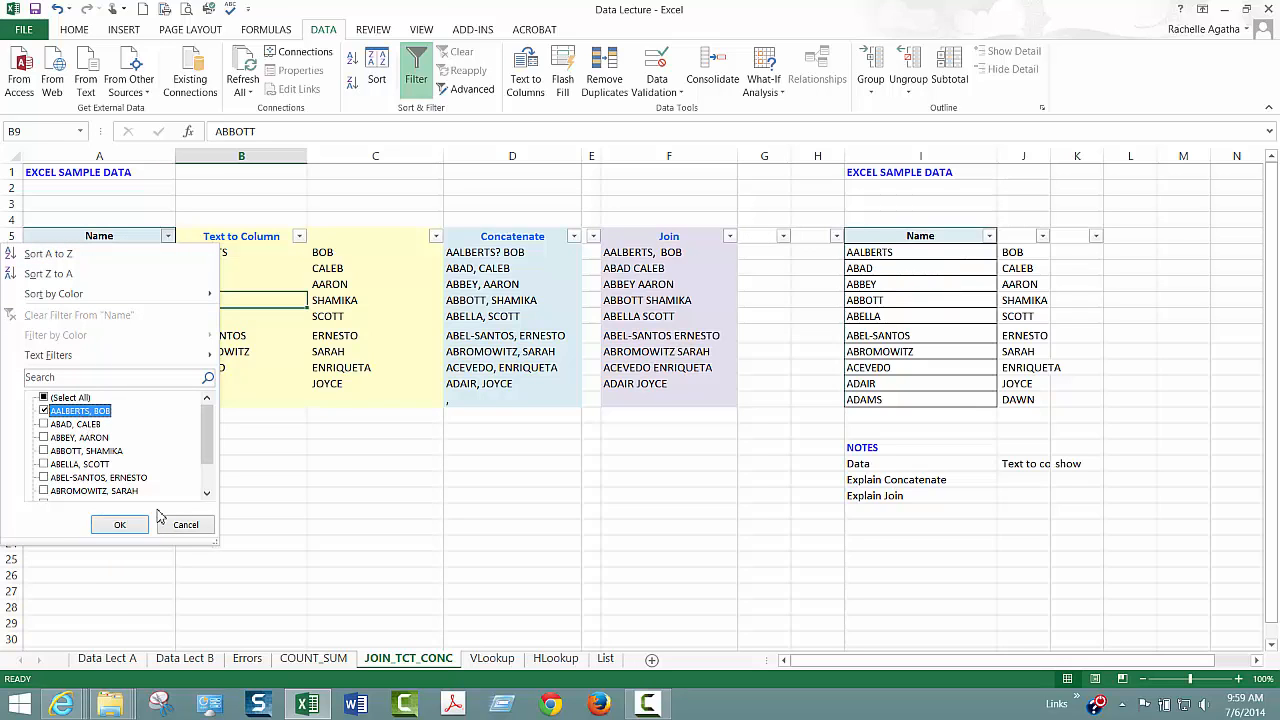
pyautogui.click(119, 524)
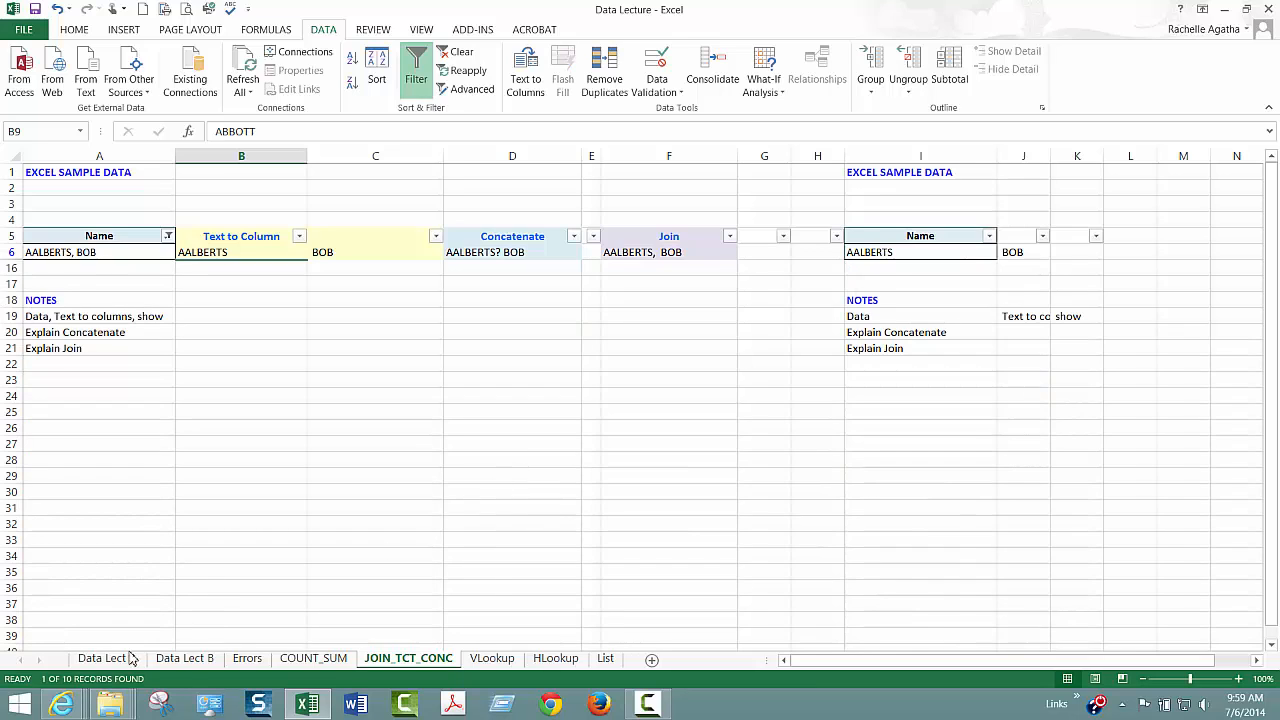
# Step: Return to the Data Lect A sheet's topic table
pyautogui.click(107, 657)
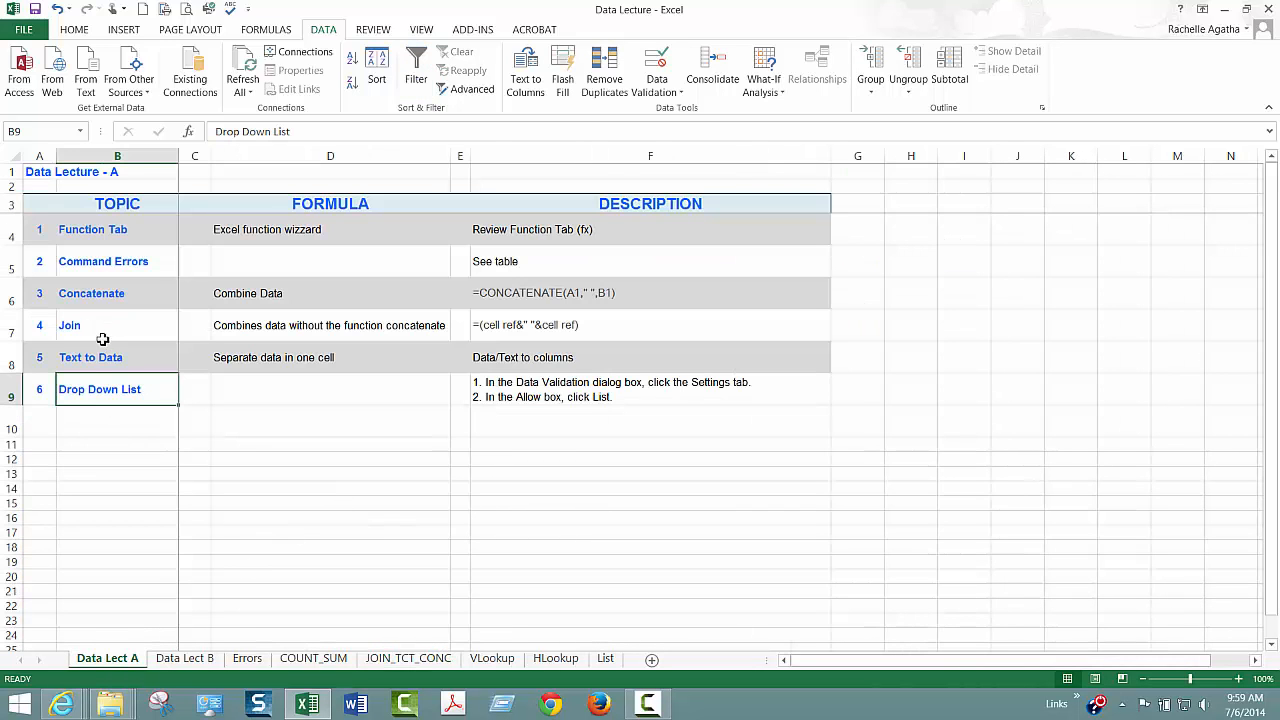
pyautogui.moveTo(370, 460)
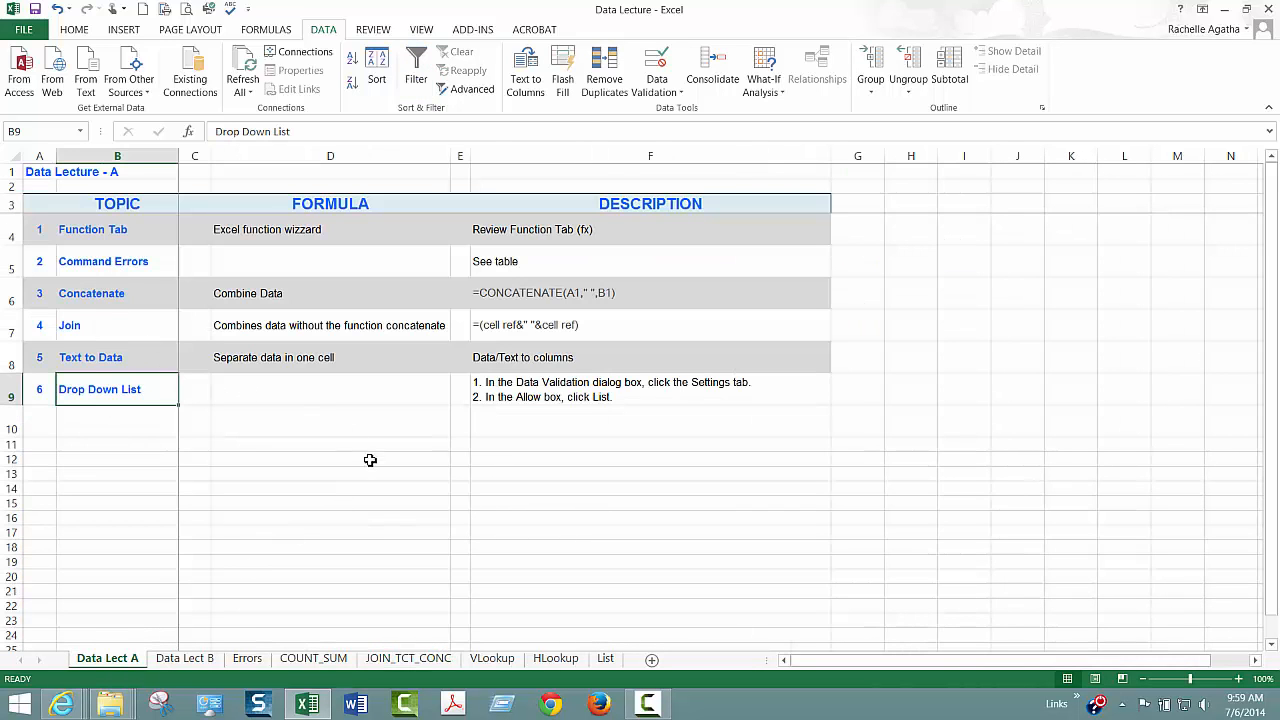
pyautogui.moveTo(365, 490)
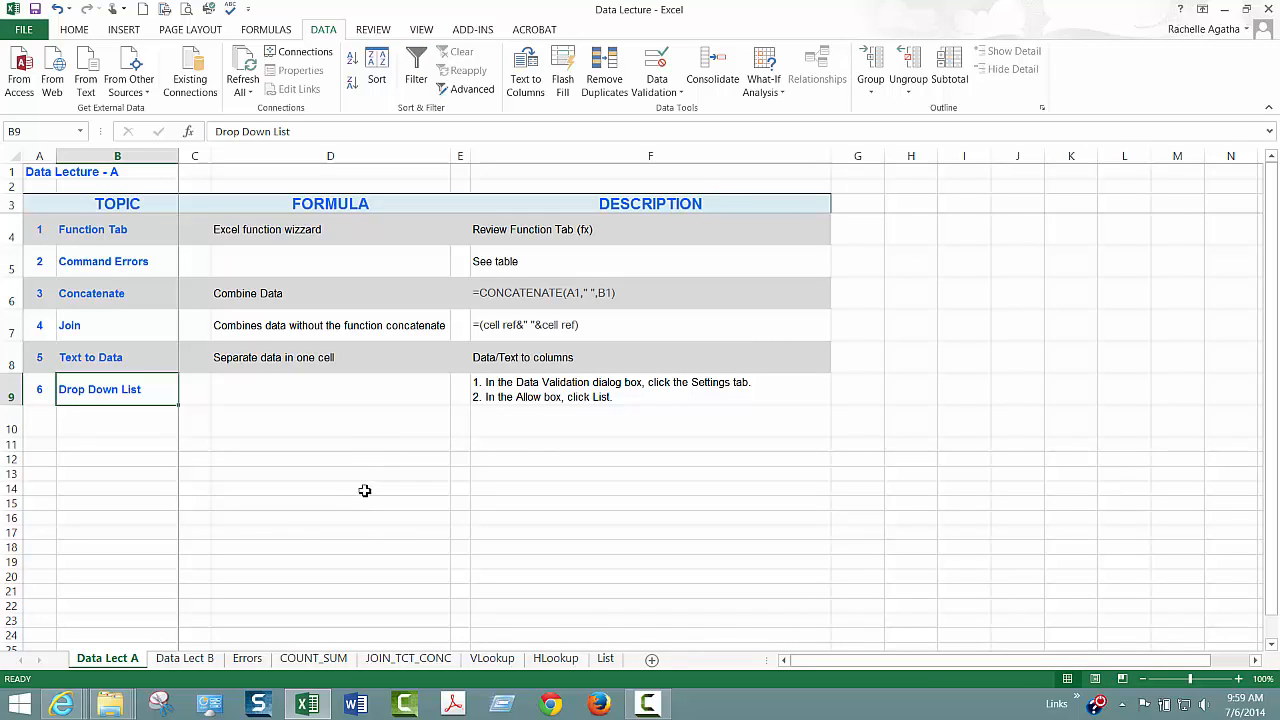
pyautogui.moveTo(190, 460)
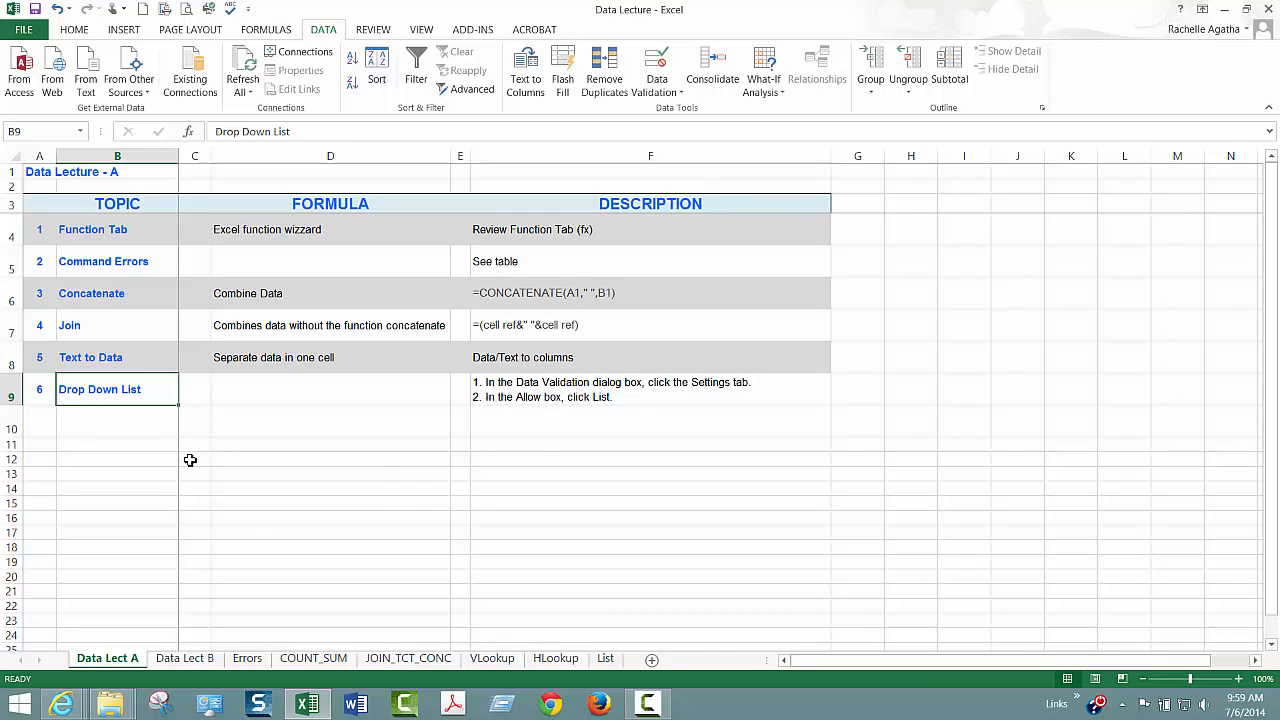
pyautogui.moveTo(203, 458)
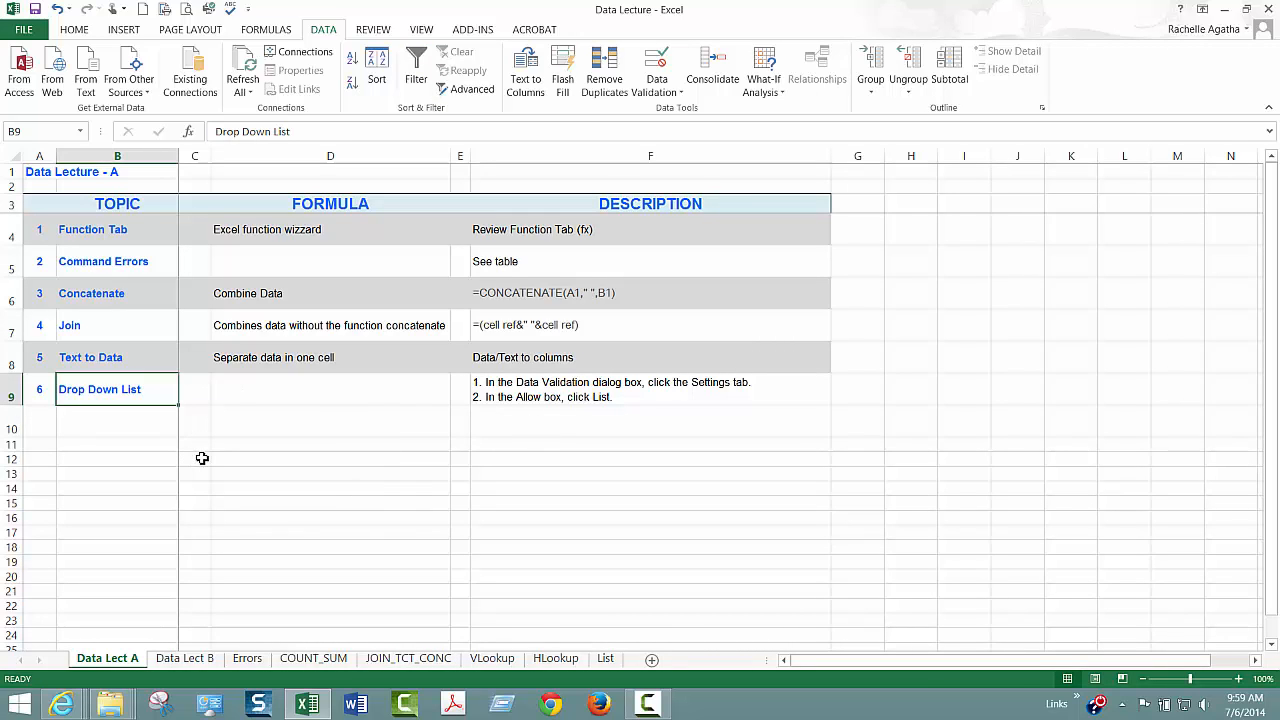
pyautogui.moveTo(236, 517)
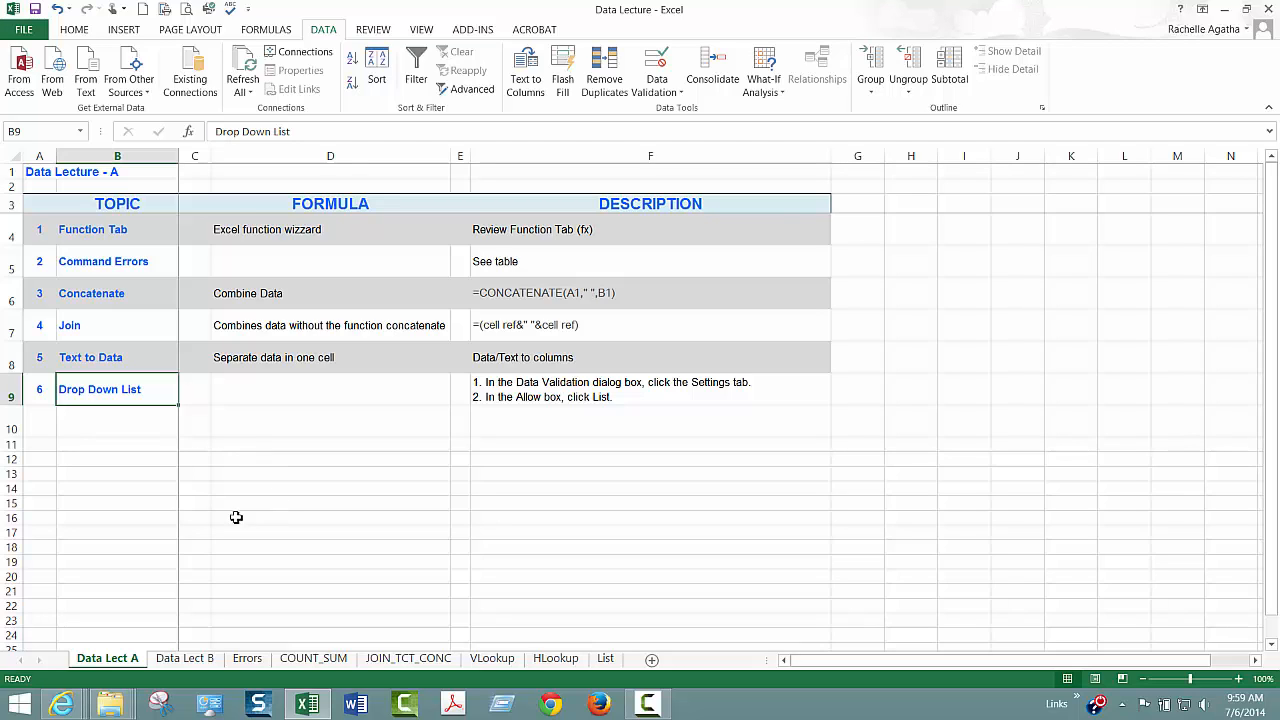
pyautogui.moveTo(285, 459)
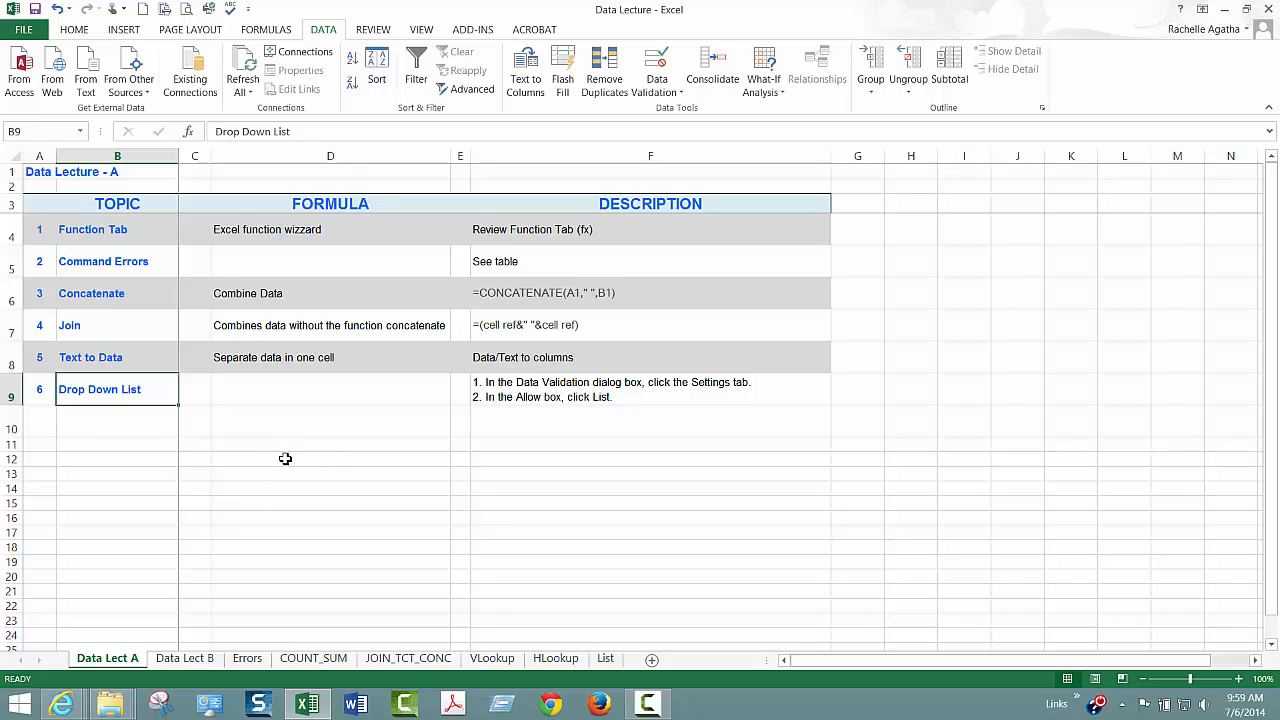
pyautogui.moveTo(331, 465)
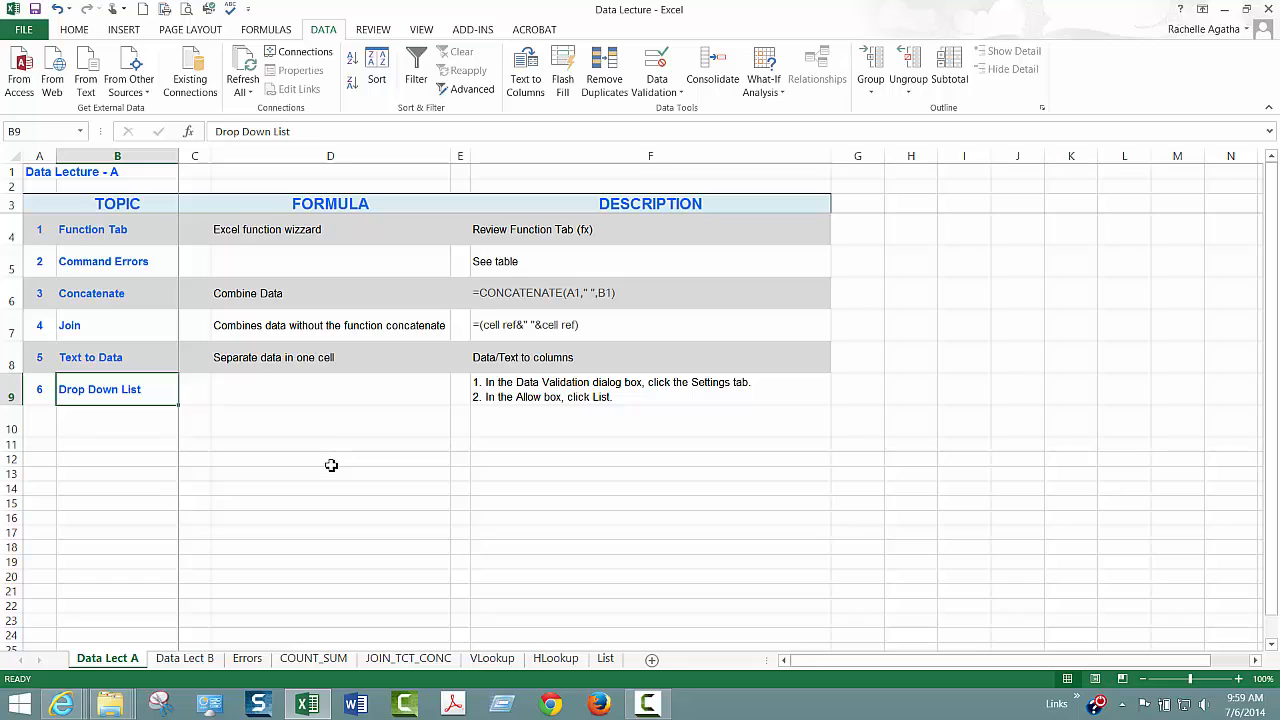